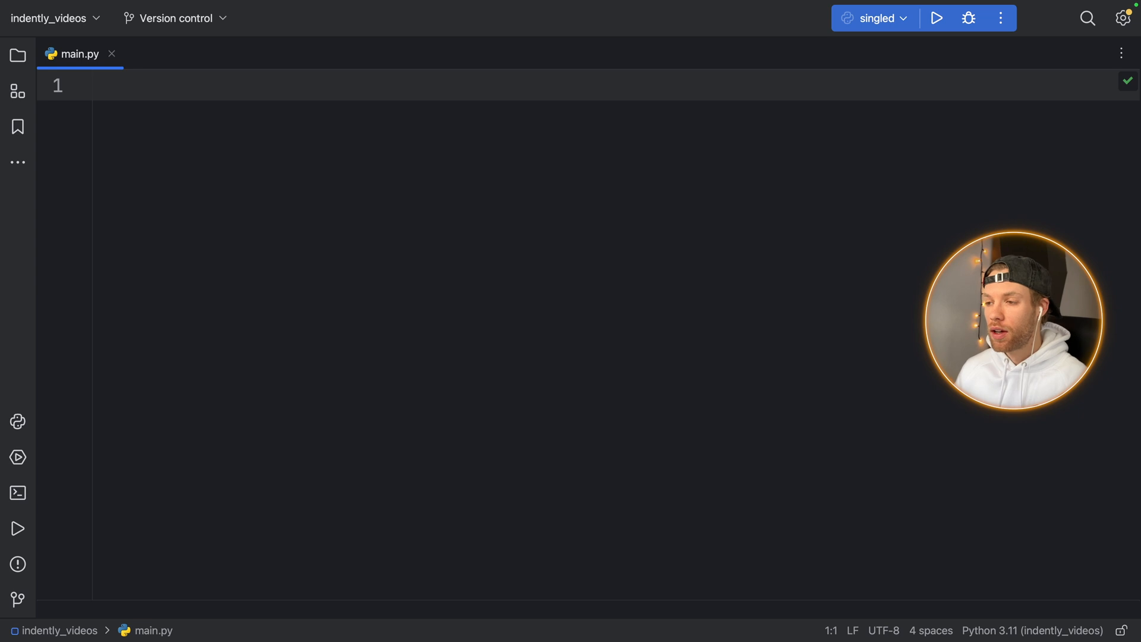
# Write two func definitions, for str and int params, each printing param with its type name.
pyautogui.click(95, 85)
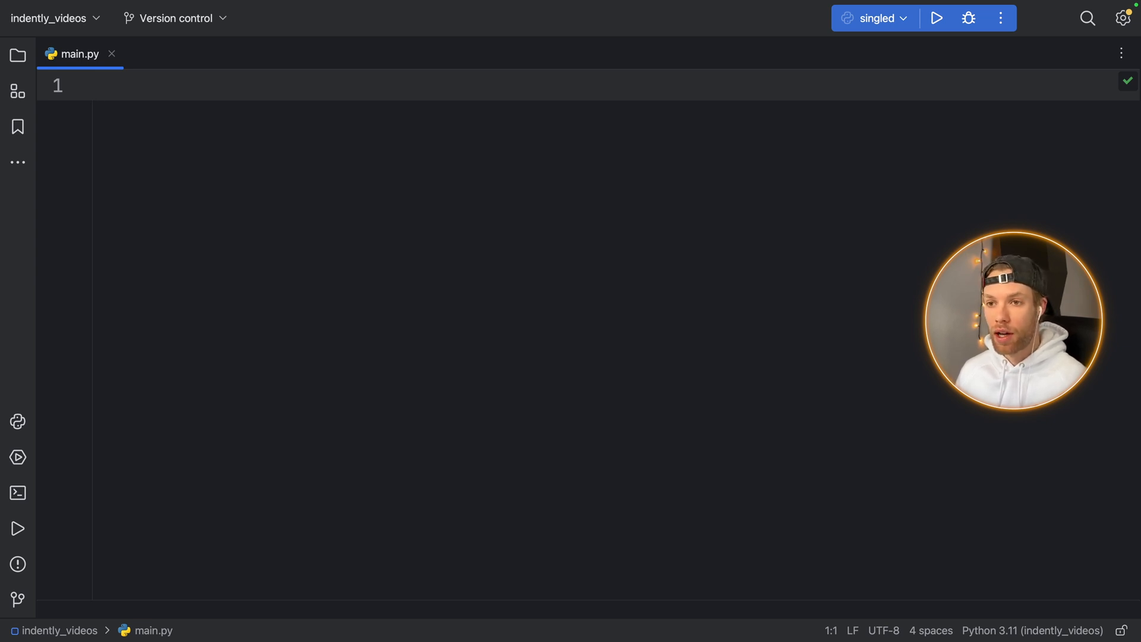
pyautogui.click(499, 179)
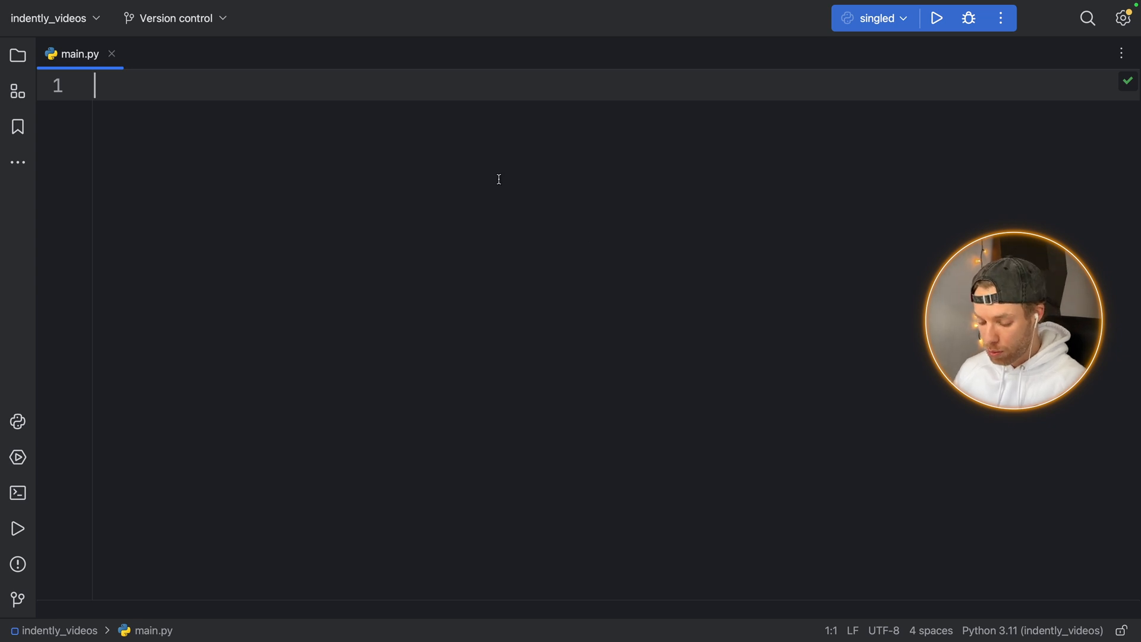
pyautogui.write('def')
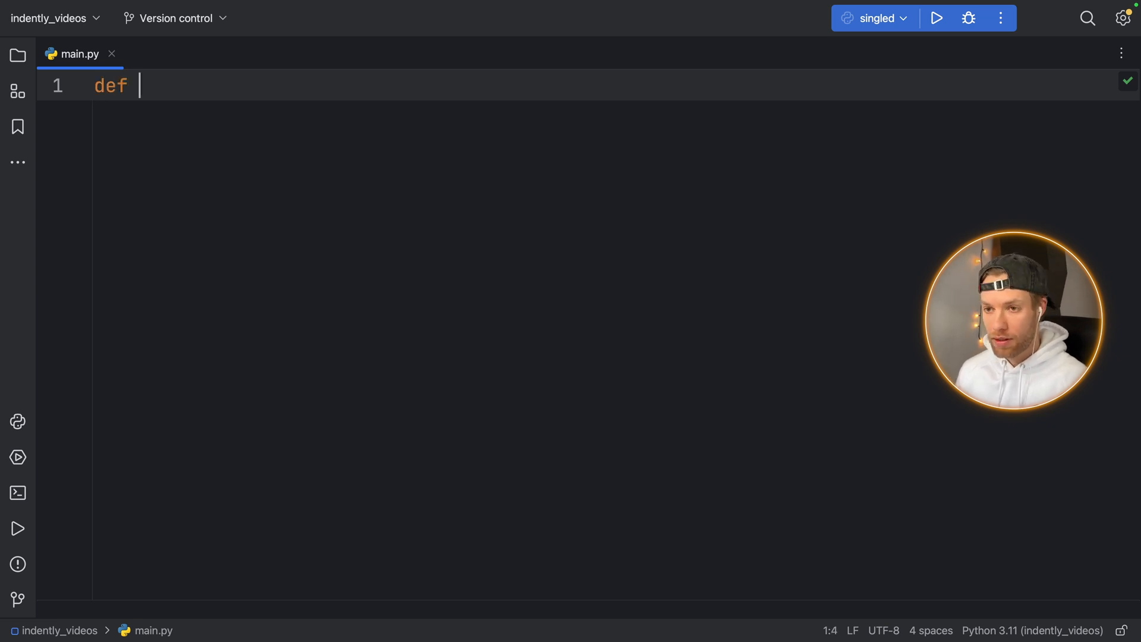
pyautogui.write('func')
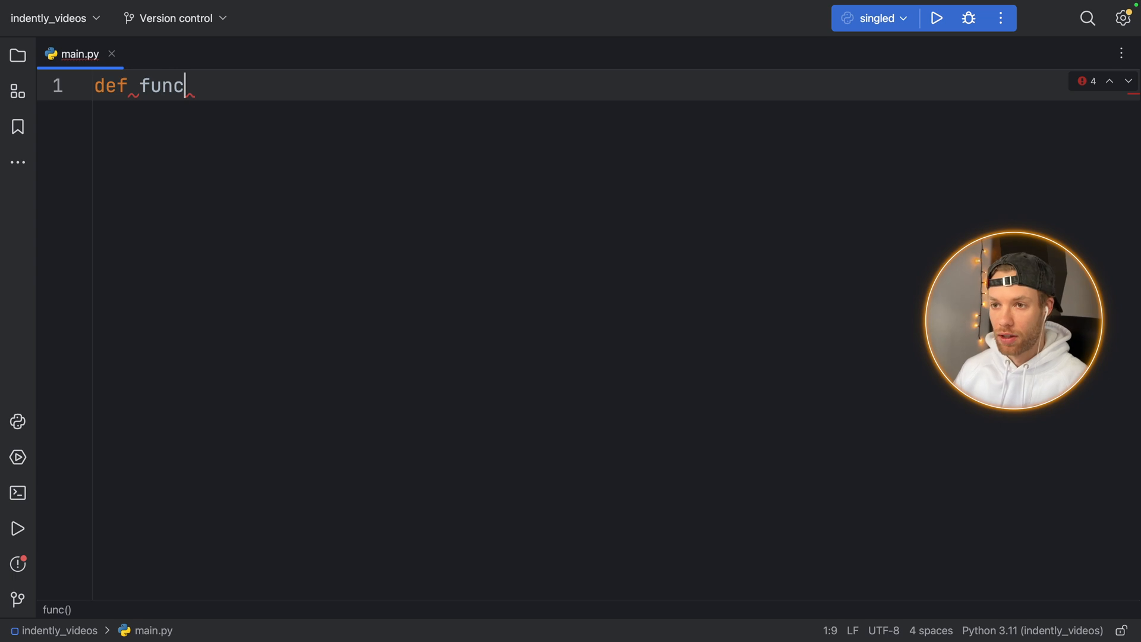
pyautogui.write('()')
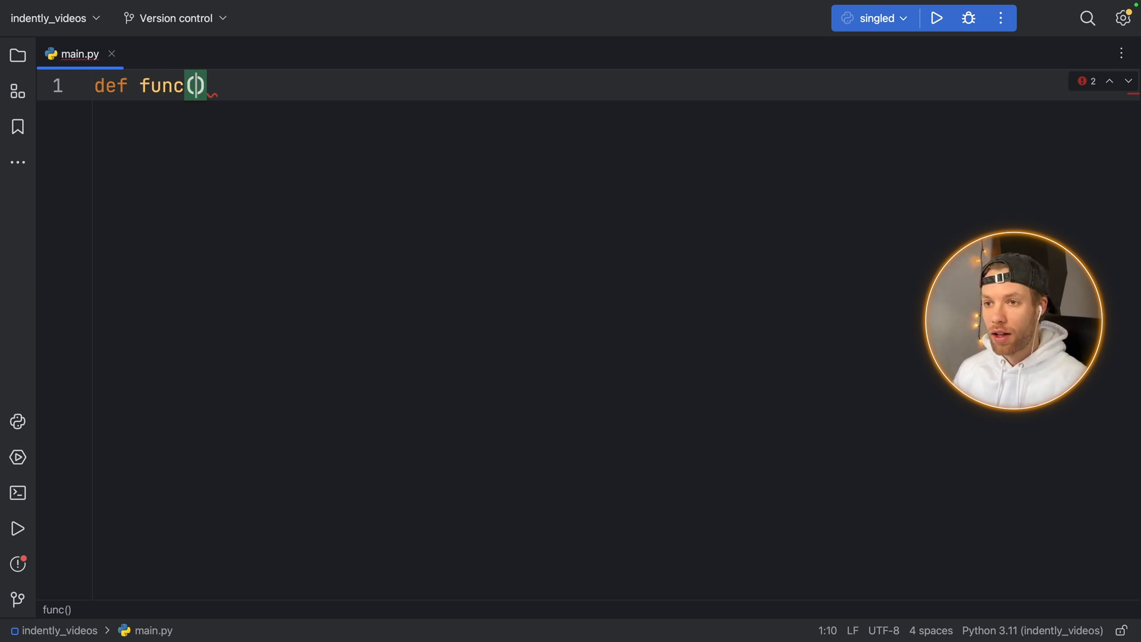
pyautogui.write('param: str')
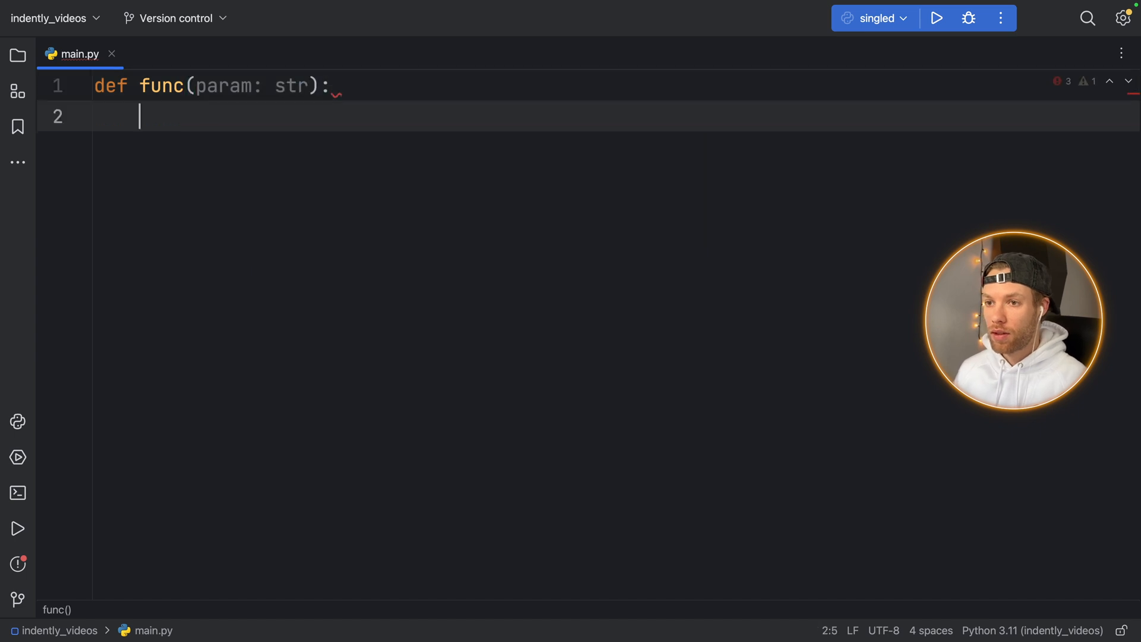
pyautogui.write('print(param')
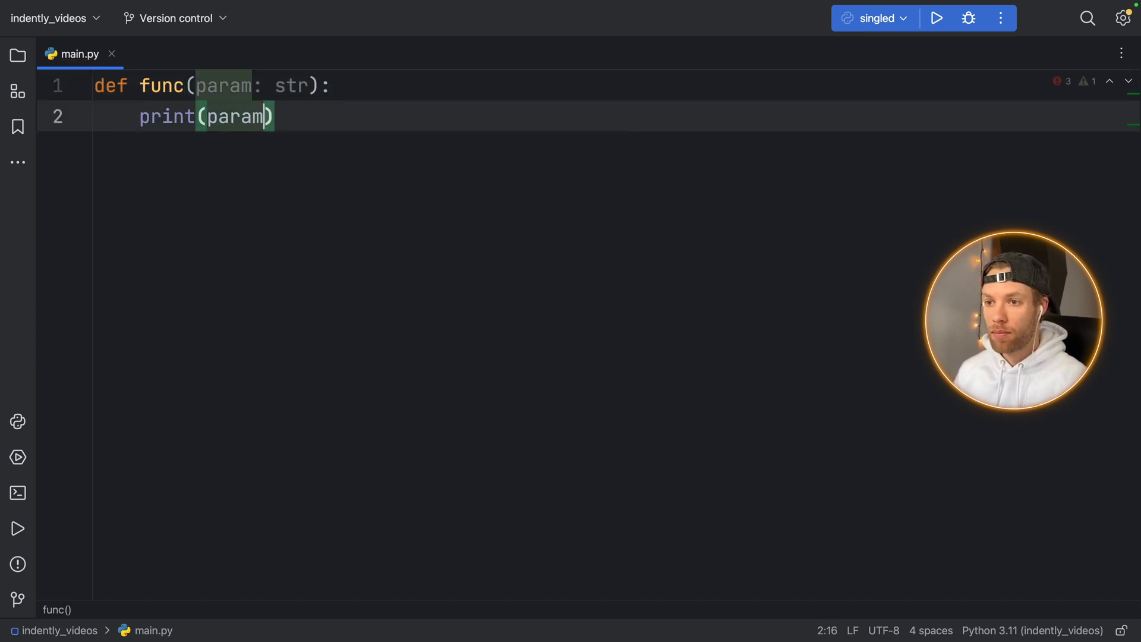
pyautogui.write(", 'str'")
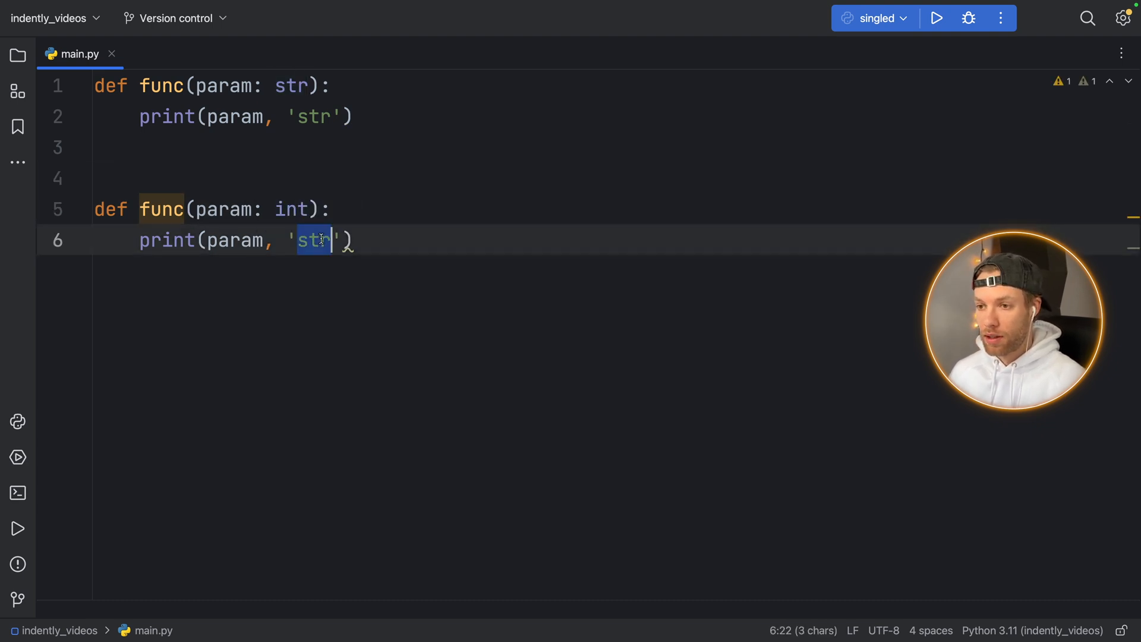
pyautogui.write('int')
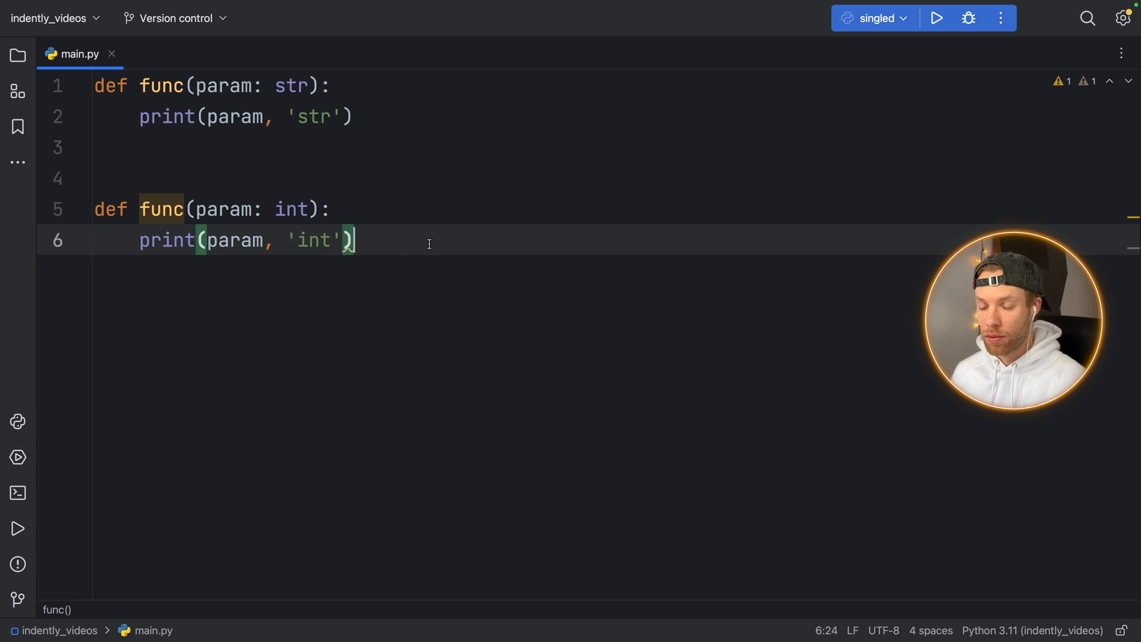
# Run func('hello') to see 'hello int' printed, then clear main.py.
pyautogui.click(936, 18)
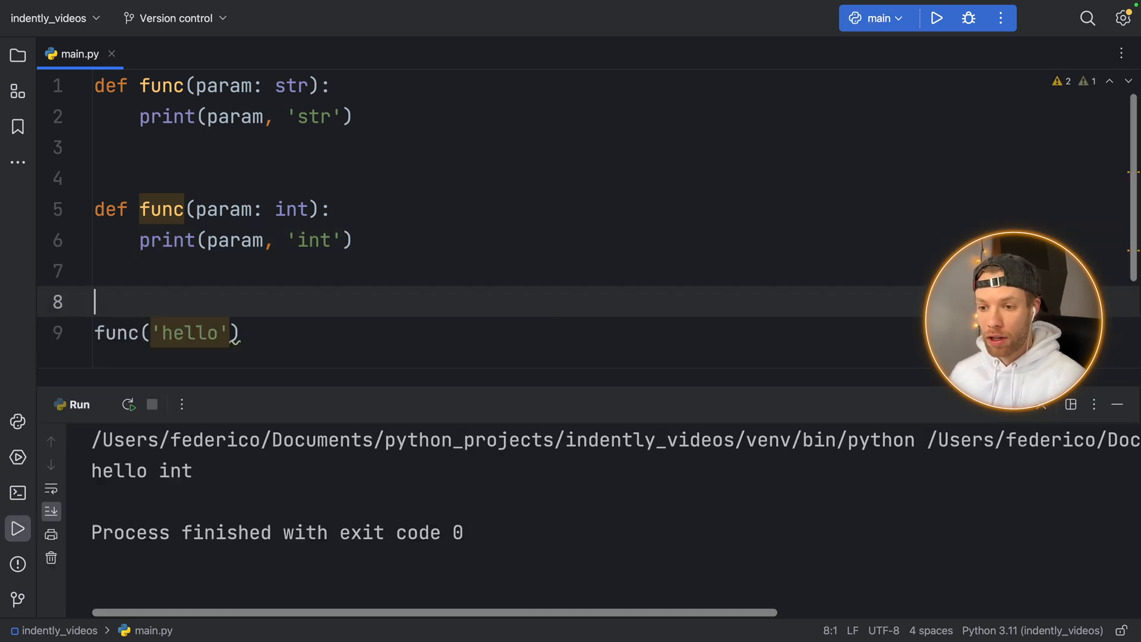
pyautogui.doubleClick(140, 470)
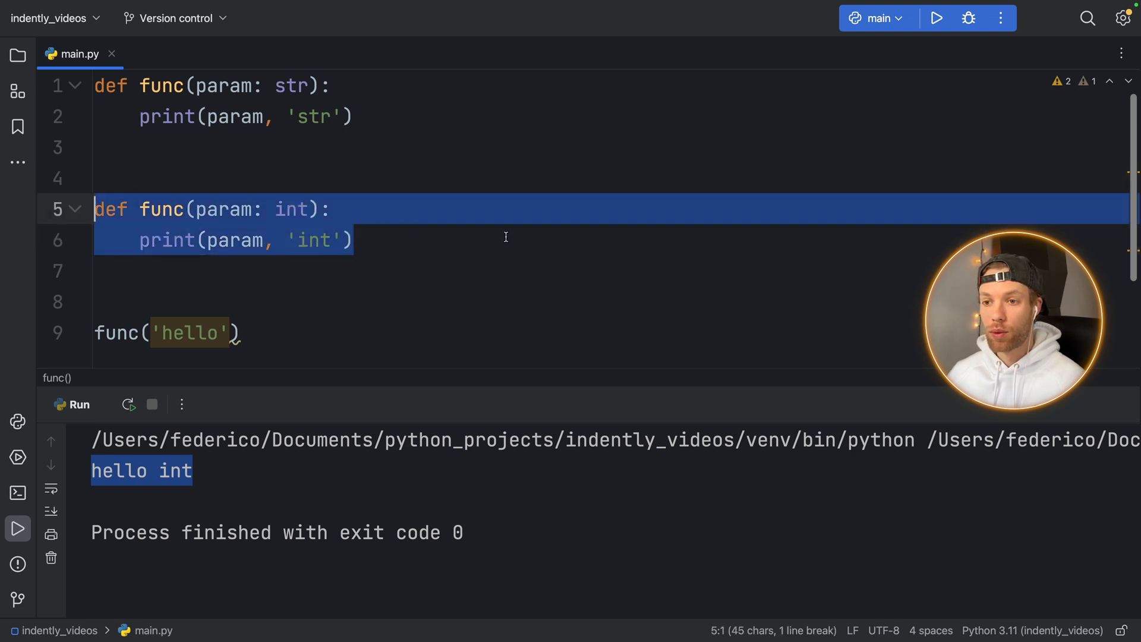
pyautogui.click(323, 333)
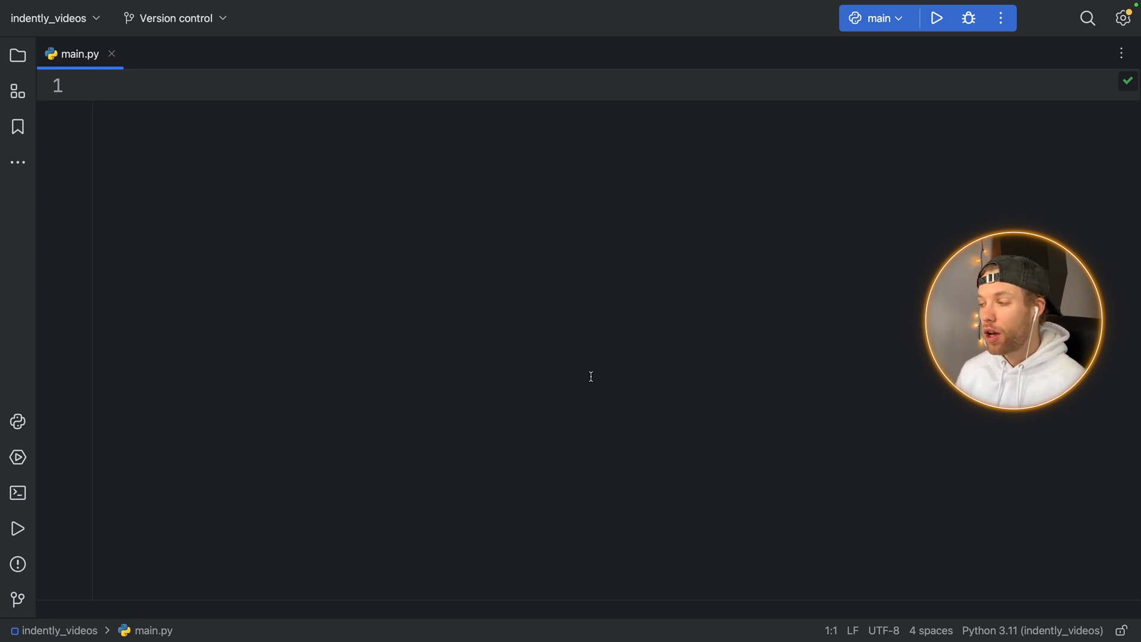
# Import singledispatch and singledispatchmethod from functools, and Any from typing.
pyautogui.write('from')
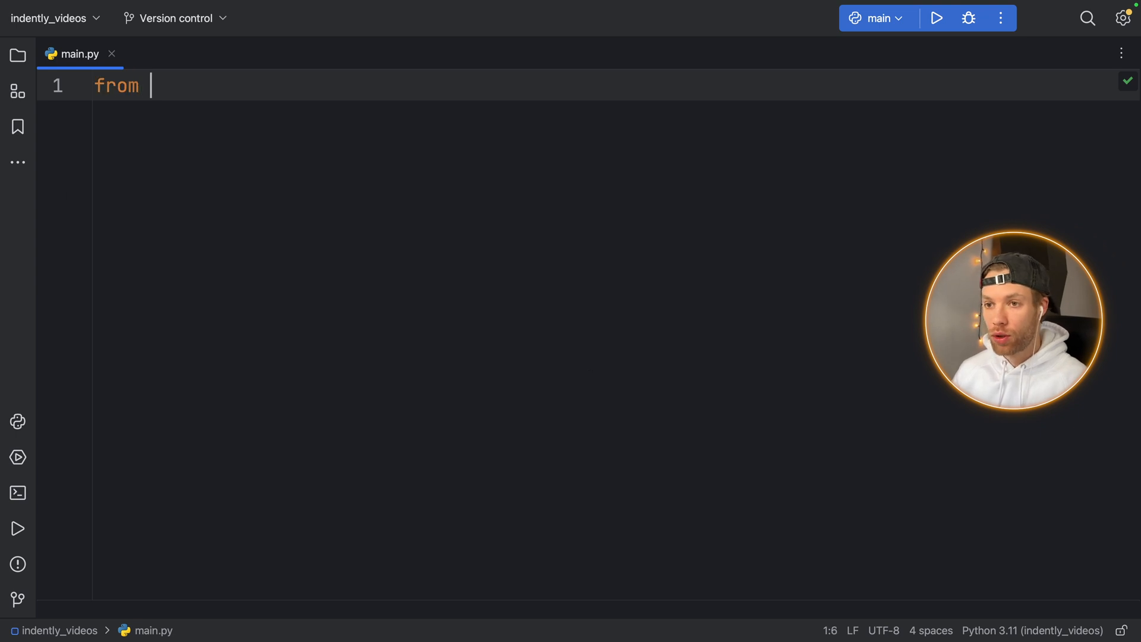
pyautogui.write('functools')
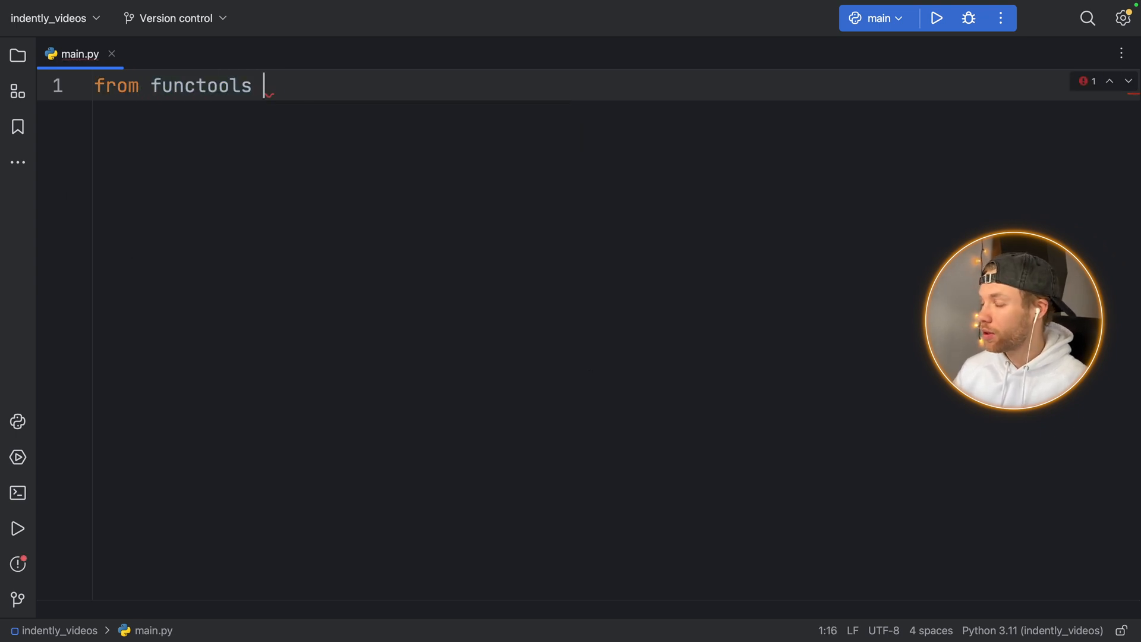
pyautogui.write('import singledispatch')
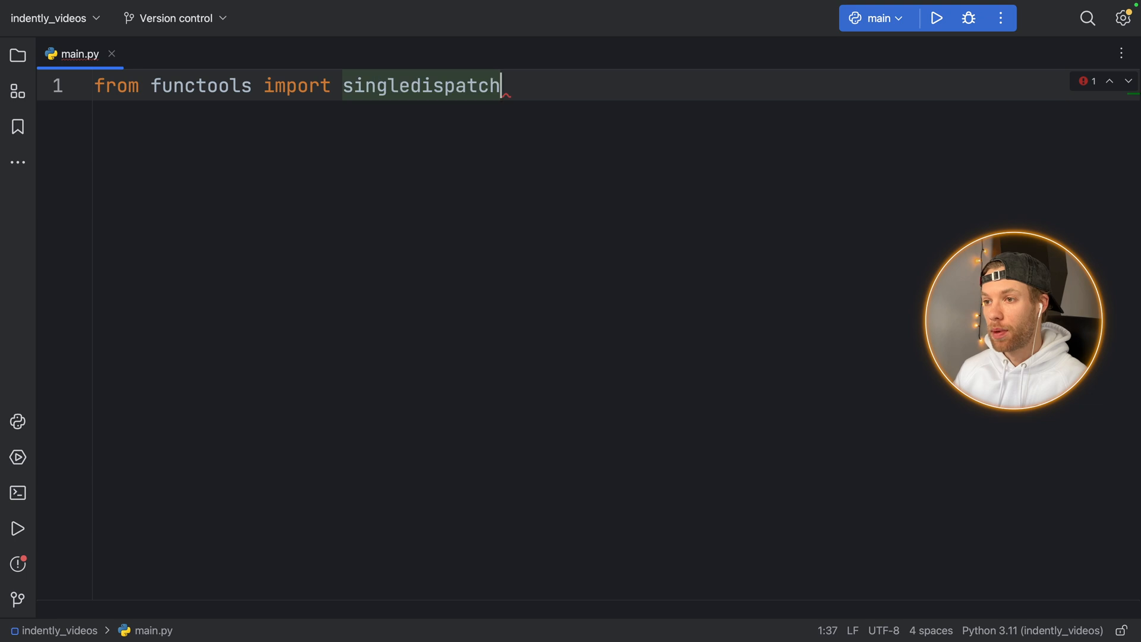
pyautogui.write(', singledispatchmethod')
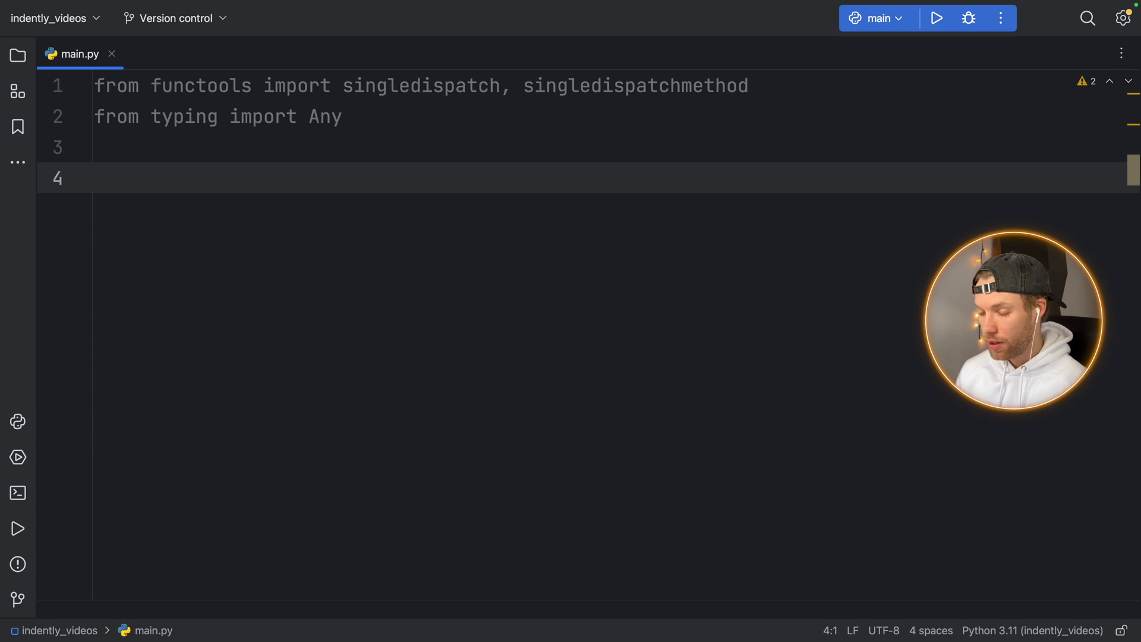
pyautogui.write('@singledispatch')
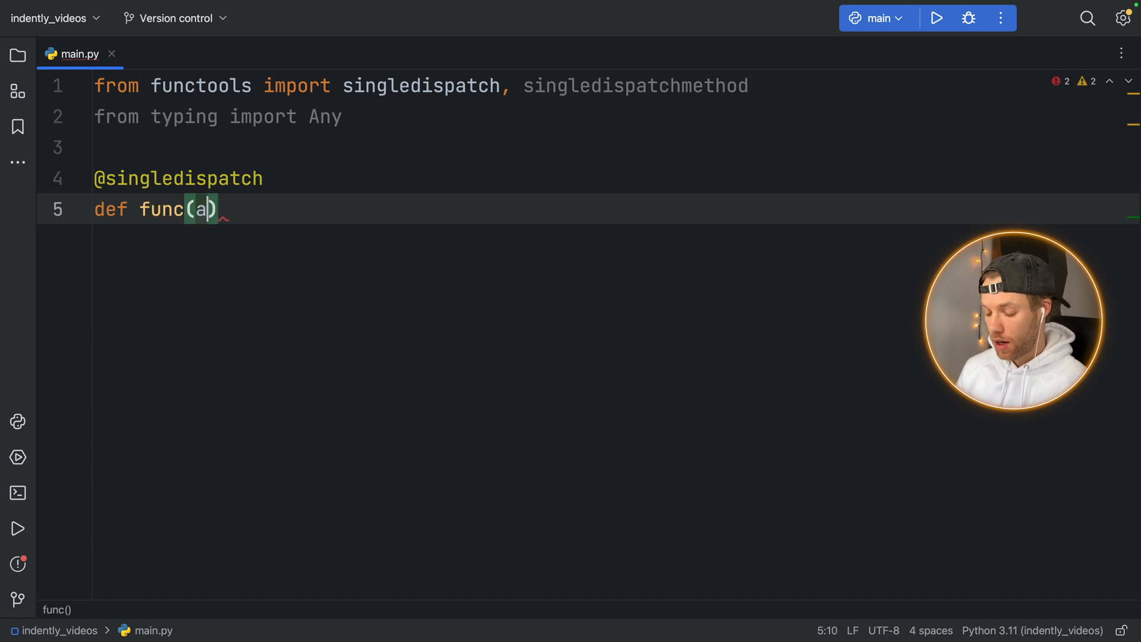
pyautogui.write('rg:')
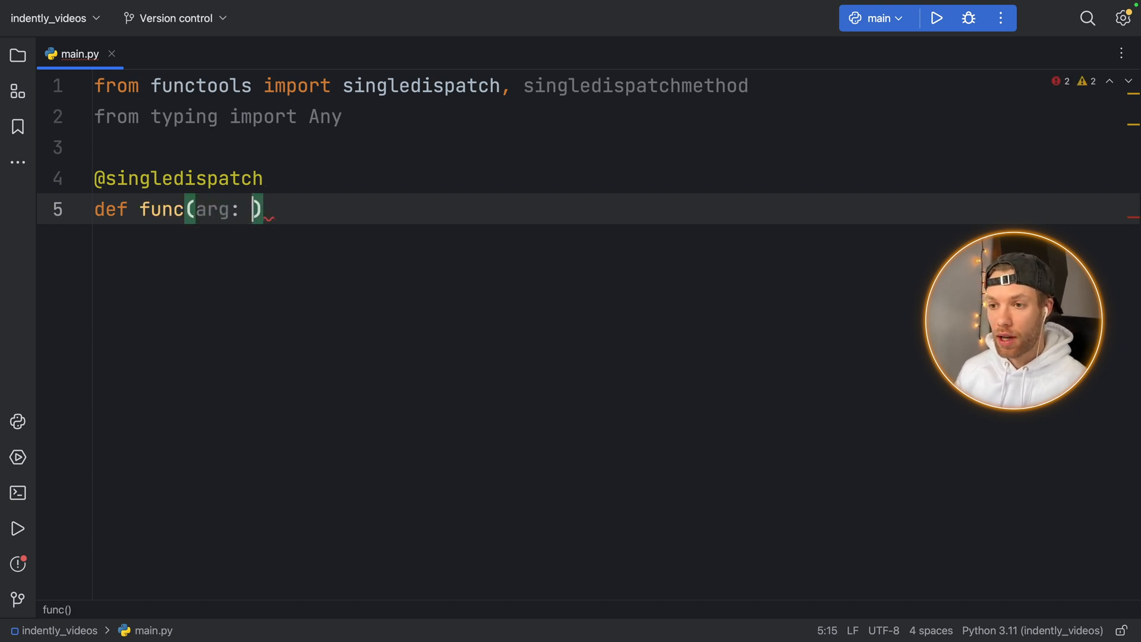
pyautogui.write('Any')
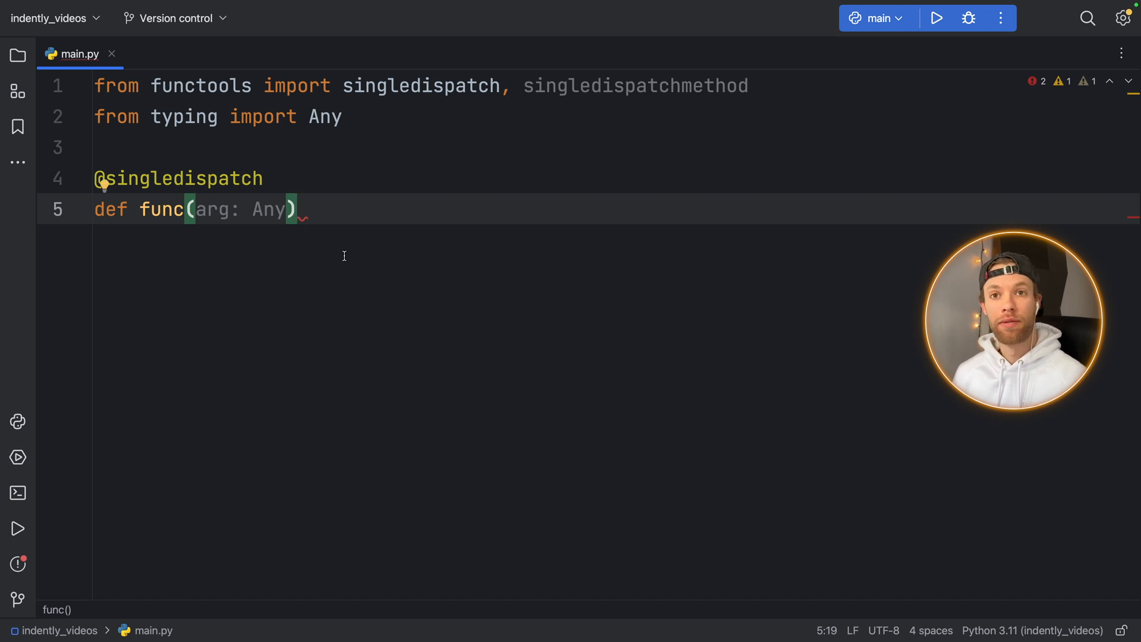
pyautogui.moveTo(285, 218)
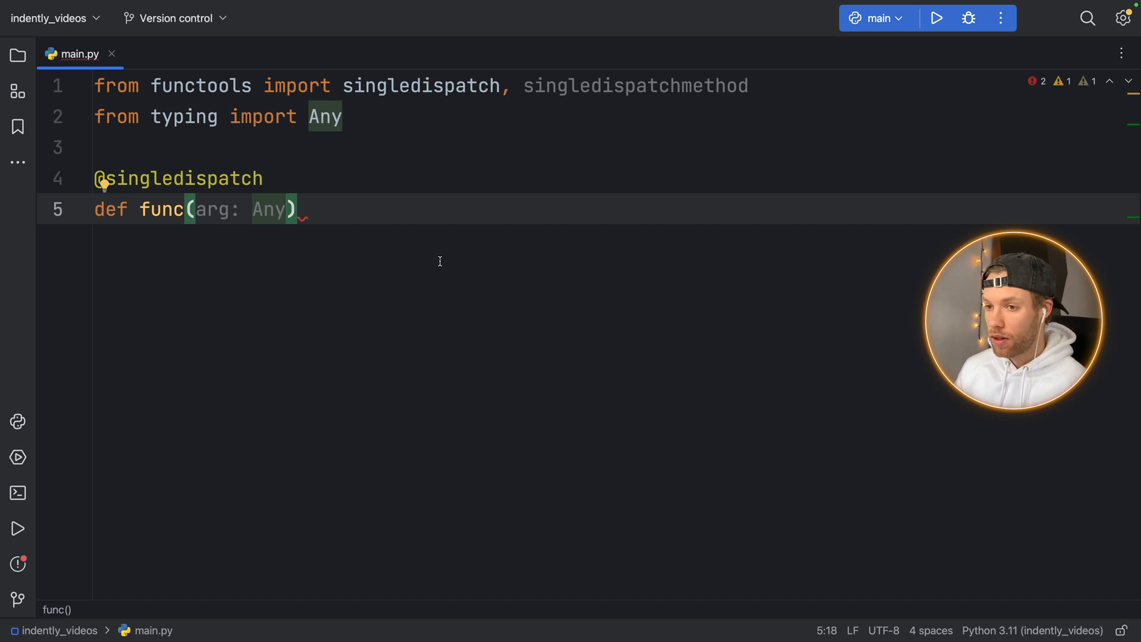
pyautogui.write(', ver')
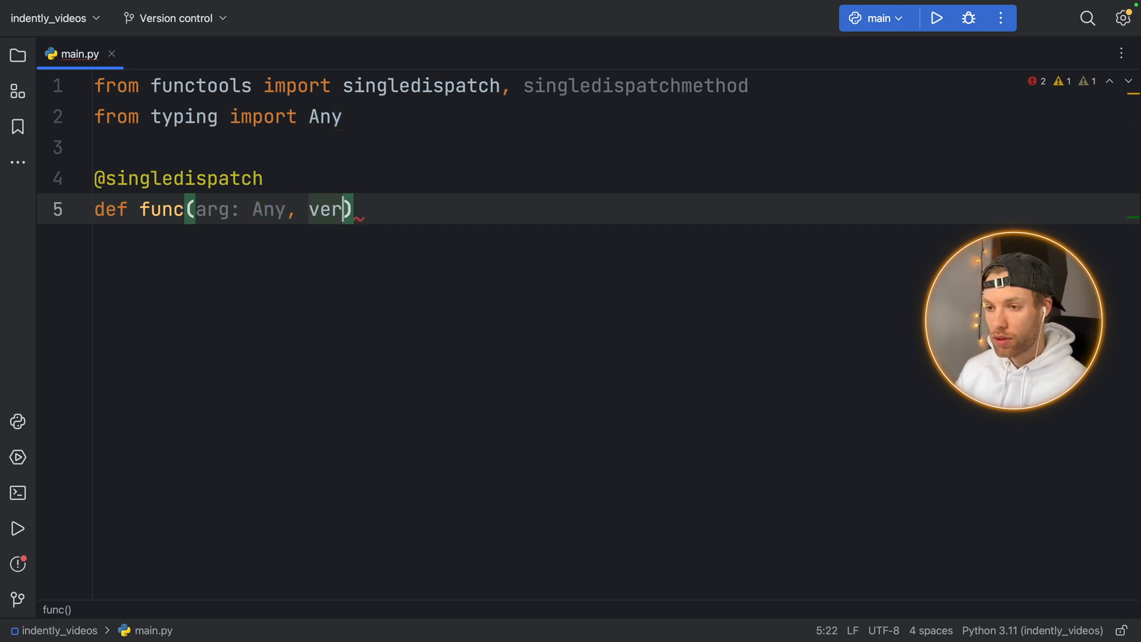
pyautogui.write('bose=')
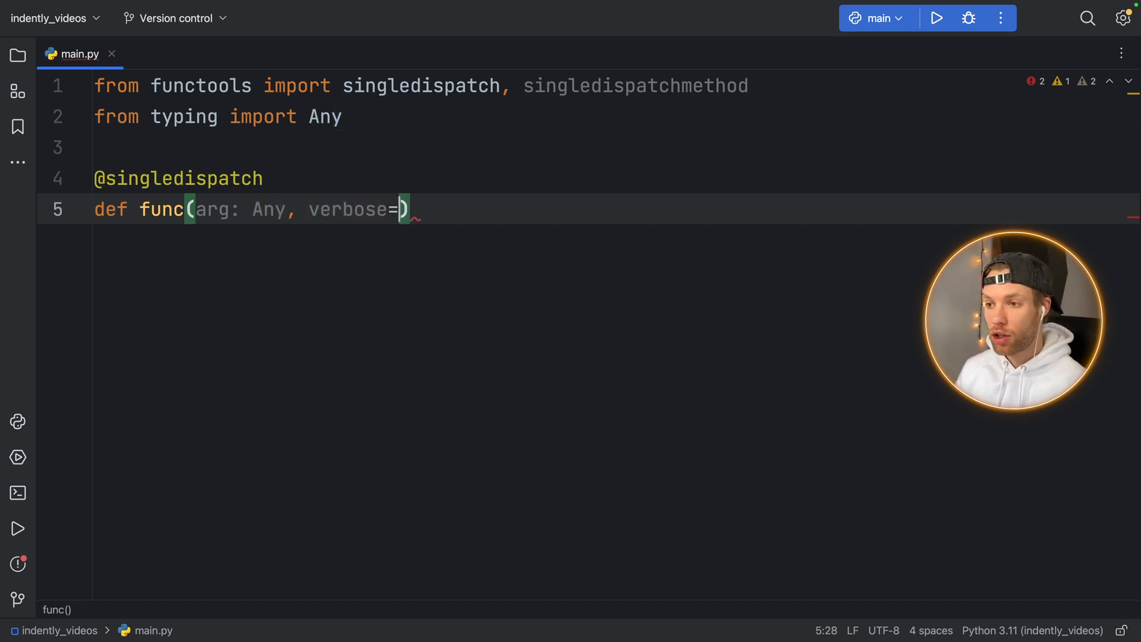
pyautogui.write('False')
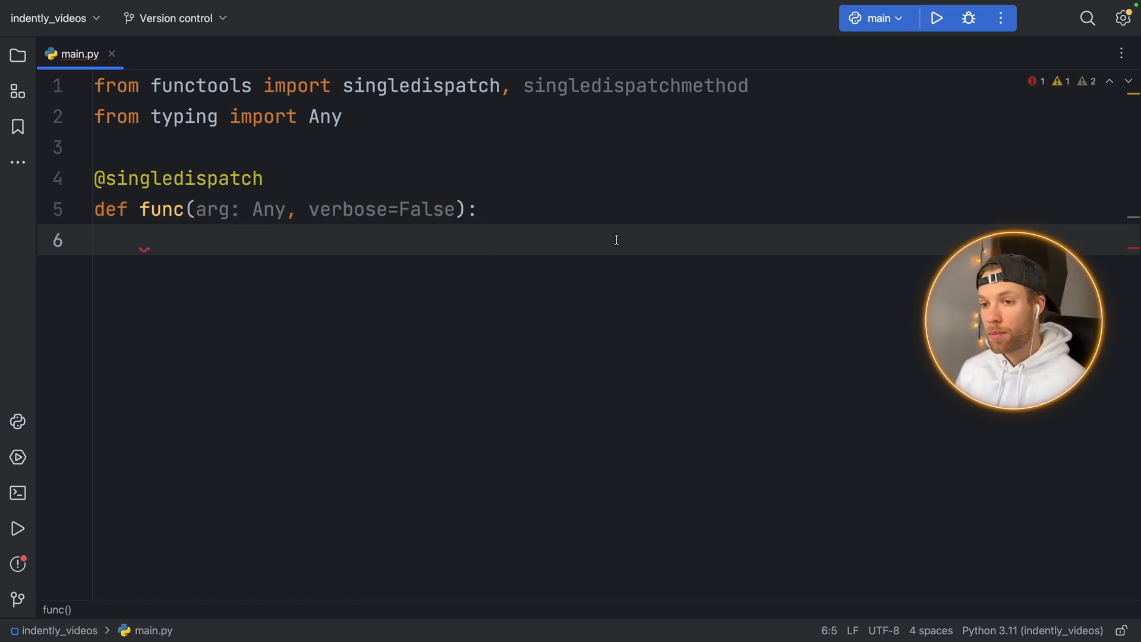
# Make func raise NotImplementedError saying type(arg) cannot be used with func.
pyautogui.write('raise')
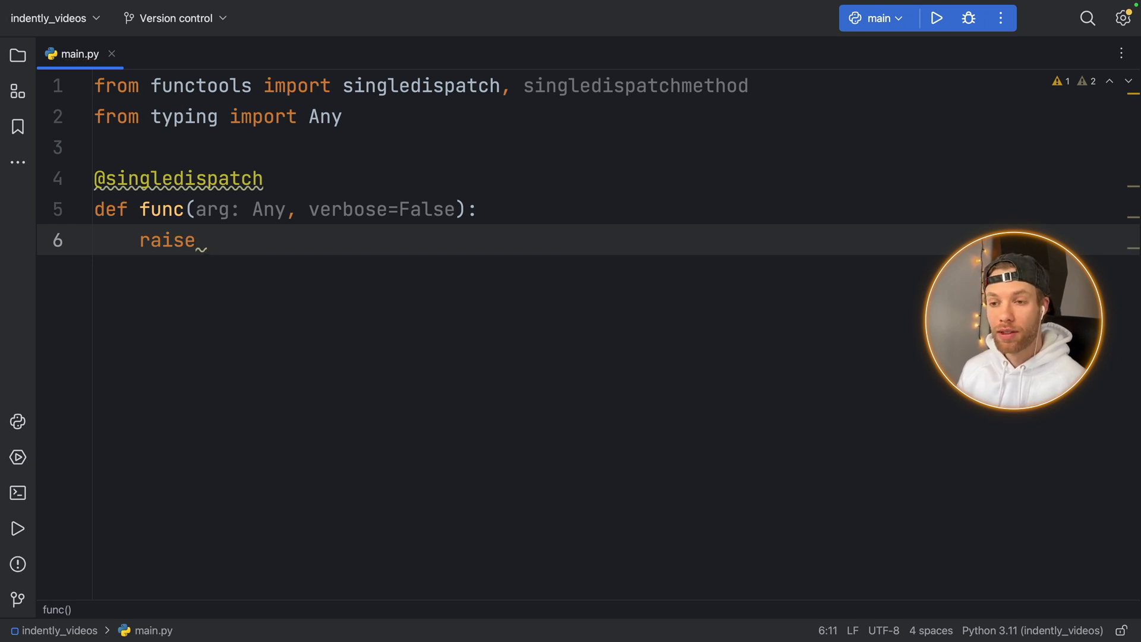
pyautogui.write("NotImplementedError(f'")
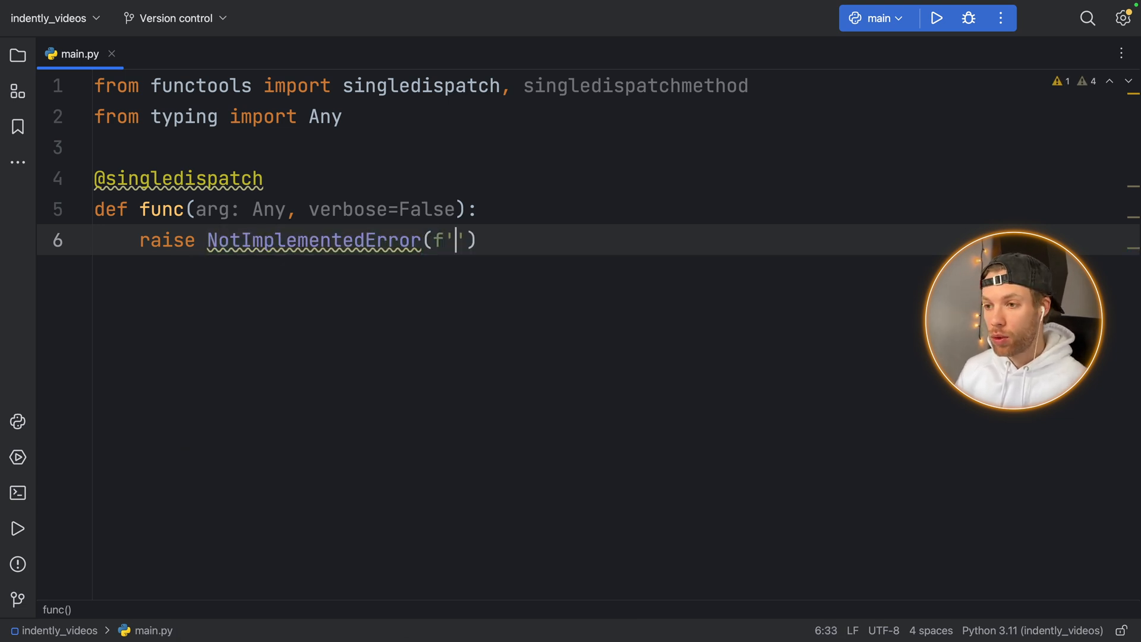
pyautogui.write('Type')
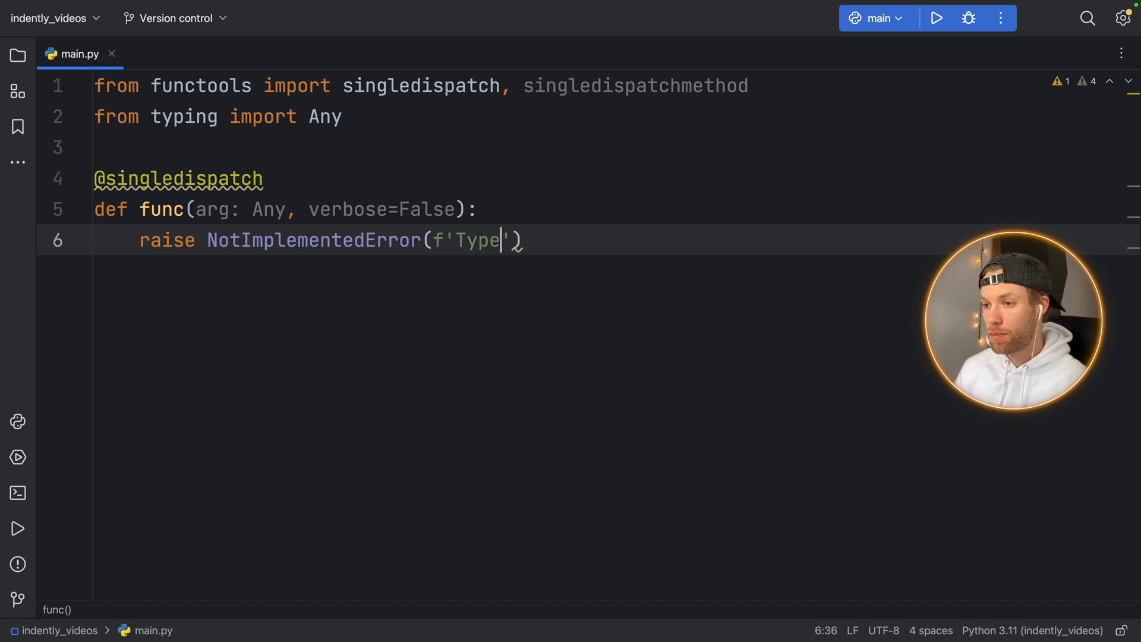
pyautogui.write(': {}')
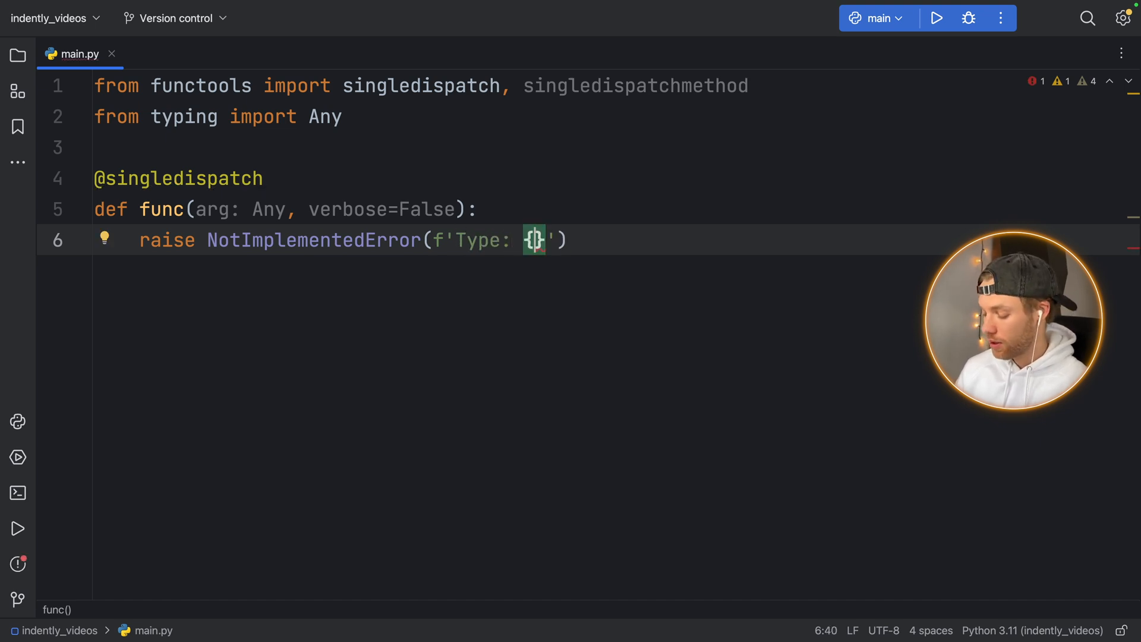
pyautogui.write('type(arg')
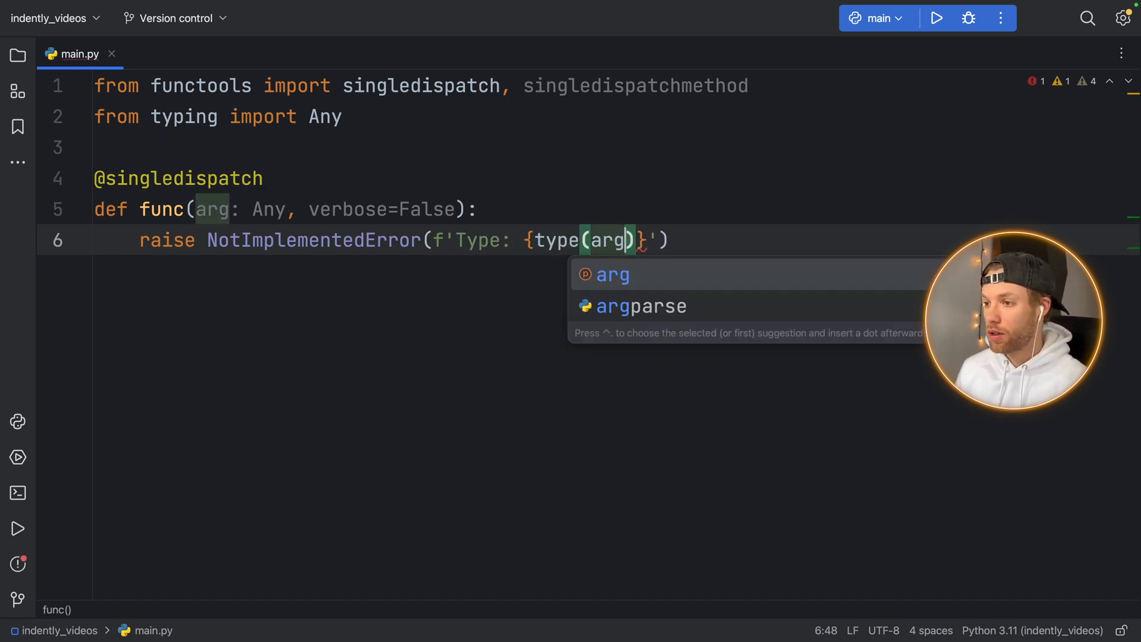
pyautogui.write('cannot be used')
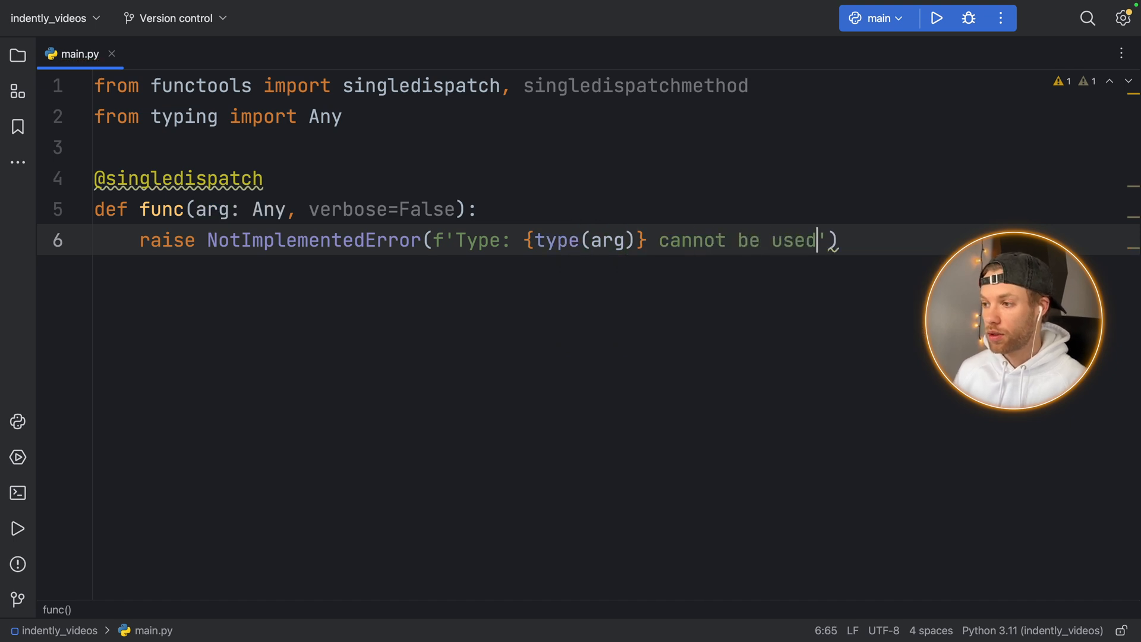
pyautogui.write('with func(')
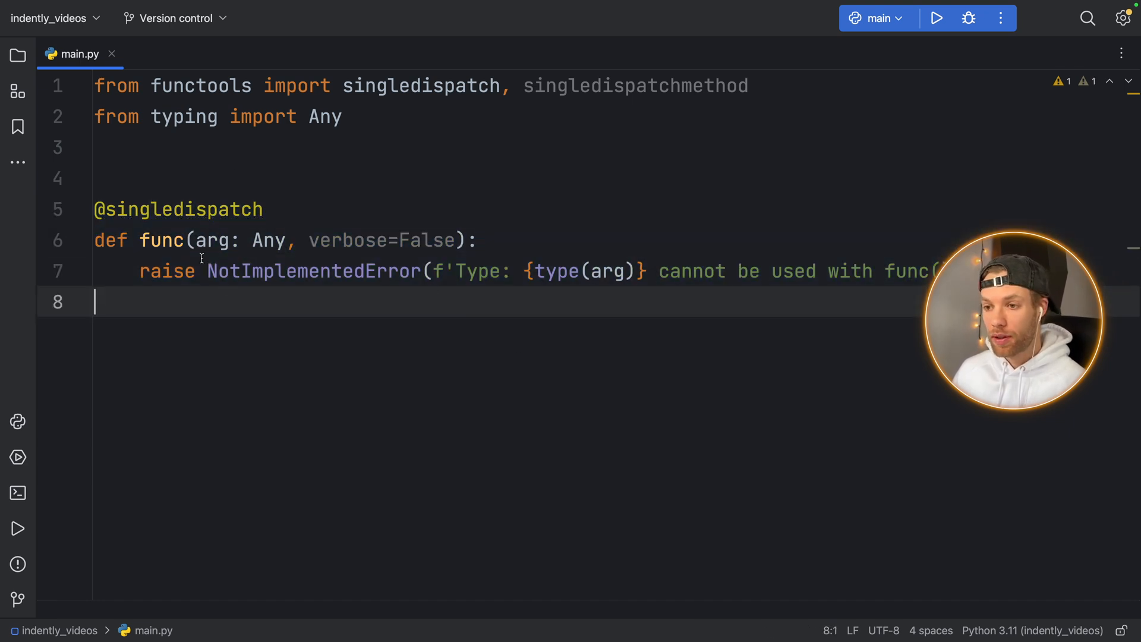
# Draft an if verbose: print(arg) branch in func, then remove it.
pyautogui.click(549, 240)
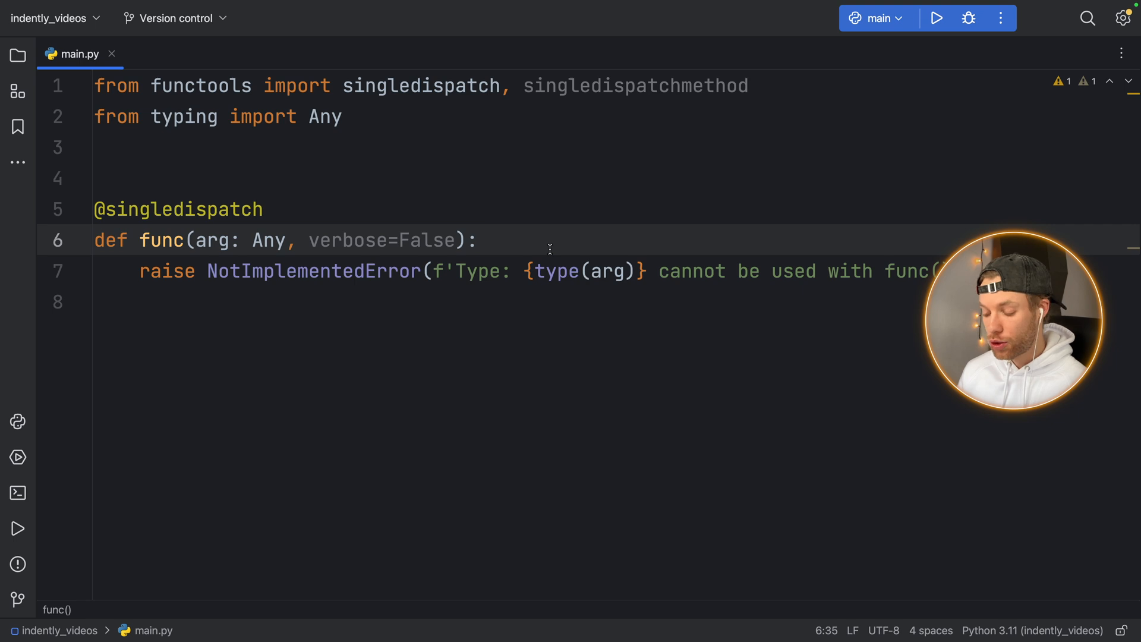
pyautogui.write('if e')
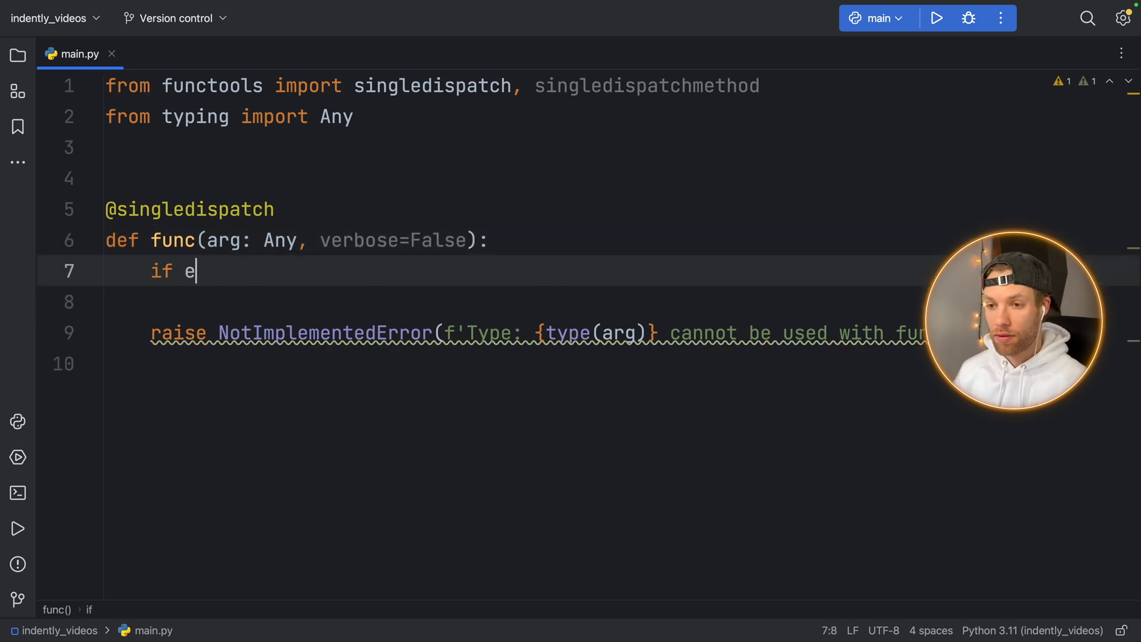
pyautogui.write('verbose:')
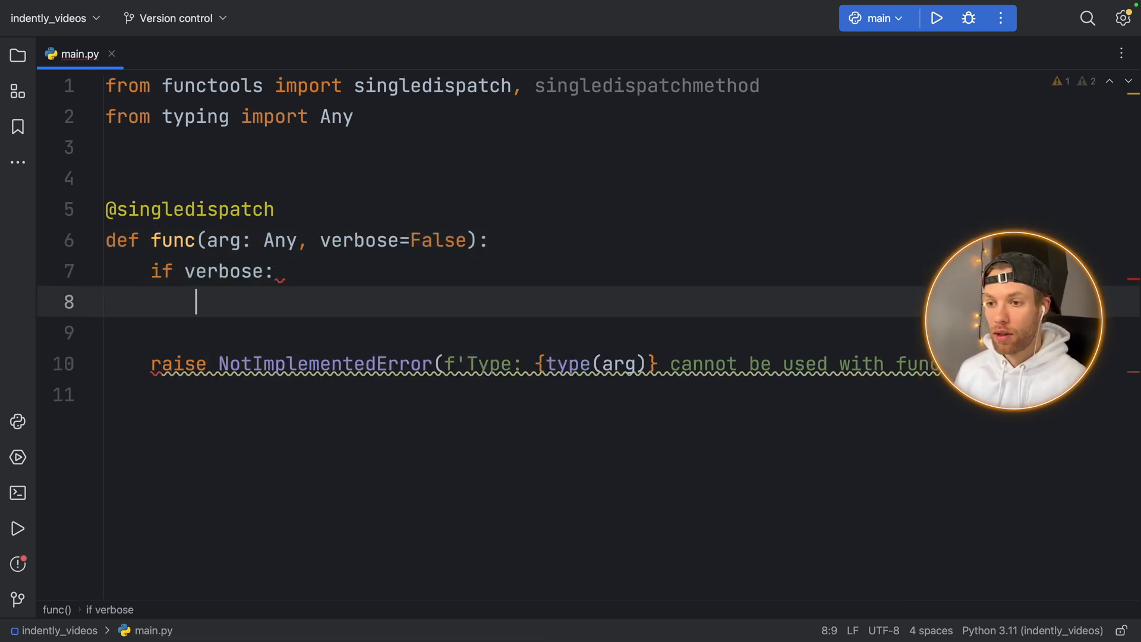
pyautogui.write('print(arg')
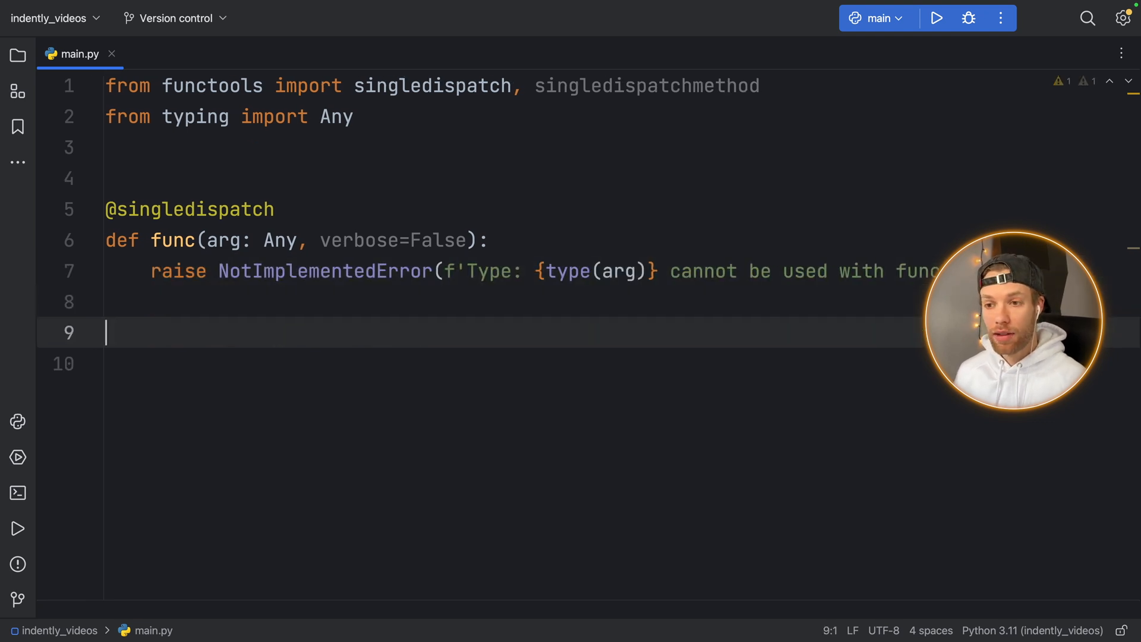
pyautogui.press('Enter')
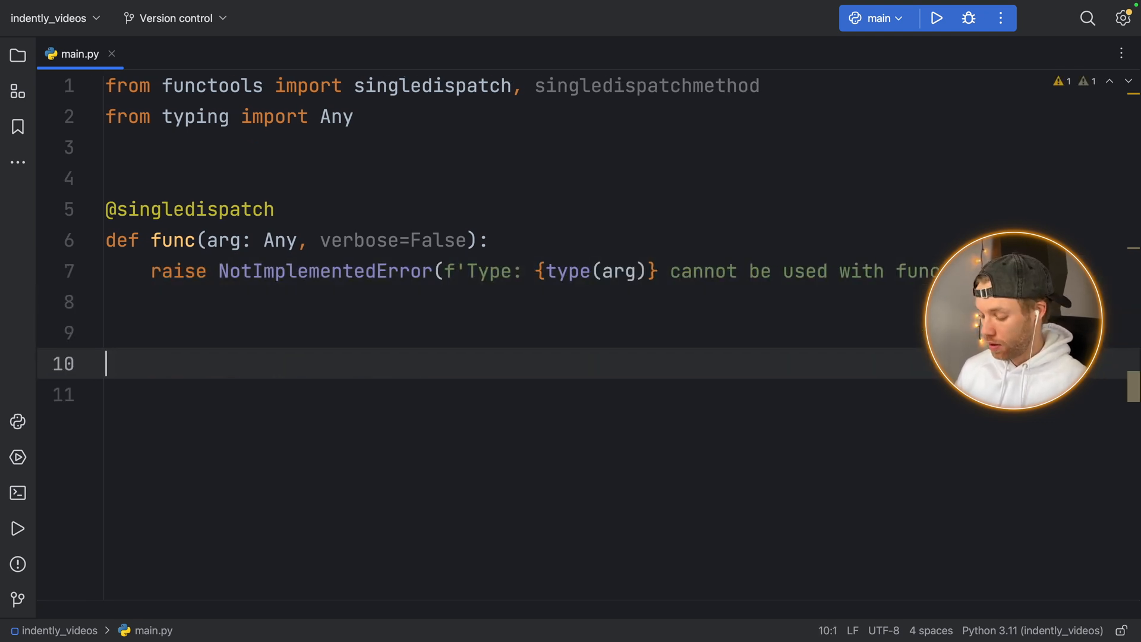
pyautogui.write('@fu')
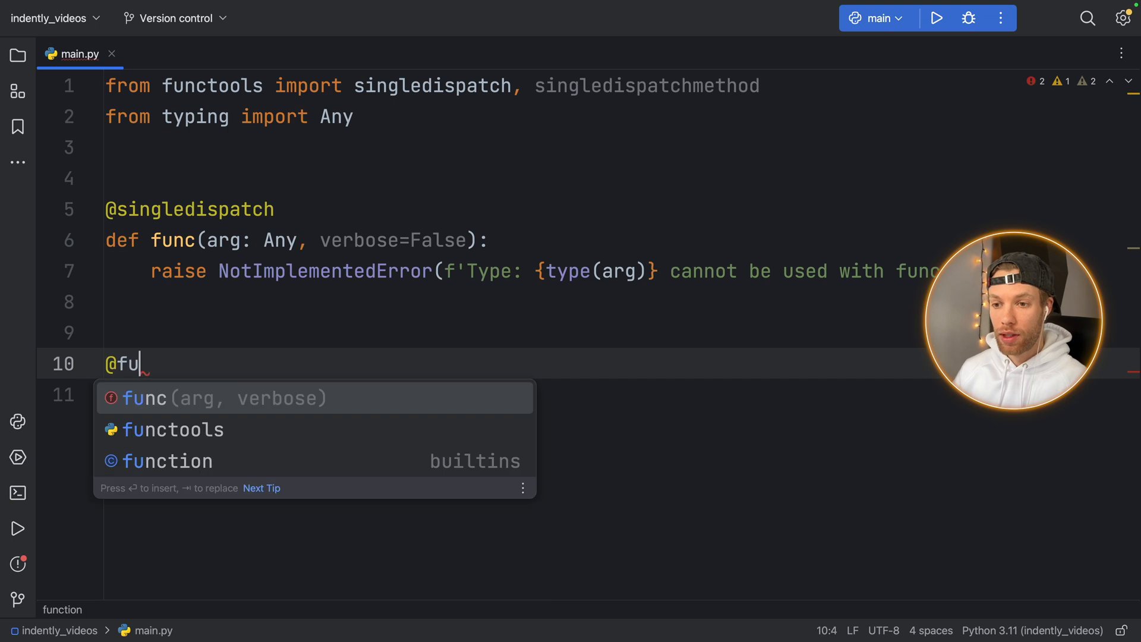
pyautogui.write('nc')
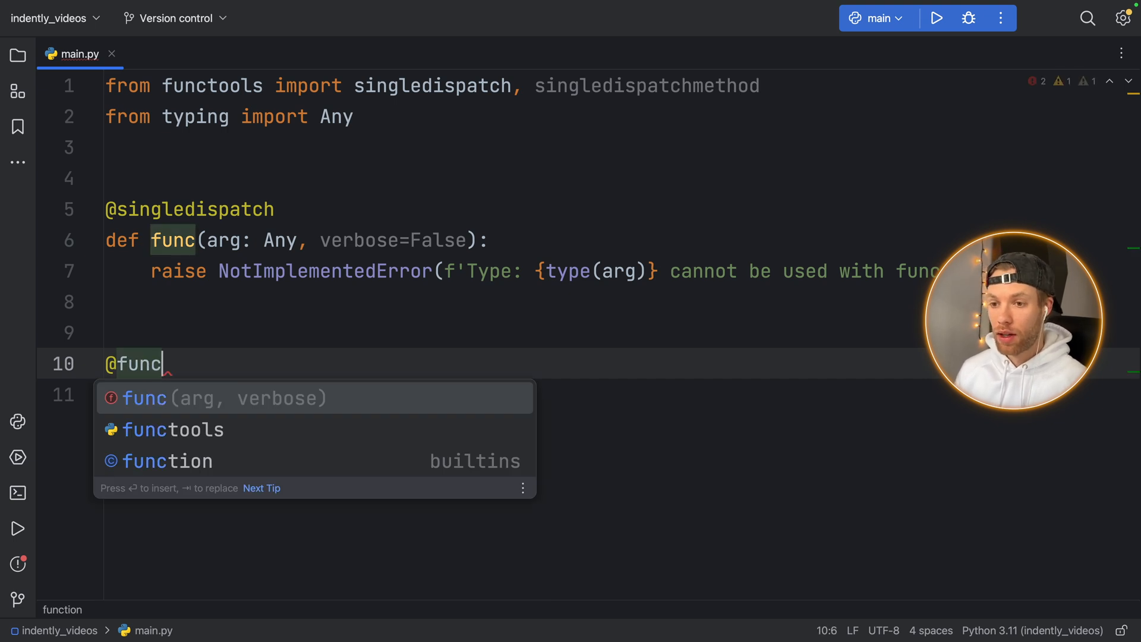
pyautogui.write('.reg')
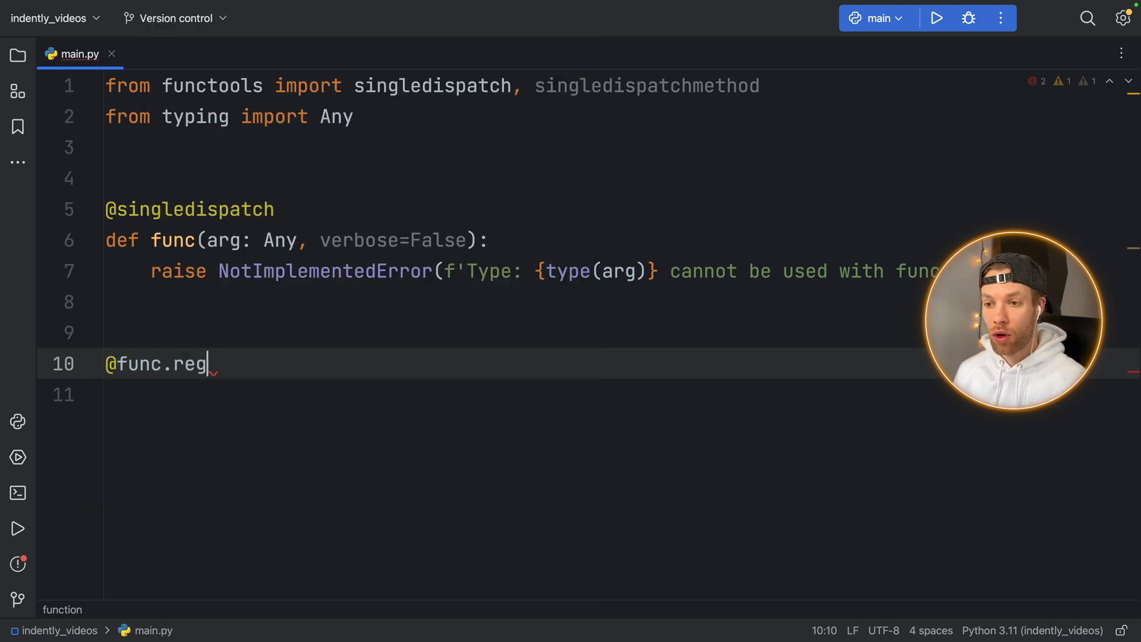
pyautogui.write('ister')
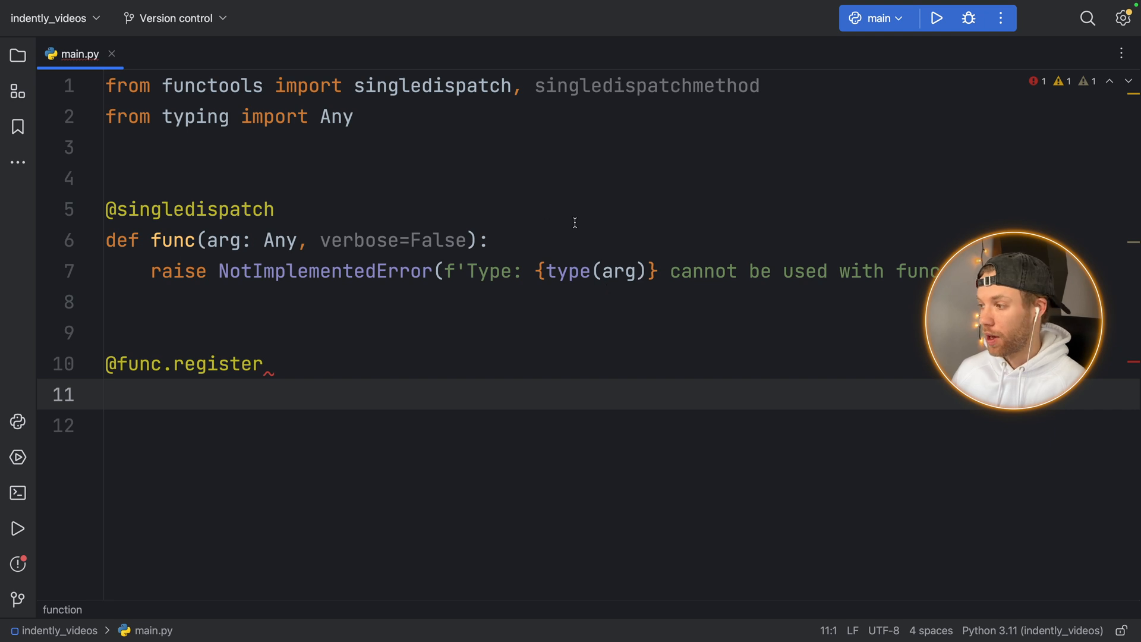
pyautogui.write('def _')
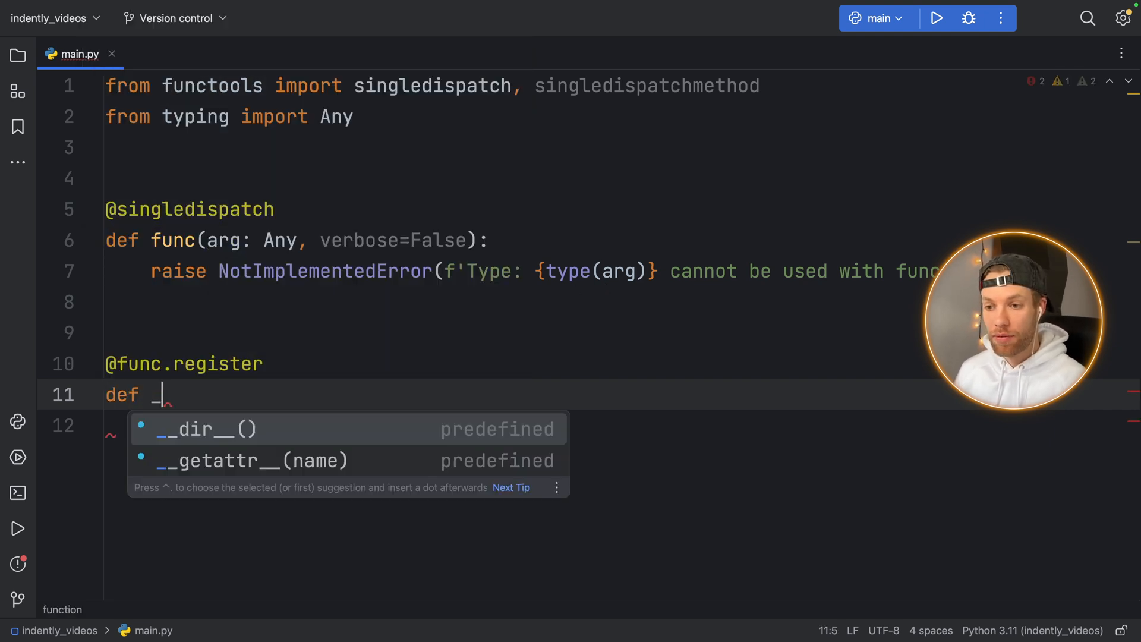
pyautogui.write('(arg)')
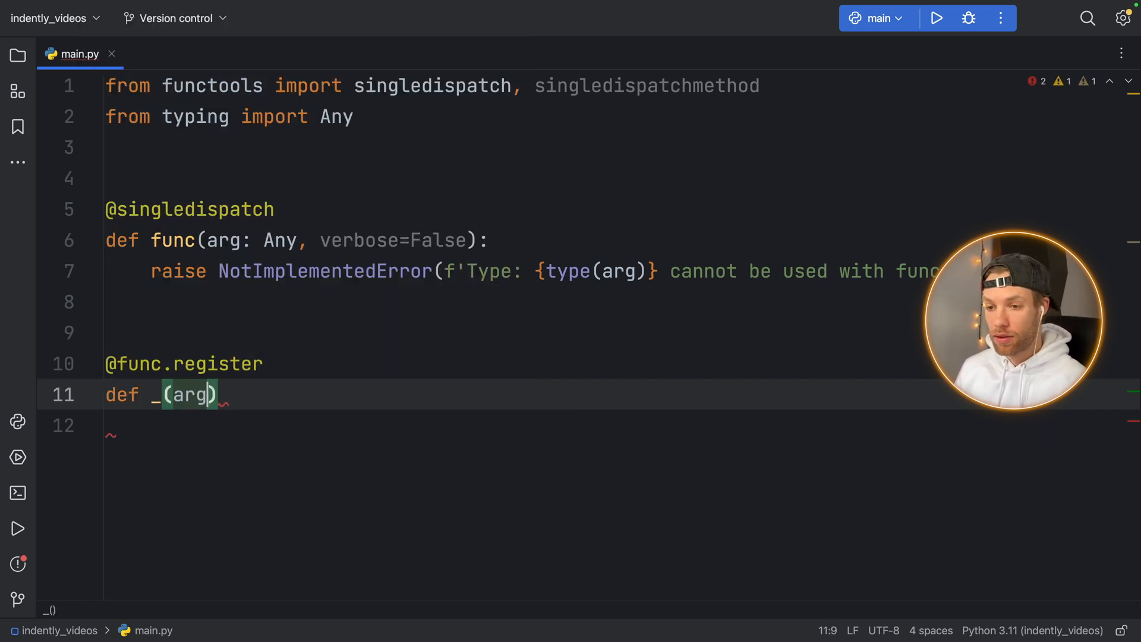
pyautogui.write(': int')
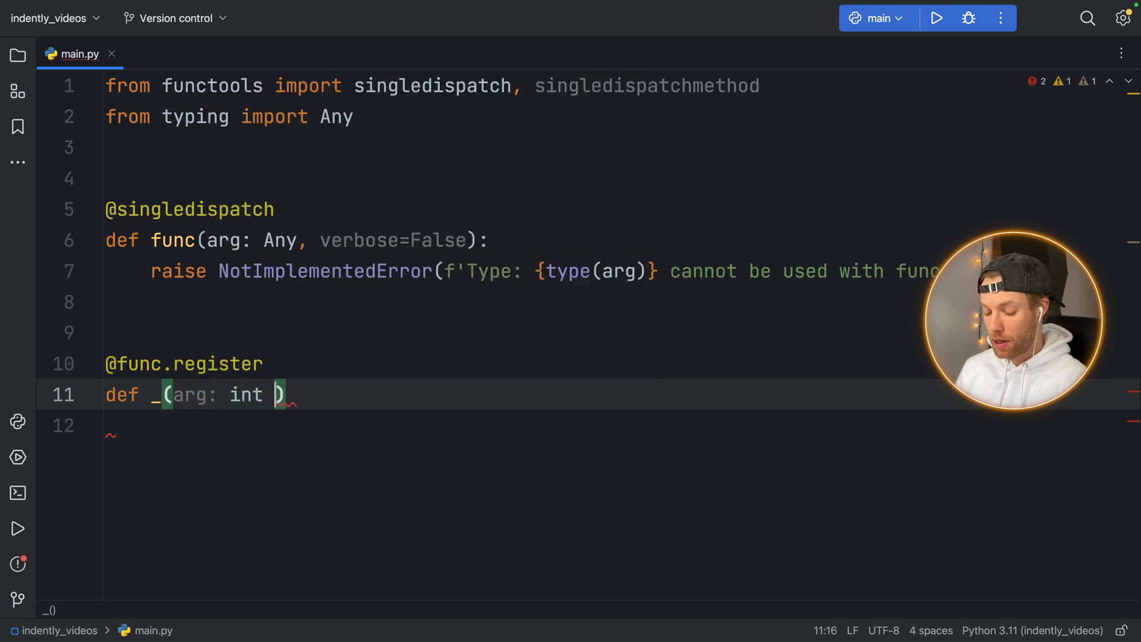
pyautogui.write('| float')
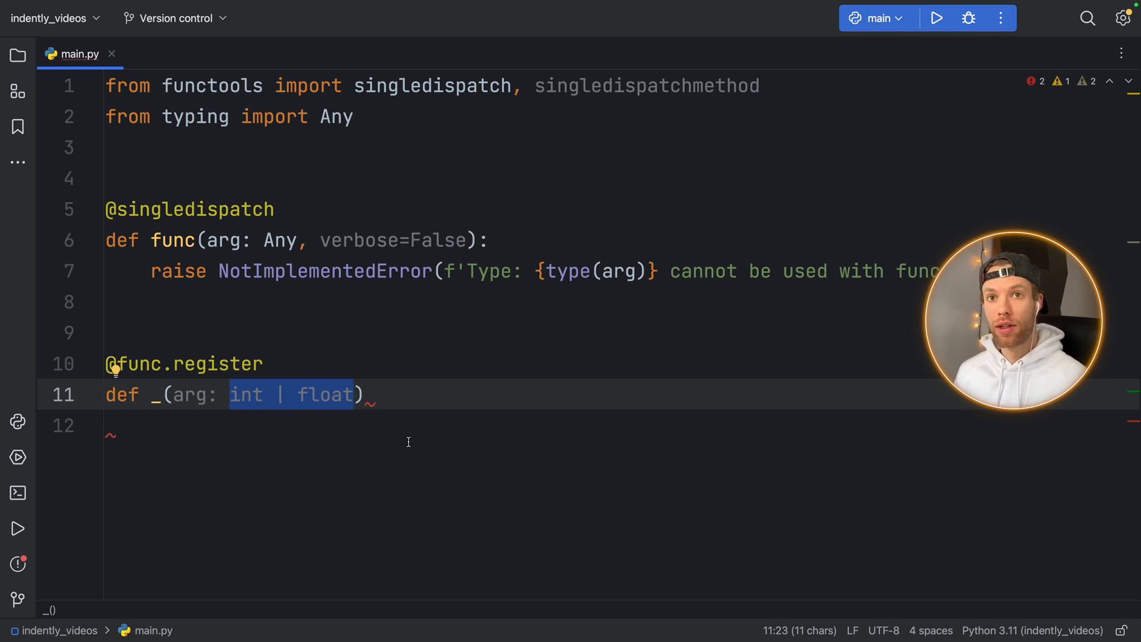
pyautogui.click(237, 395)
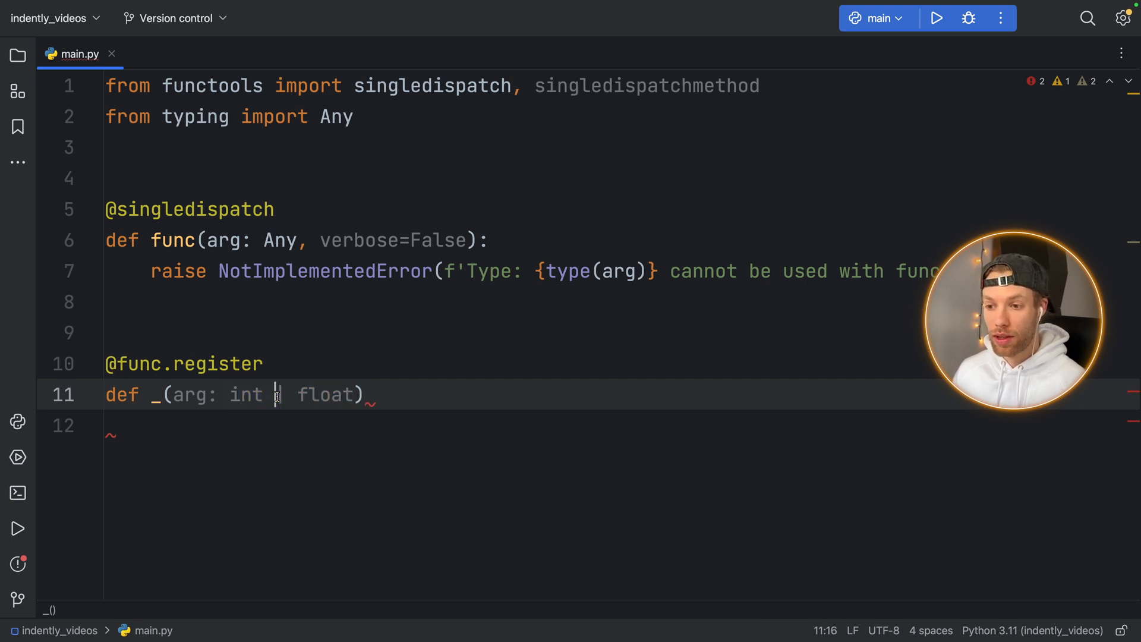
pyautogui.write(', verbose')
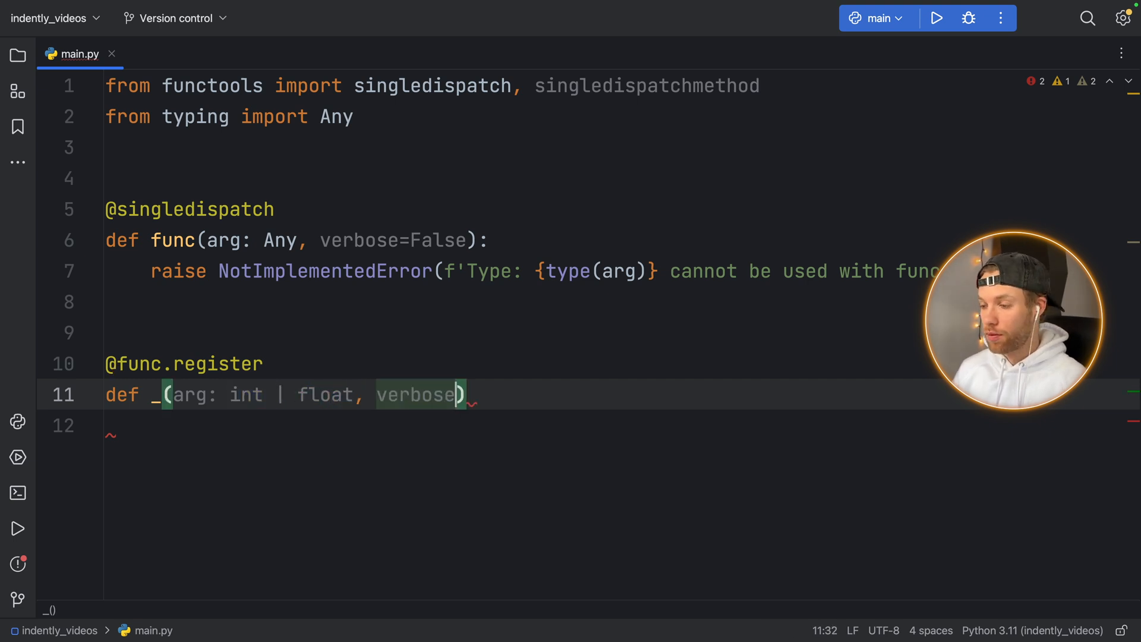
pyautogui.write('=False')
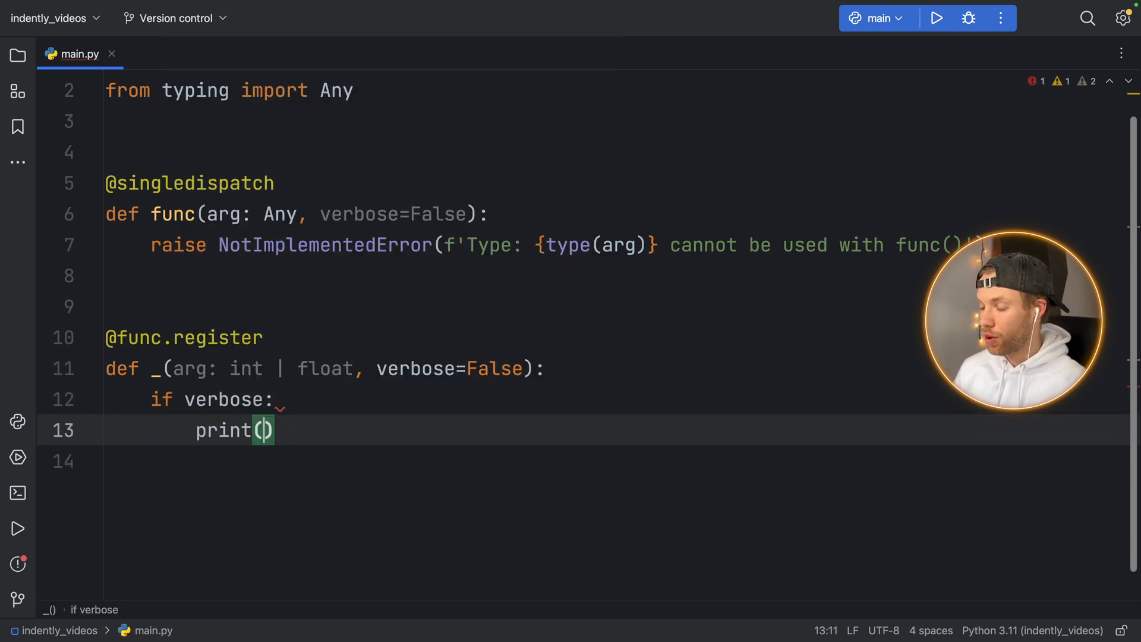
# Print a verbose 'Here's your number:' message, otherwise print 'Number', arg.
pyautogui.write("f'Here\\'s your nu'")
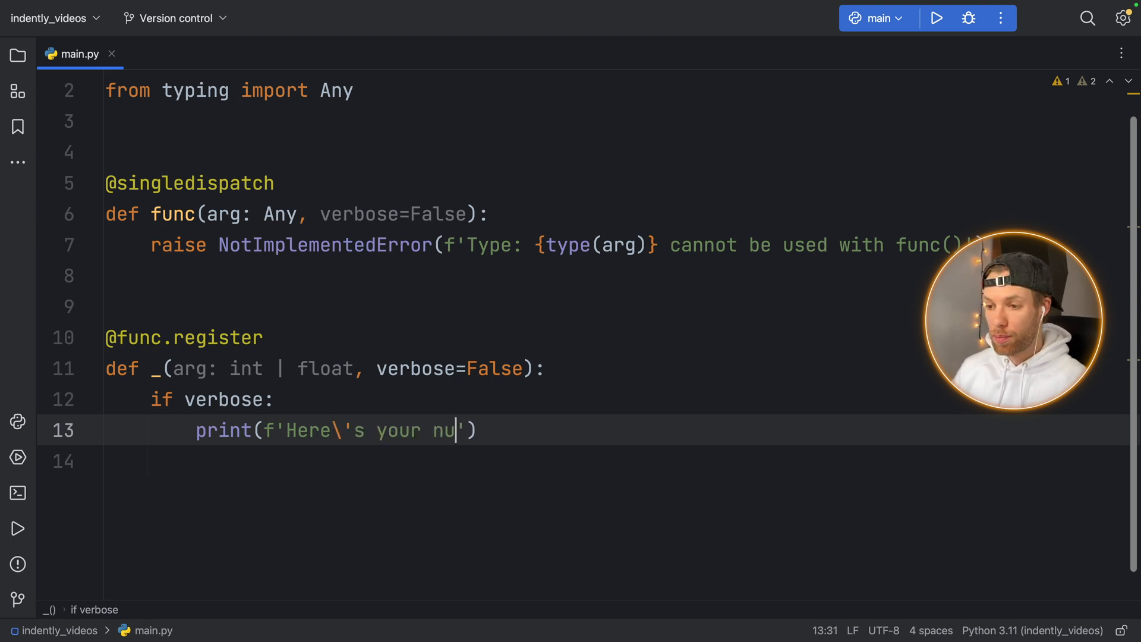
pyautogui.write('mber:')
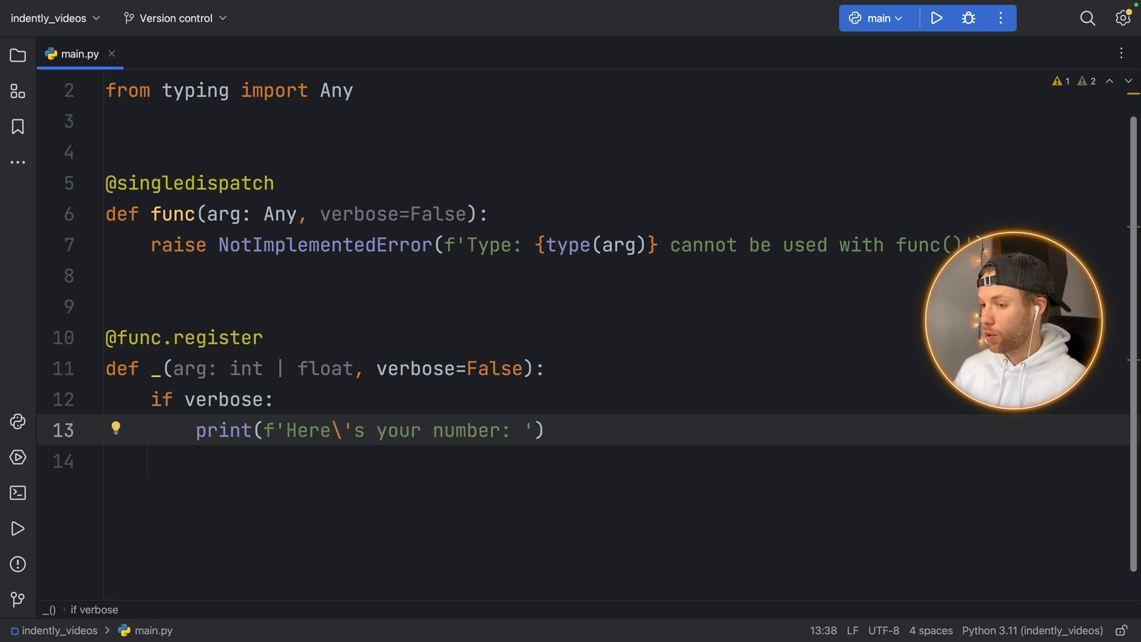
pyautogui.write('{arg')
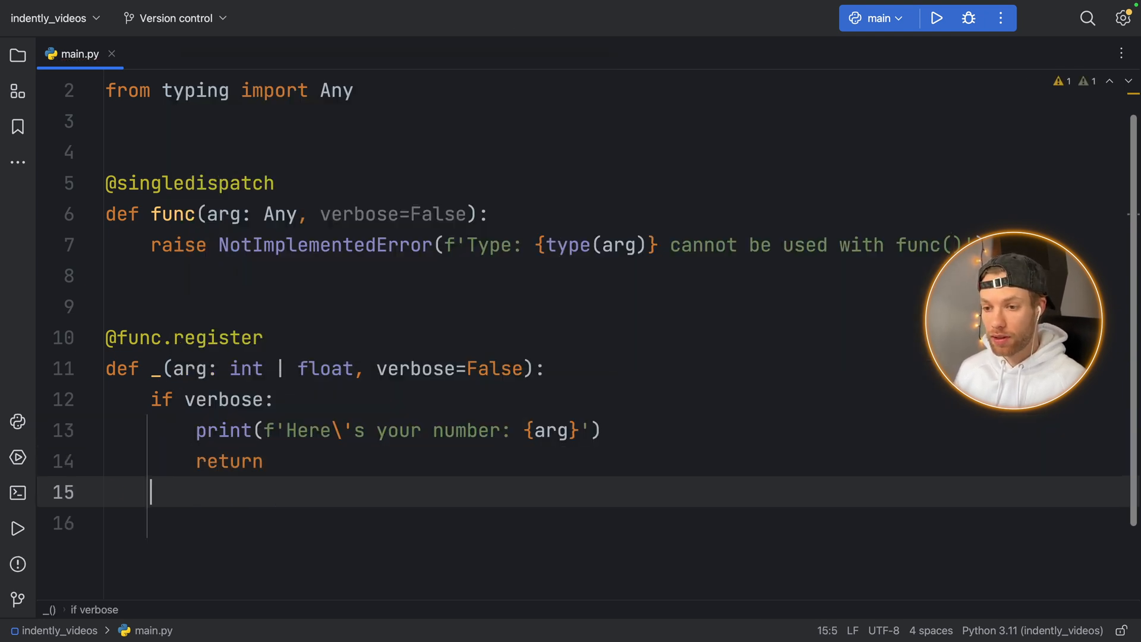
pyautogui.write('print(')
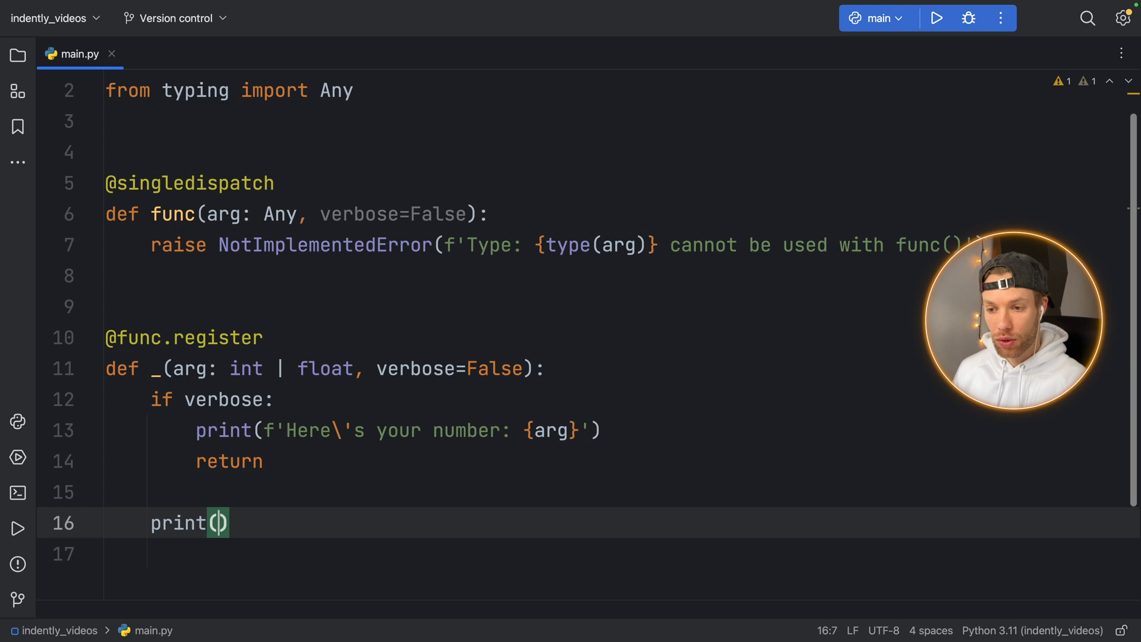
pyautogui.write("'Number'")
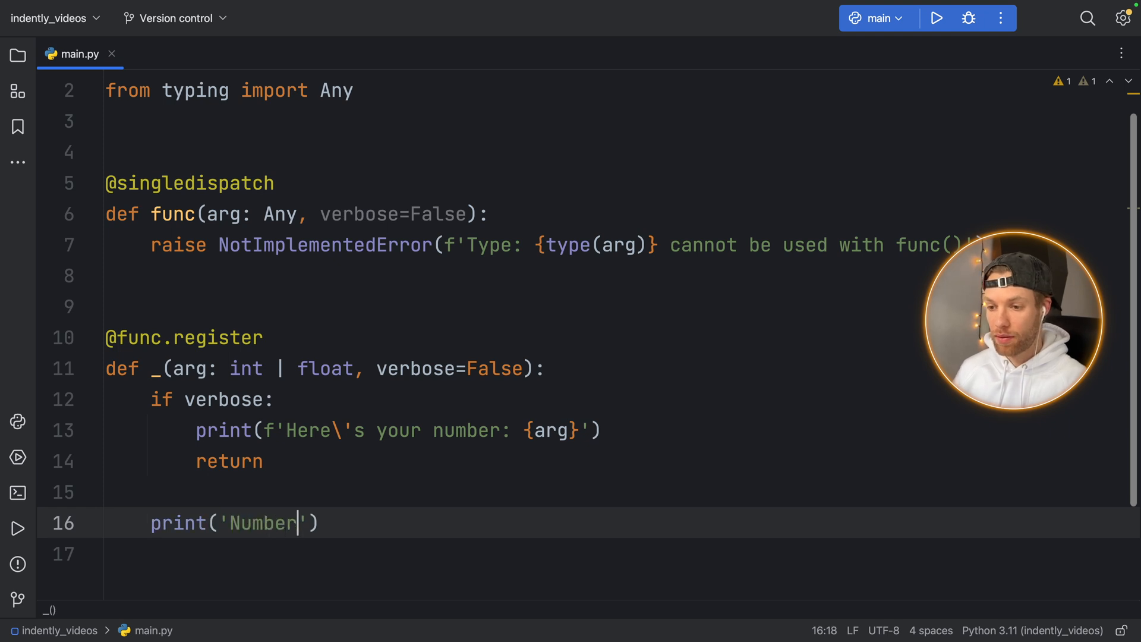
pyautogui.write(', ar')
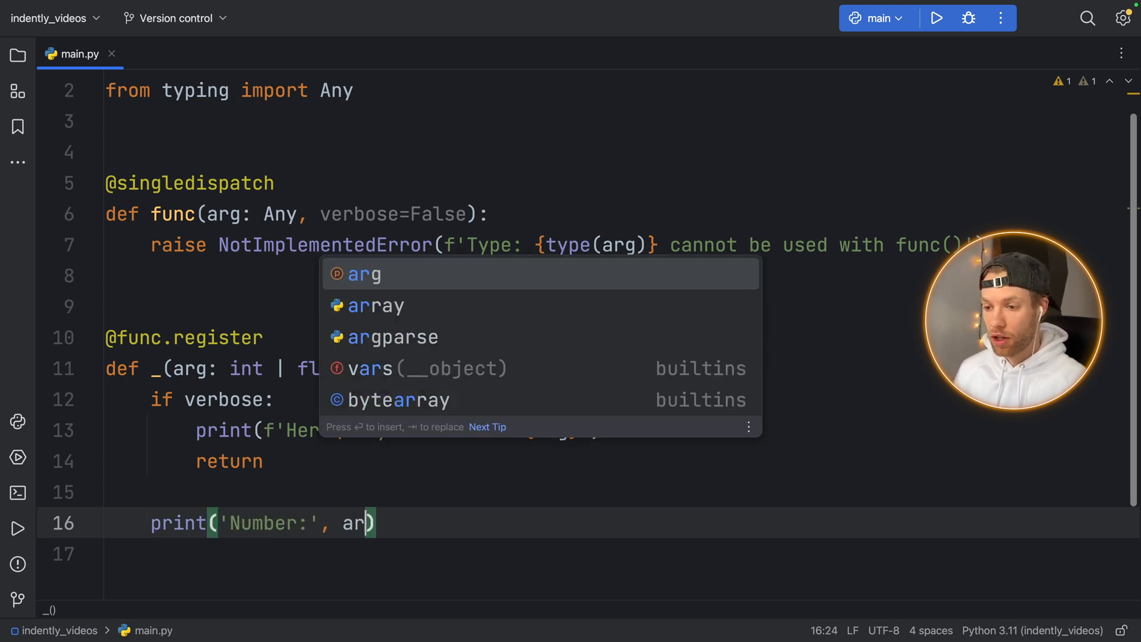
pyautogui.press('Enter')
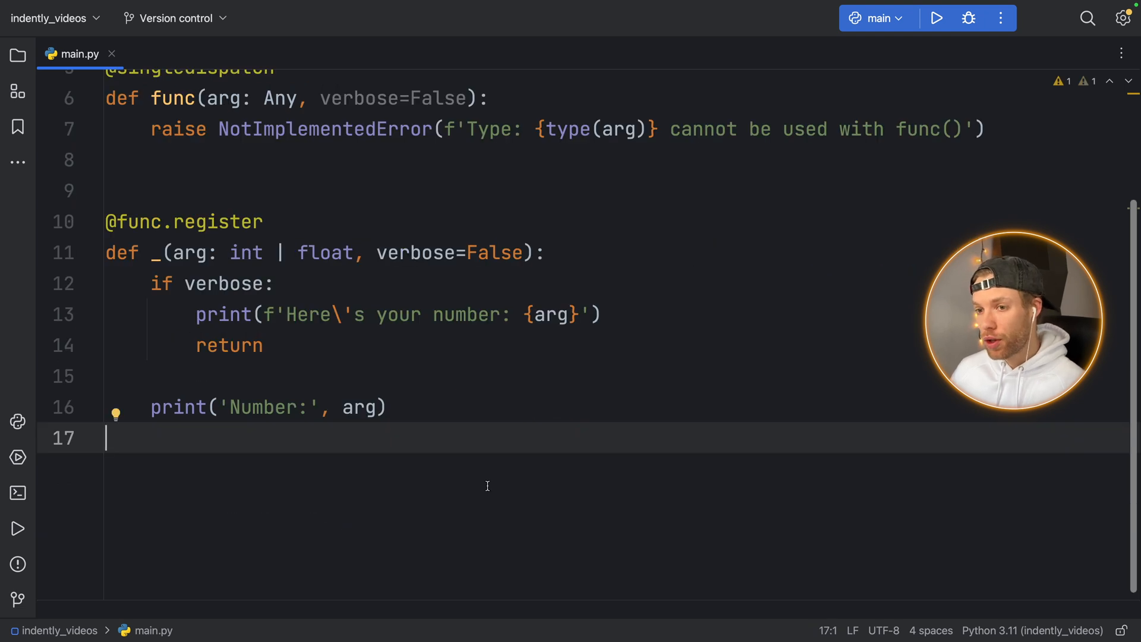
pyautogui.moveTo(133, 376)
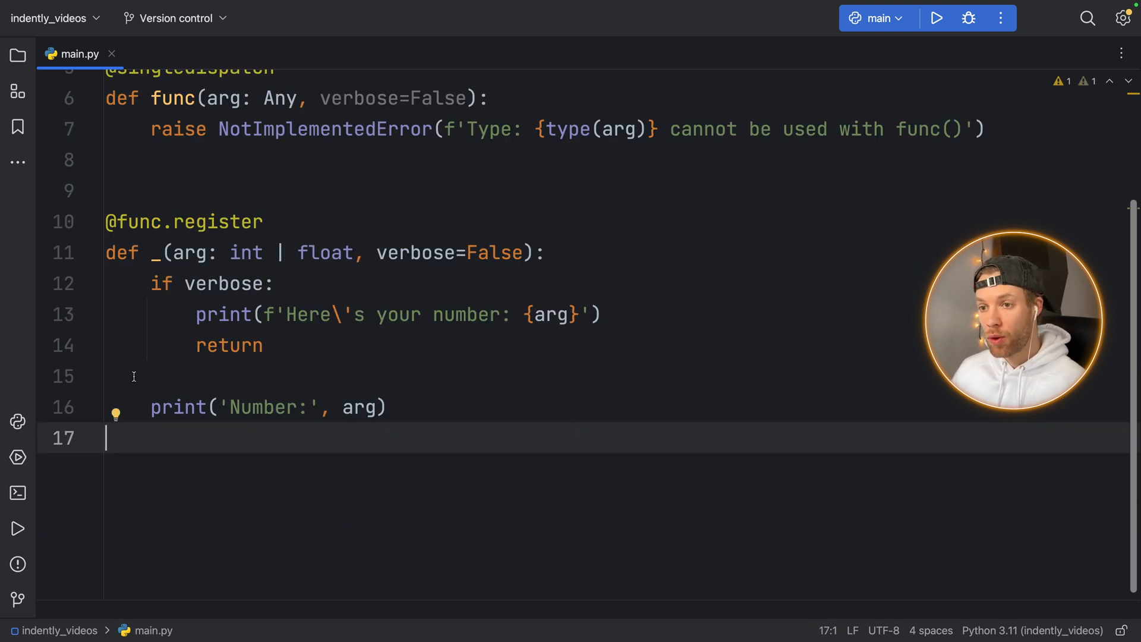
pyautogui.moveTo(251, 299)
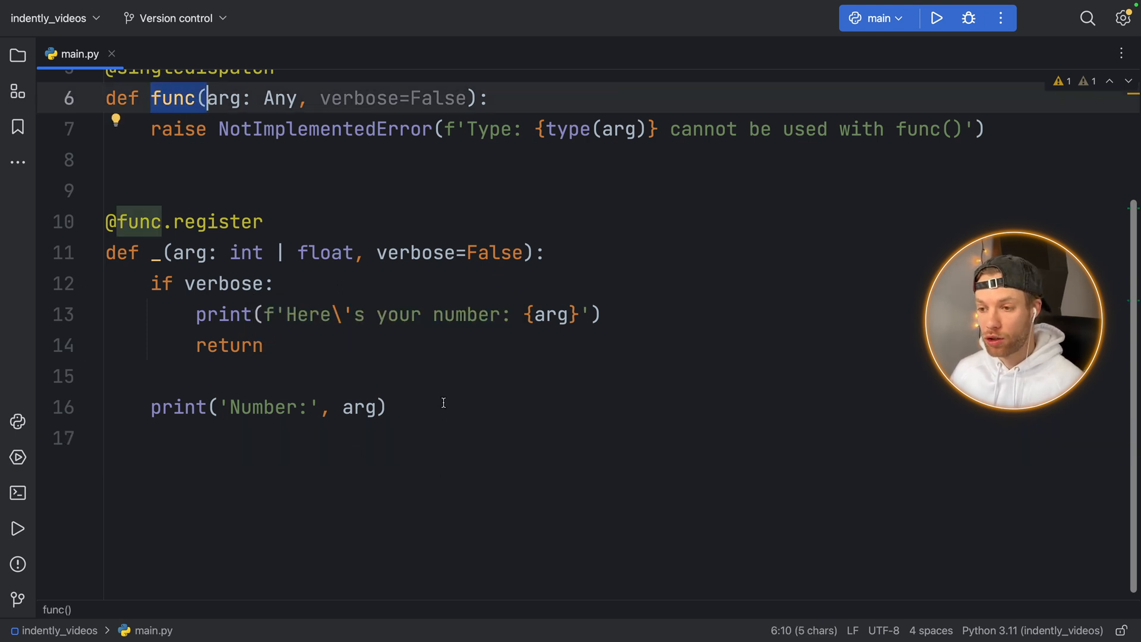
pyautogui.click(272, 437)
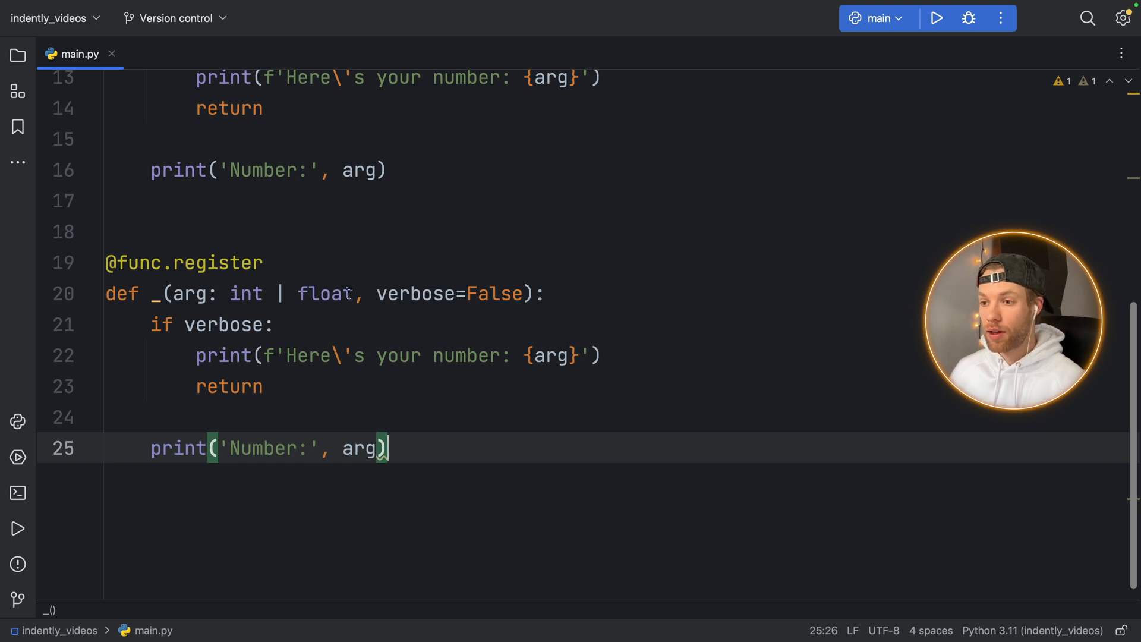
# Turn the copied overload into a str handler with 'text' and 'Text:' messages.
pyautogui.write('str')
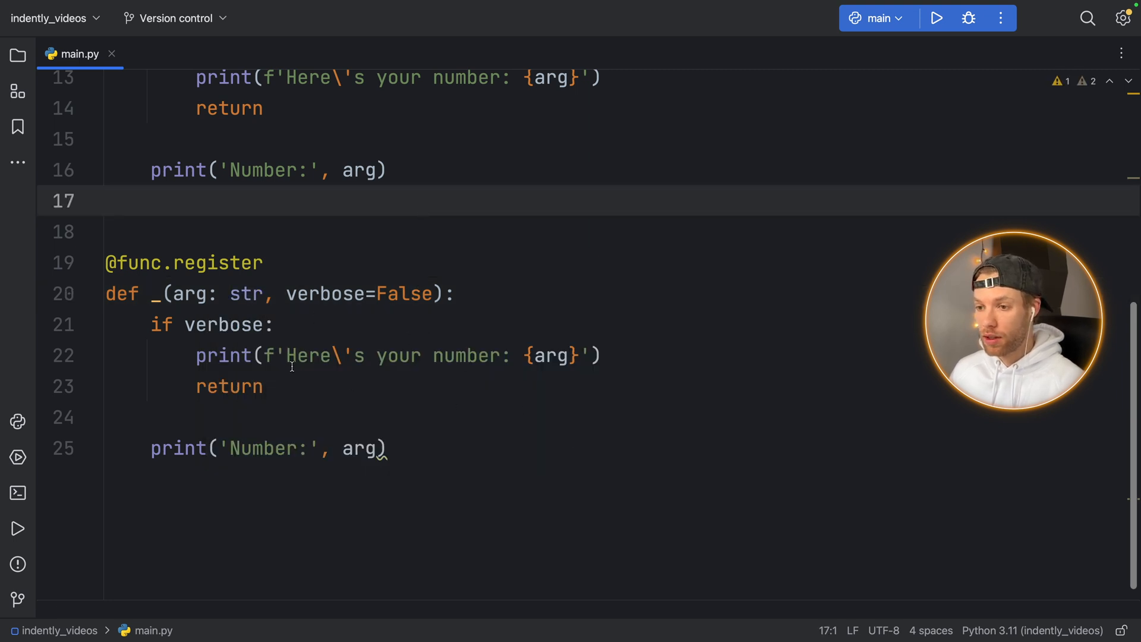
pyautogui.doubleClick(466, 355)
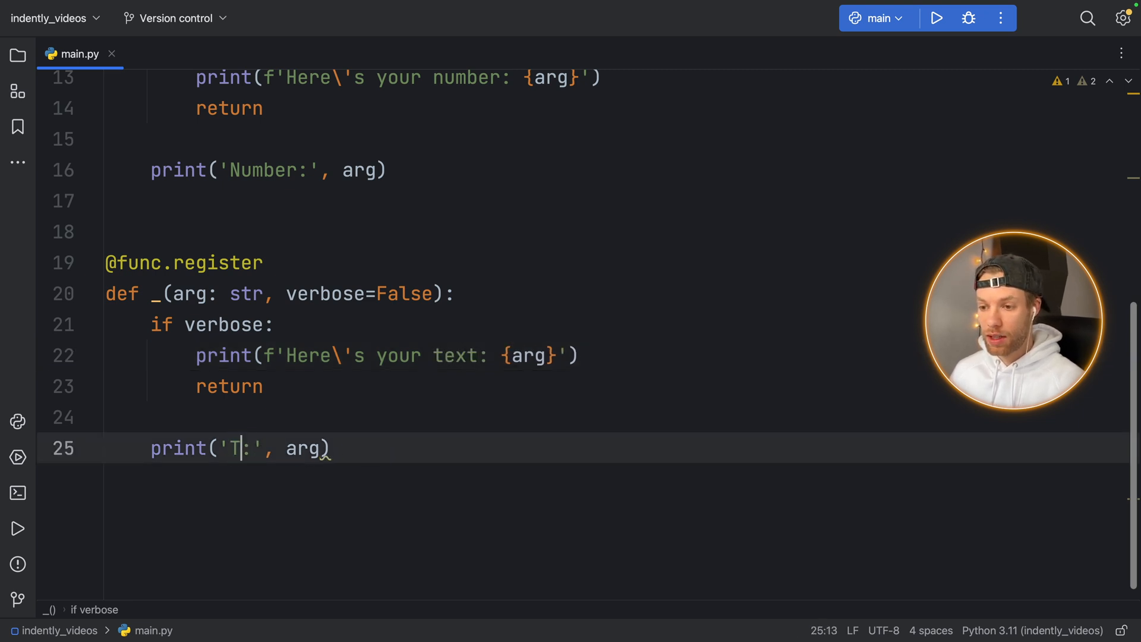
pyautogui.write('ext')
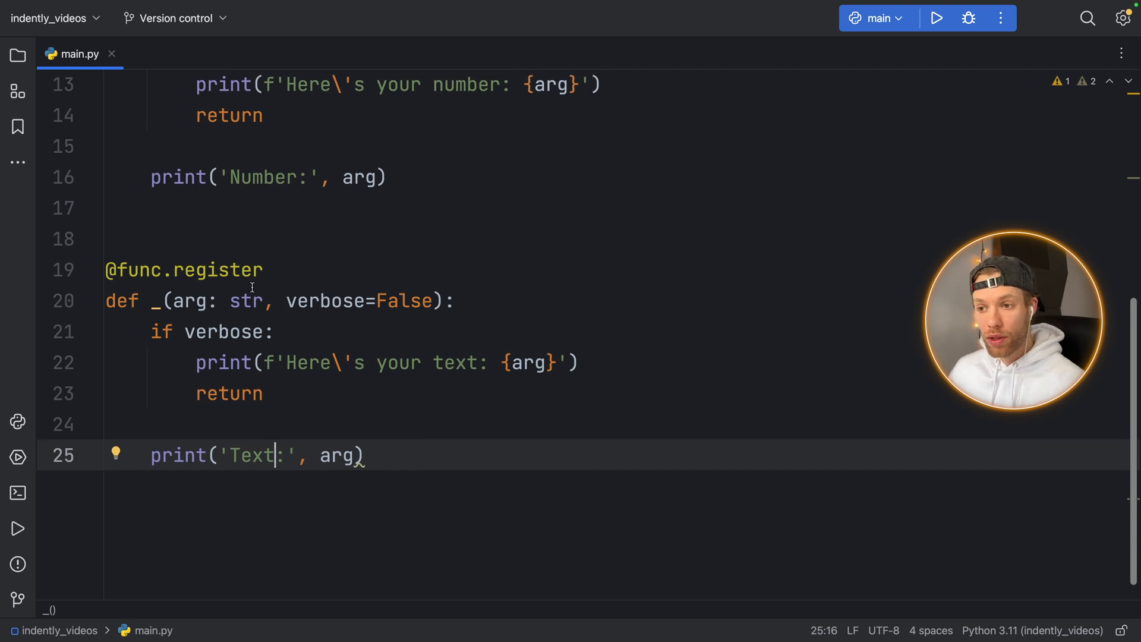
pyautogui.scroll(3)
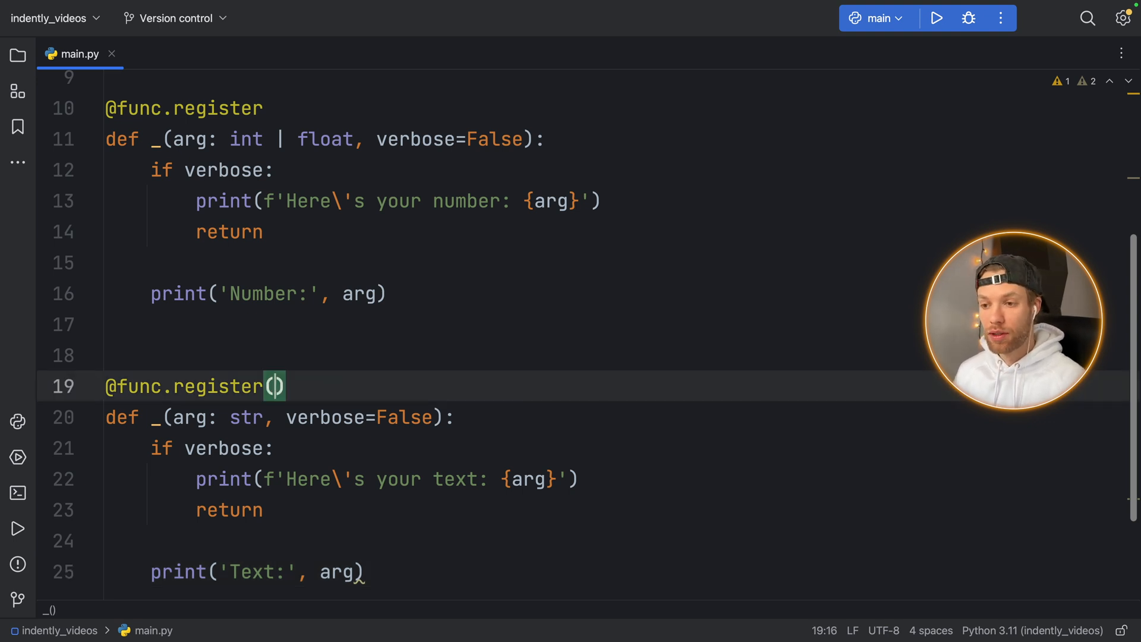
pyautogui.write('str')
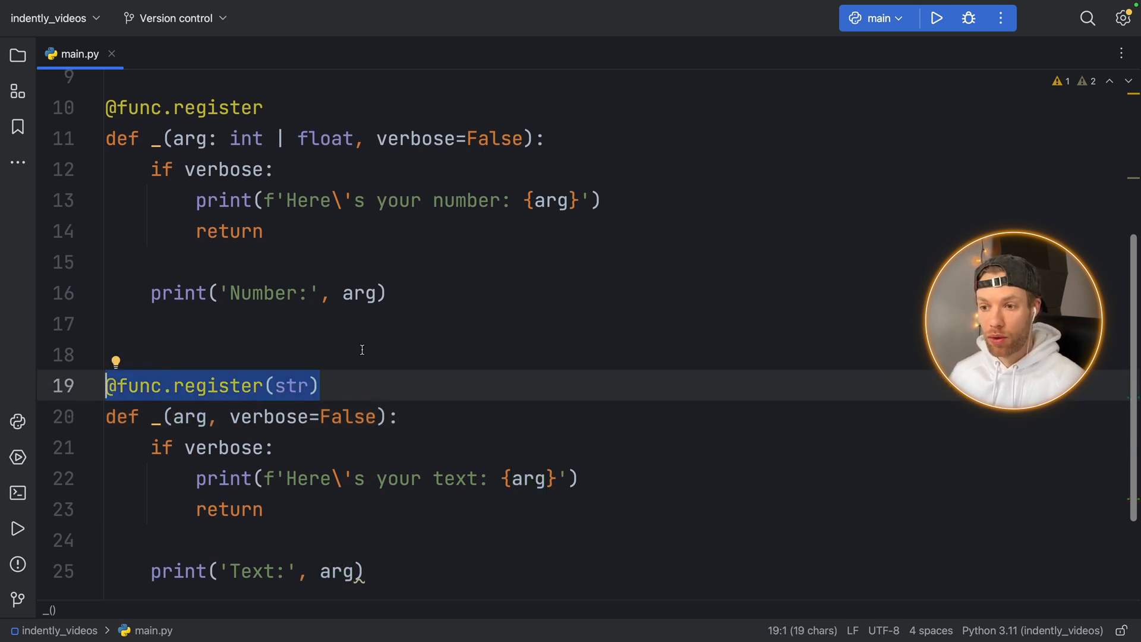
pyautogui.moveTo(354, 133)
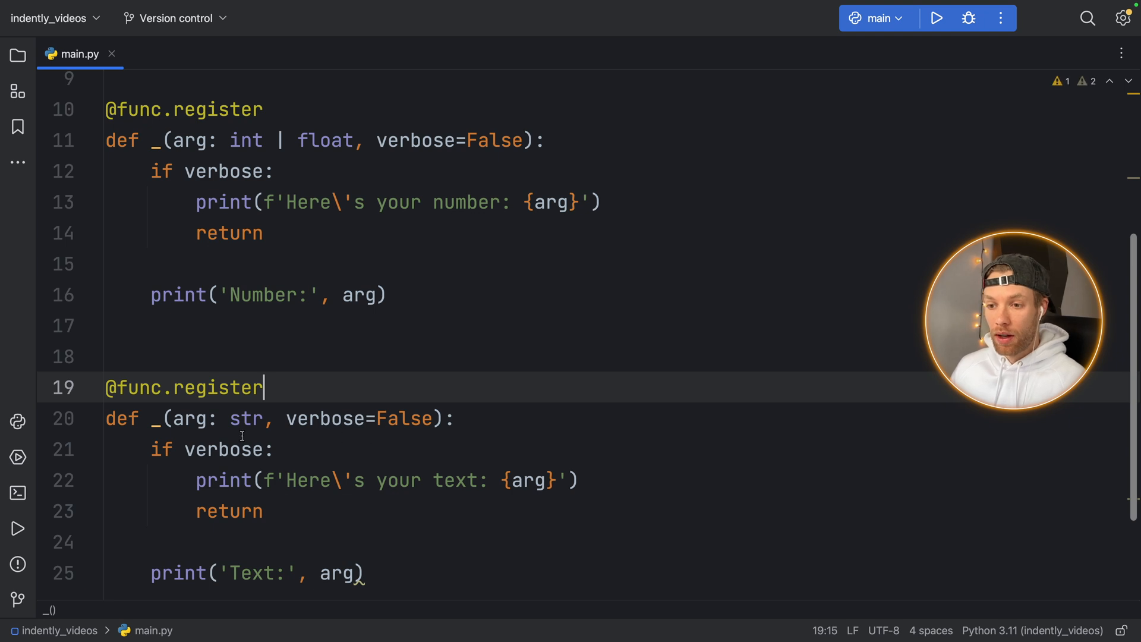
pyautogui.moveTo(510, 446)
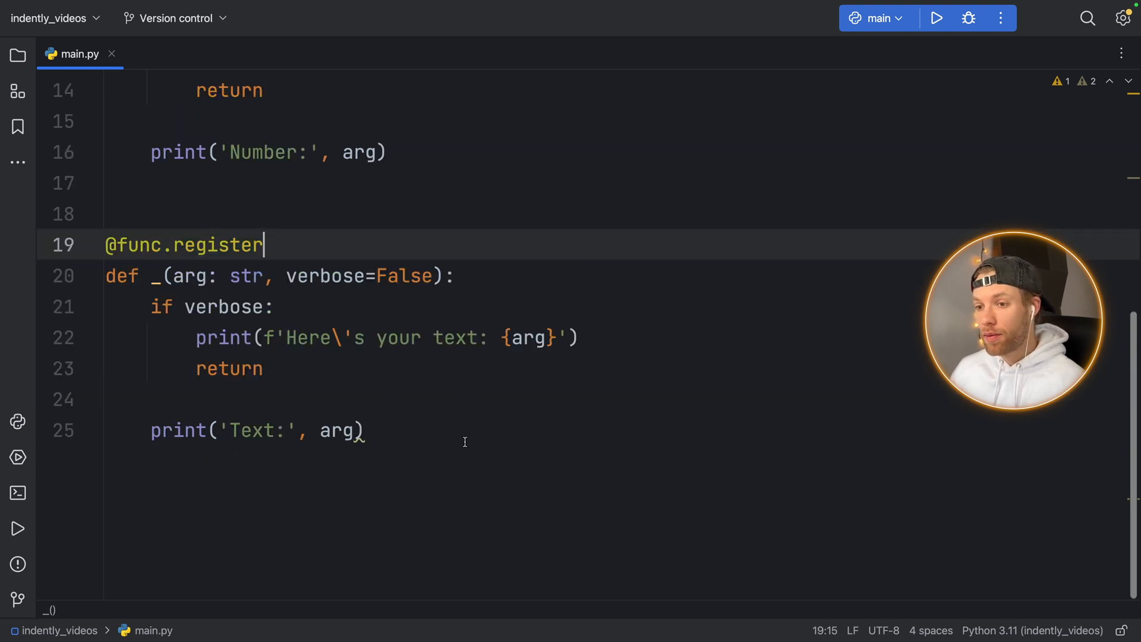
pyautogui.press('enter')
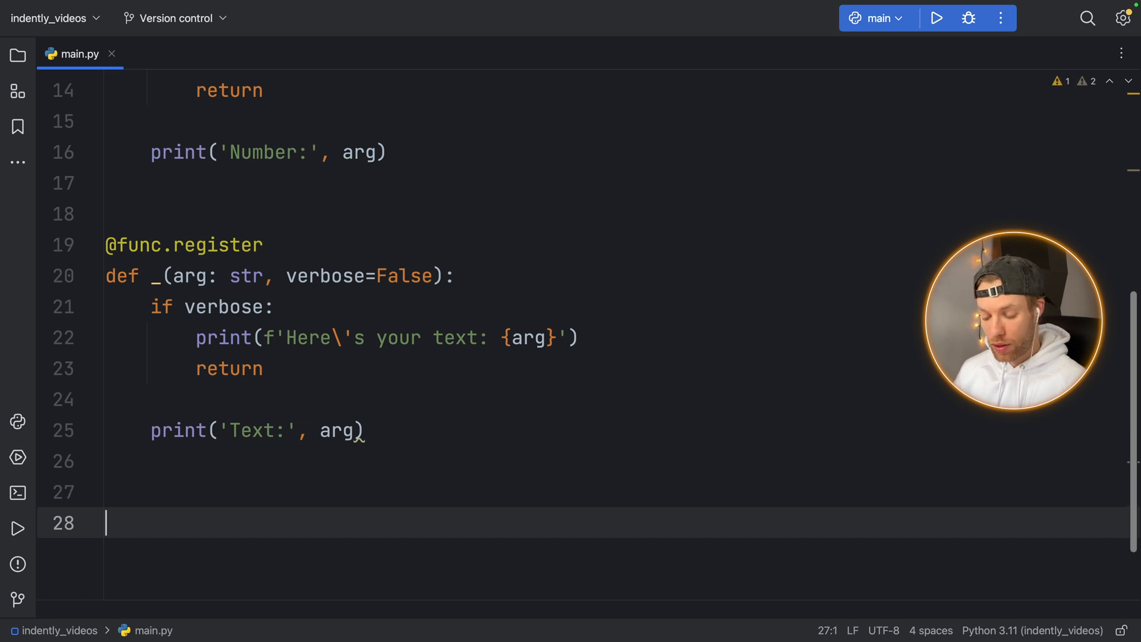
# Add a main block calling func('HELLO', verbose=True) and run it.
pyautogui.write("if __name__ == '__main__':")
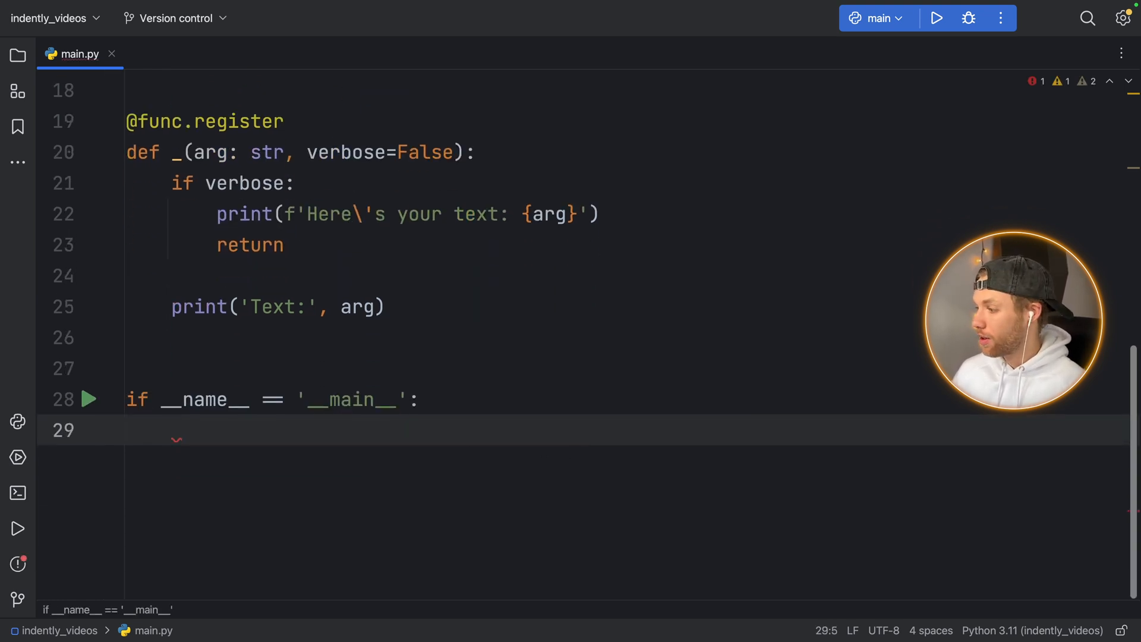
pyautogui.write('f')
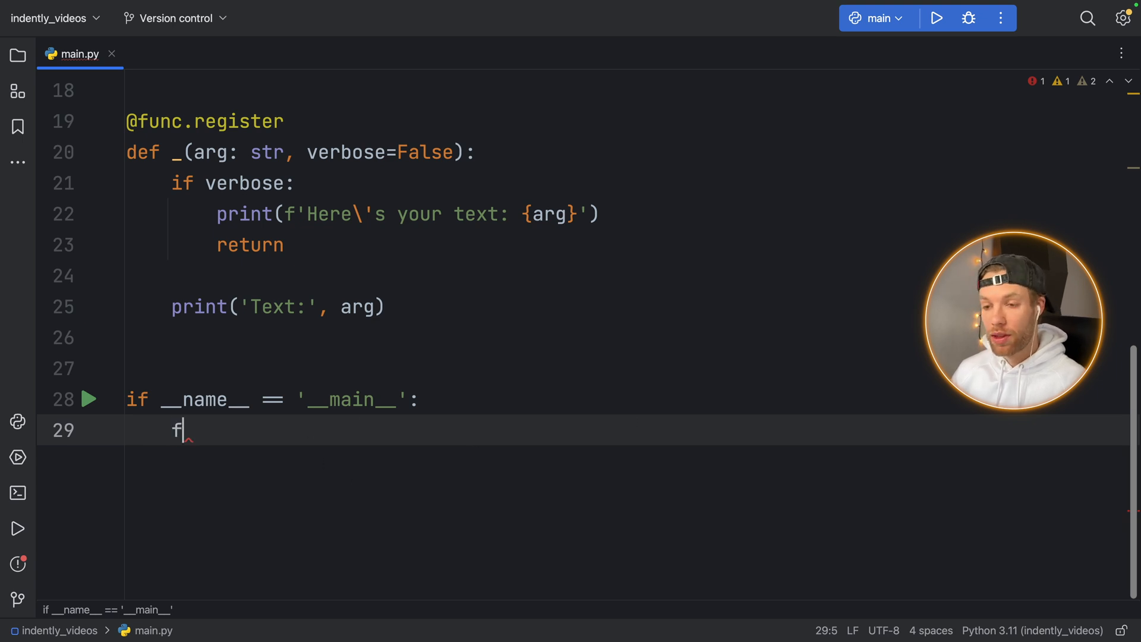
pyautogui.write("unc('')")
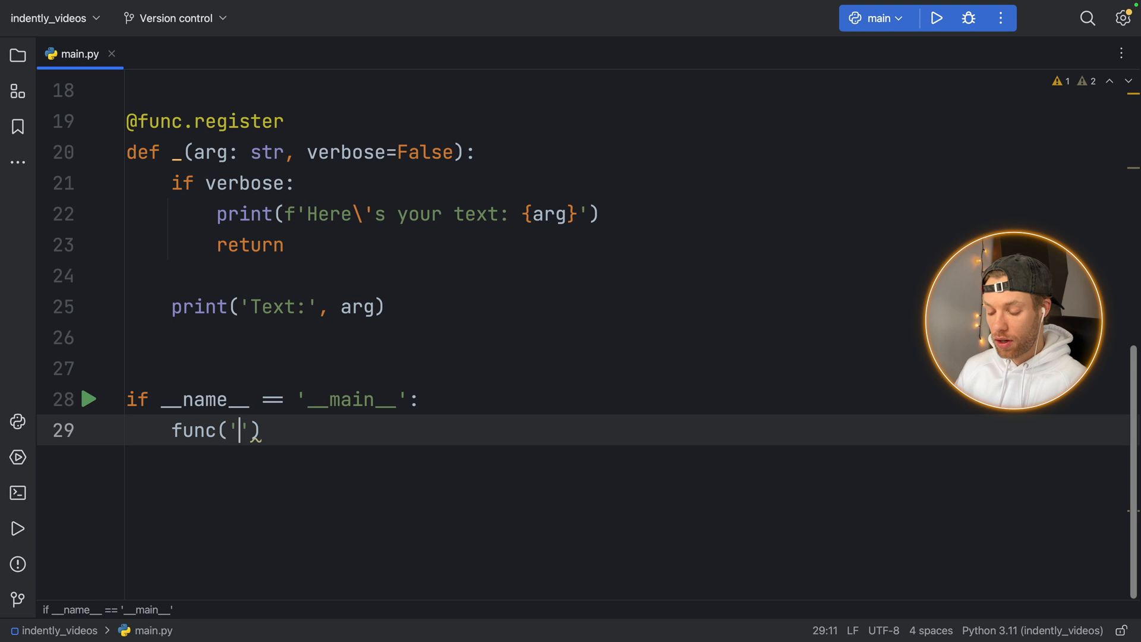
pyautogui.write('HELLO')
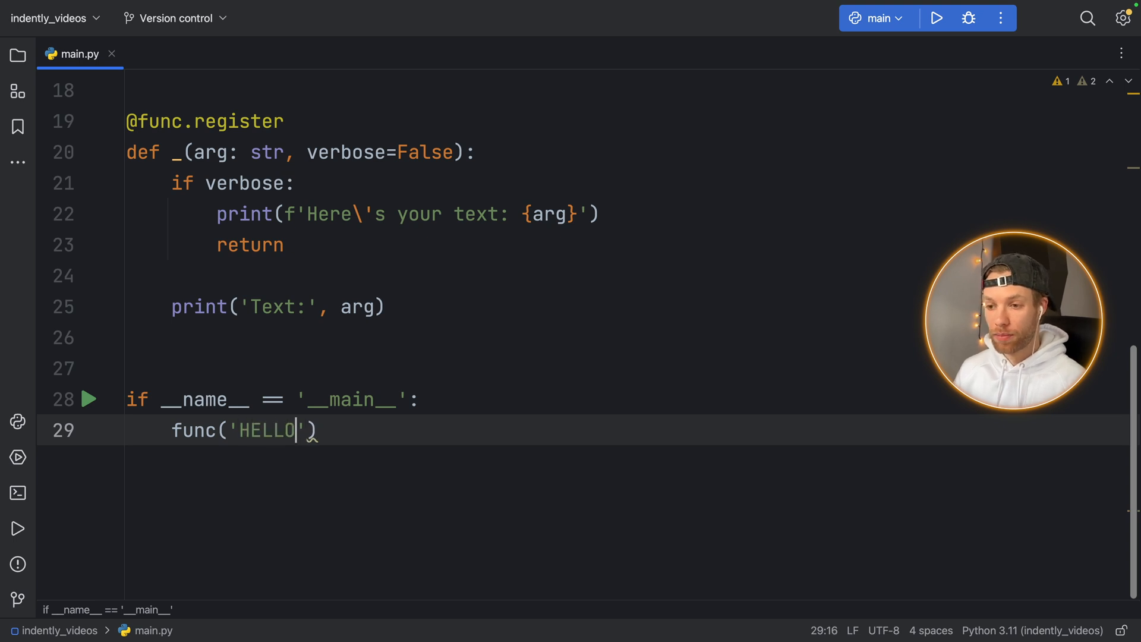
pyautogui.moveTo(94, 406)
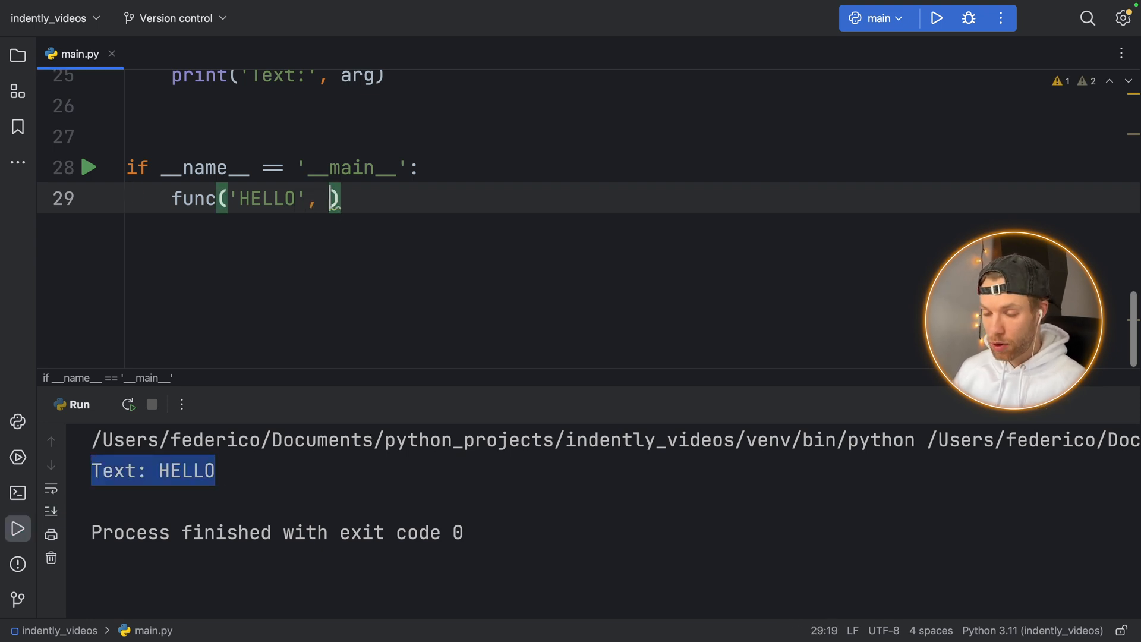
pyautogui.write('verbose=True')
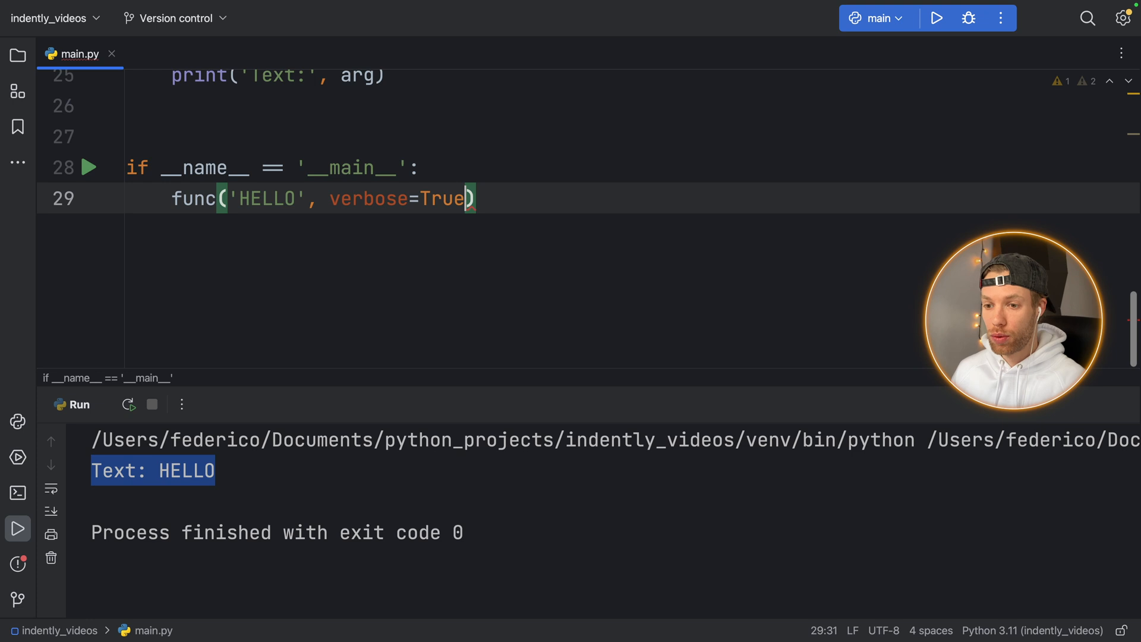
pyautogui.click(937, 17)
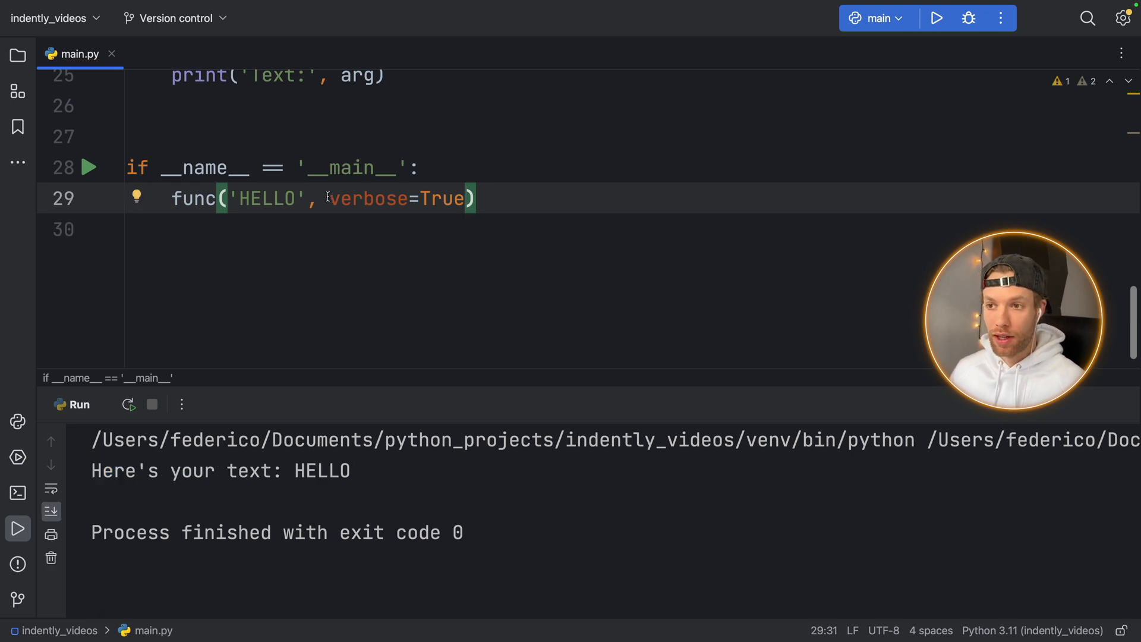
pyautogui.scroll(3)
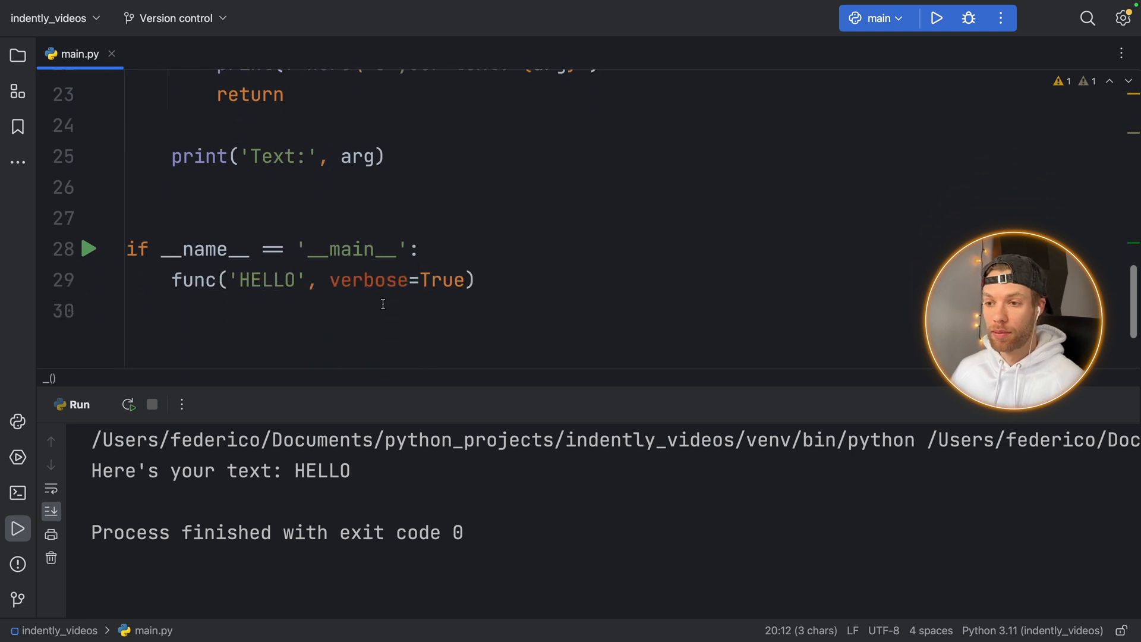
# Run func verbosely with 30, then 30.5, then replace the argument with None.
pyautogui.write('30')
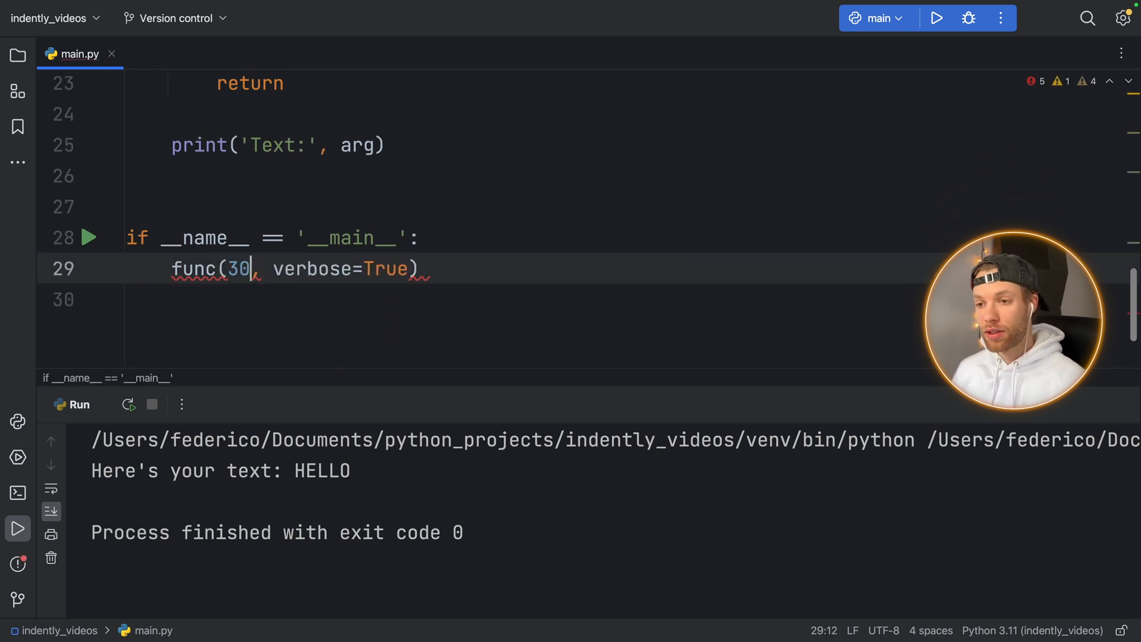
pyautogui.click(936, 17)
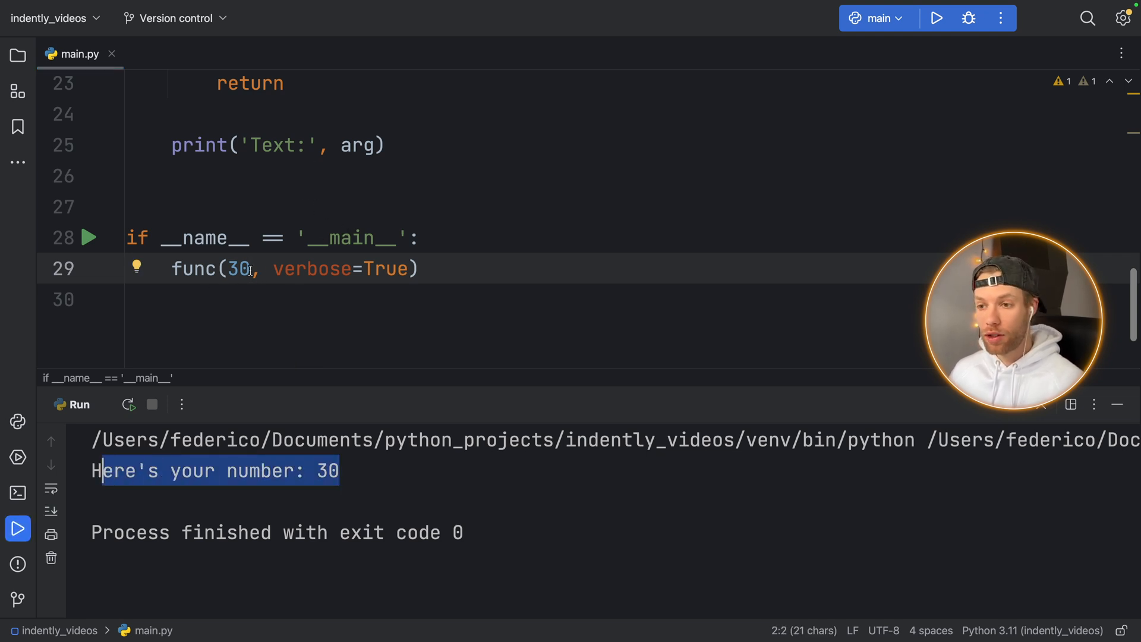
pyautogui.write('.5')
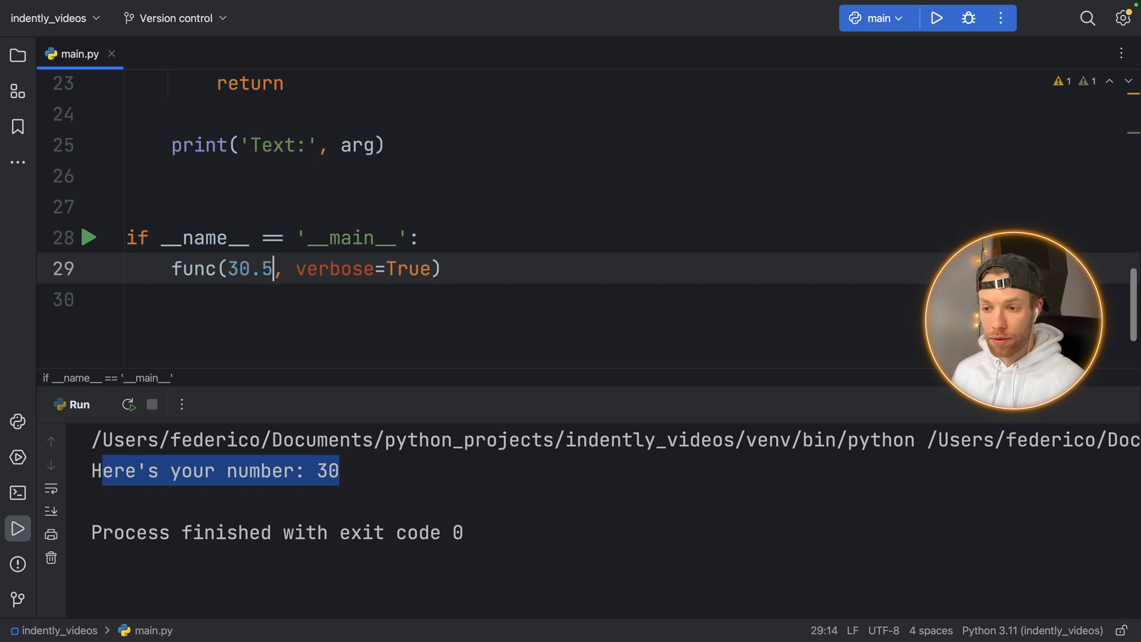
pyautogui.scroll(3)
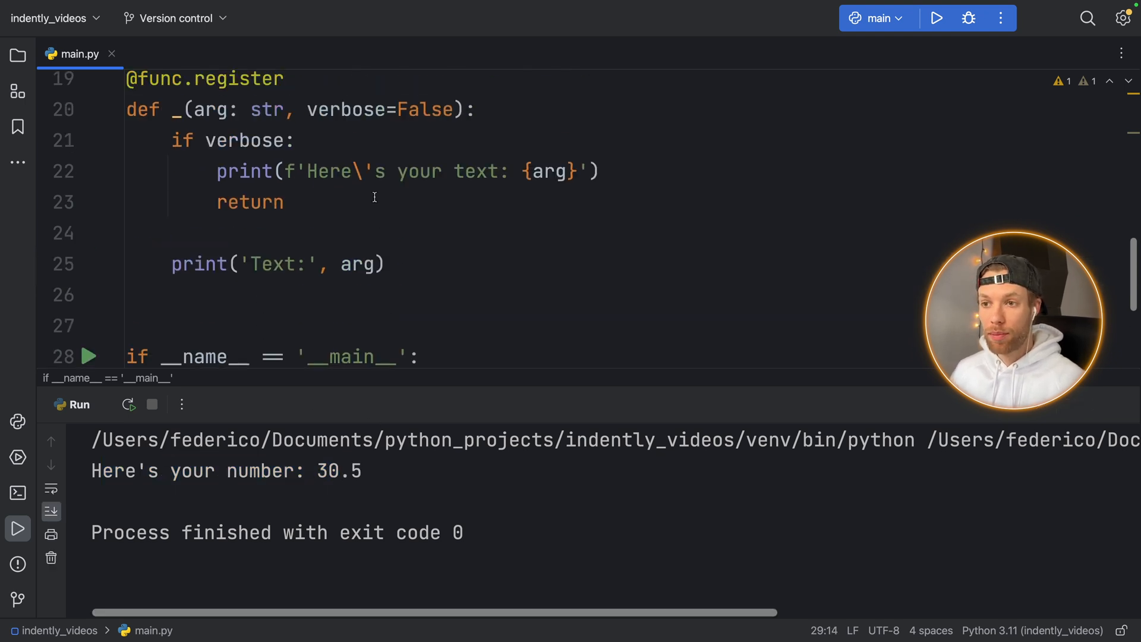
pyautogui.scroll(3)
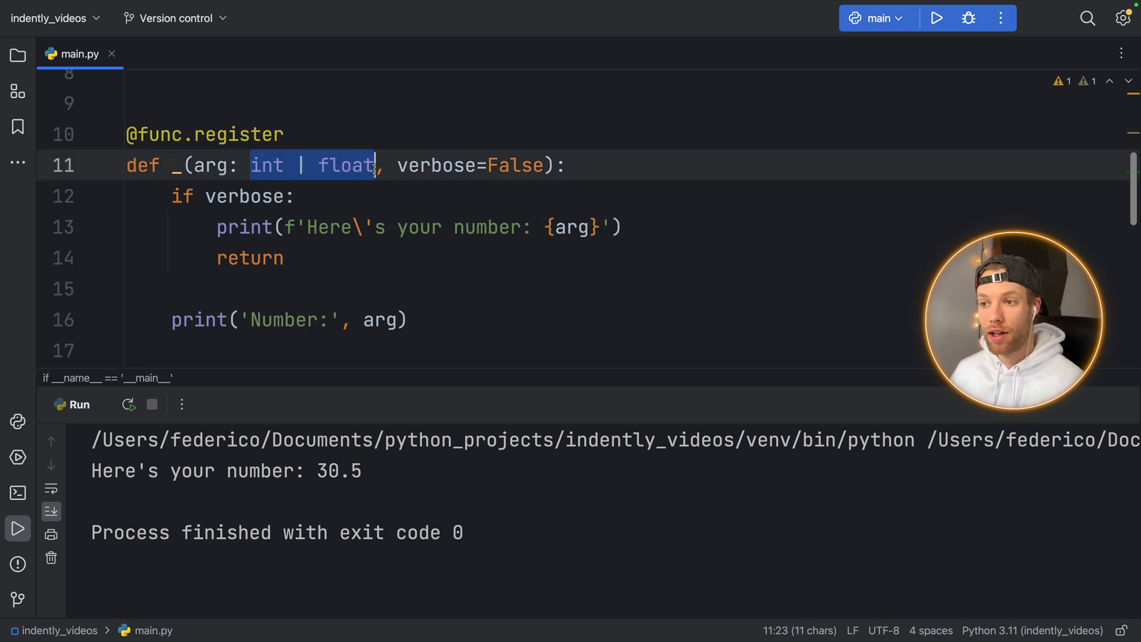
pyautogui.scroll(-3)
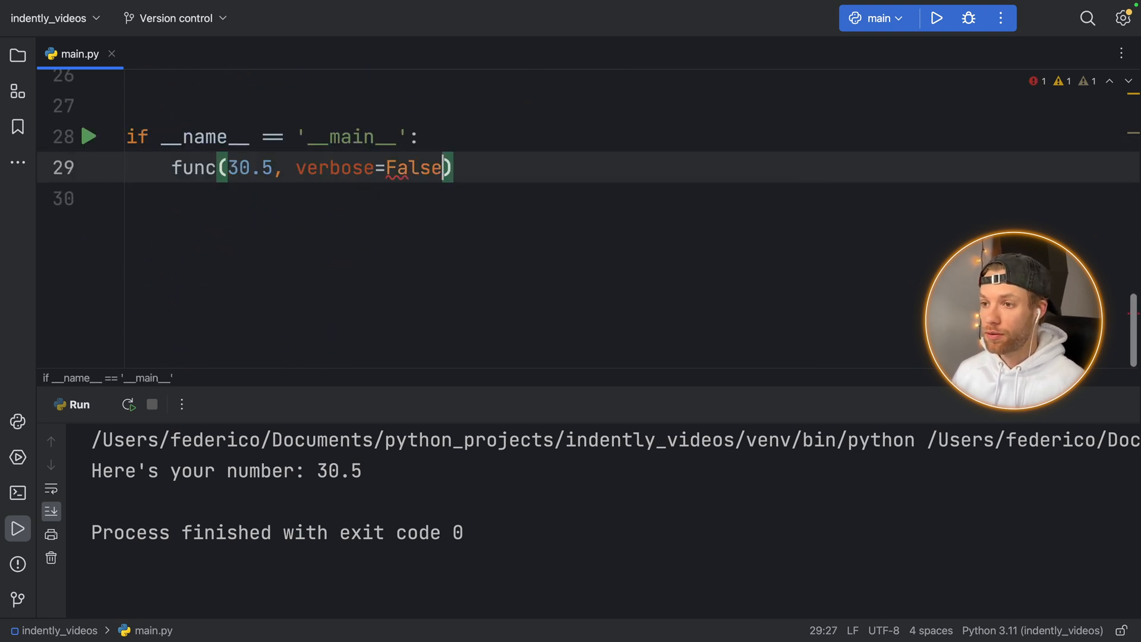
pyautogui.doubleClick(251, 167)
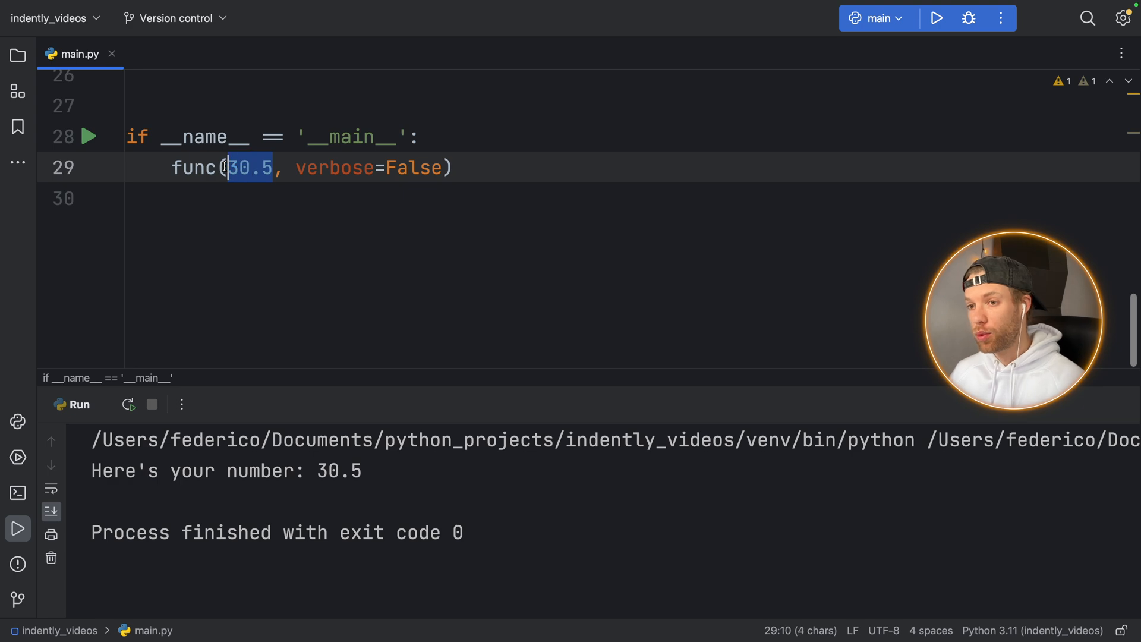
pyautogui.write('None')
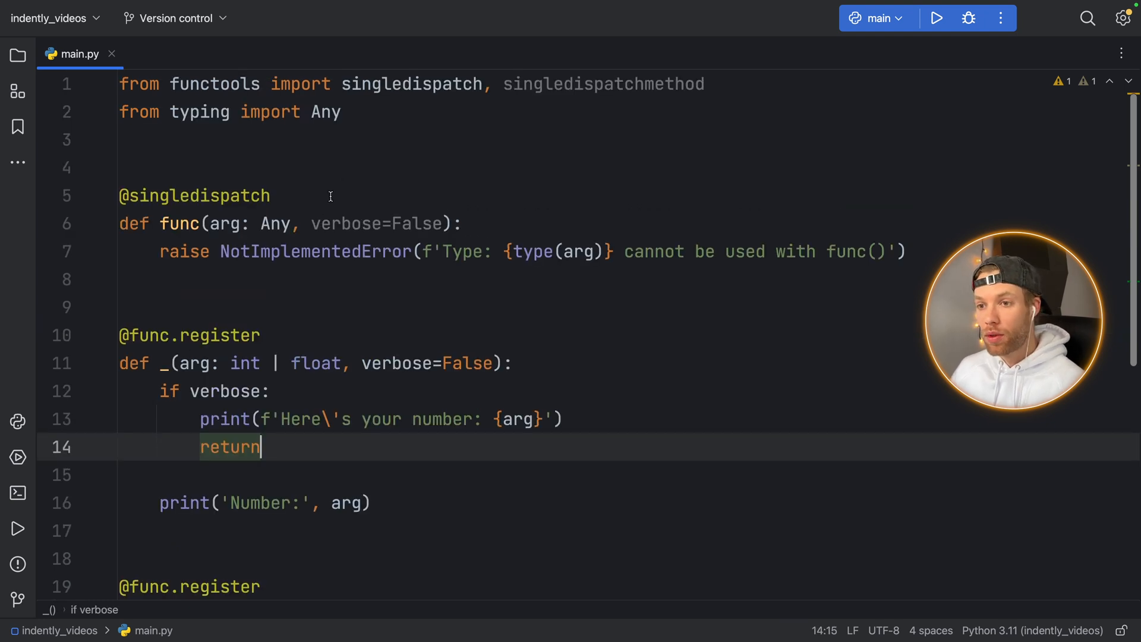
pyautogui.click(194, 192)
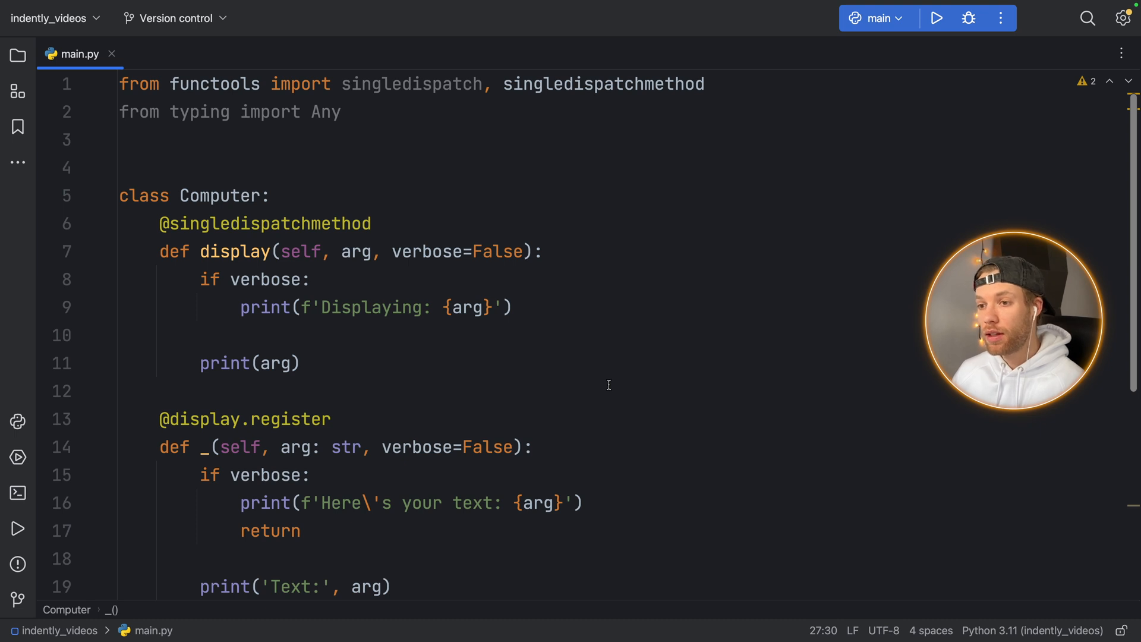
pyautogui.moveTo(618, 375)
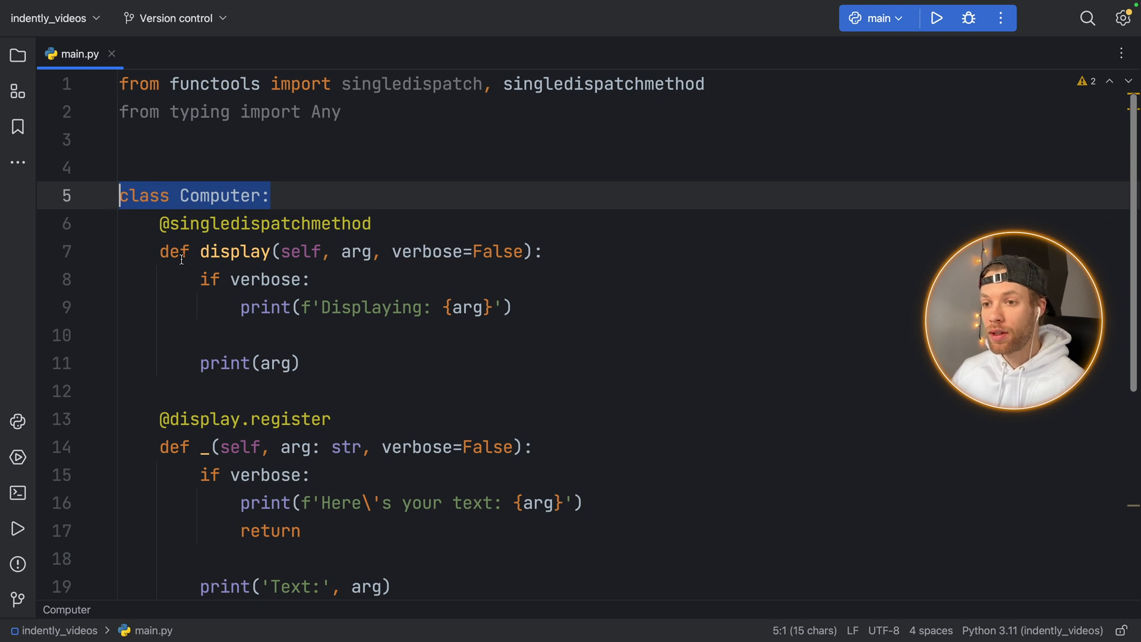
pyautogui.doubleClick(232, 250)
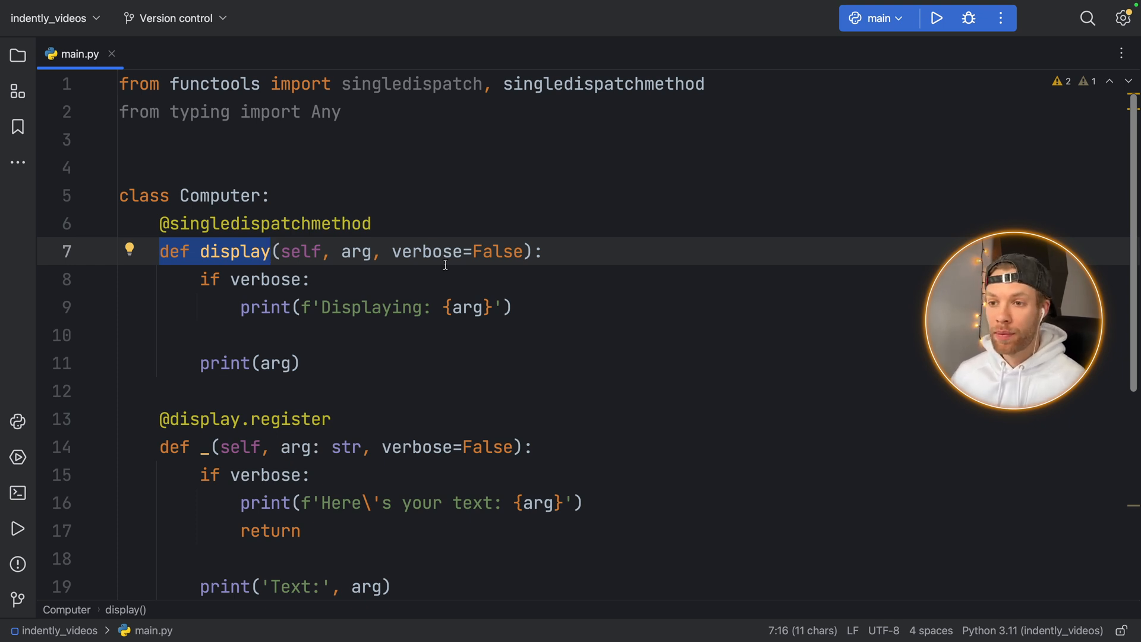
pyautogui.click(211, 224)
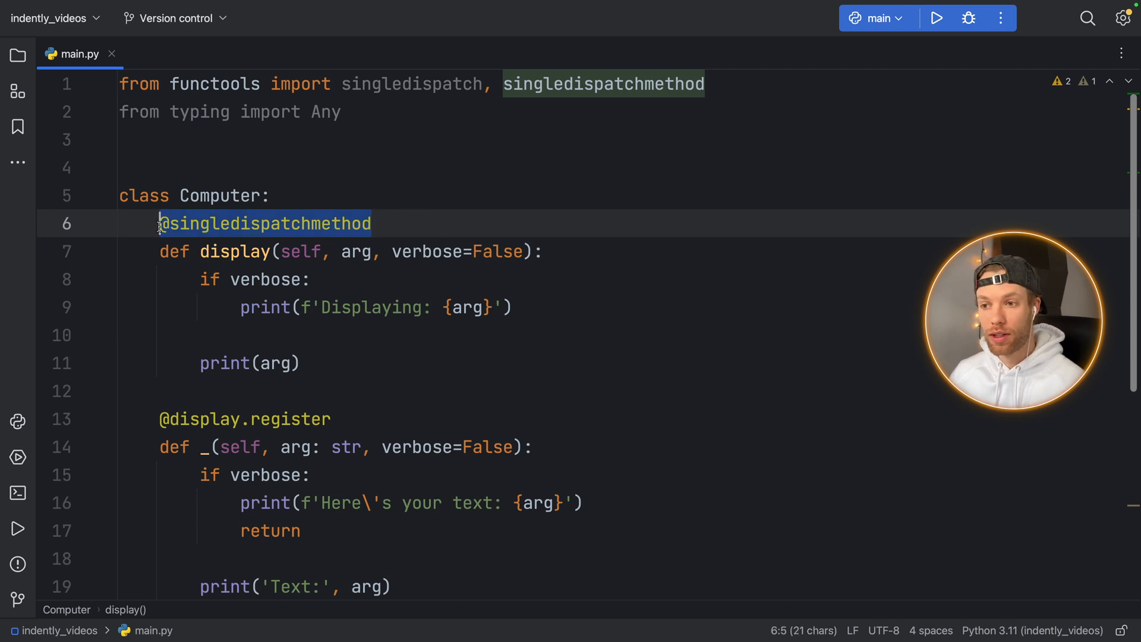
pyautogui.moveTo(678, 254)
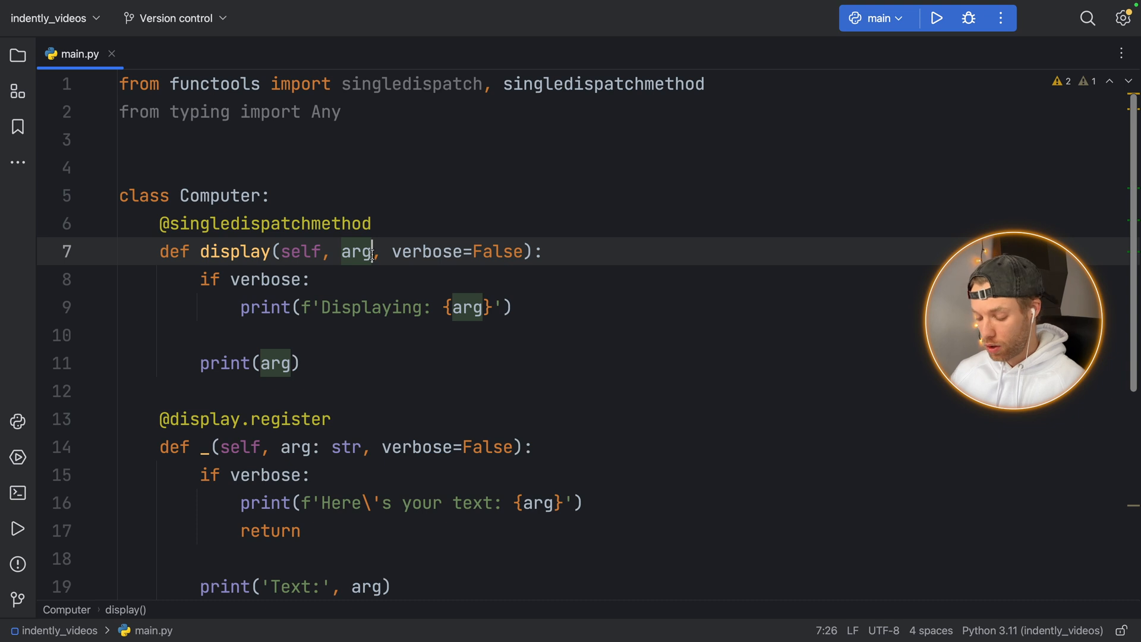
pyautogui.write(': Any')
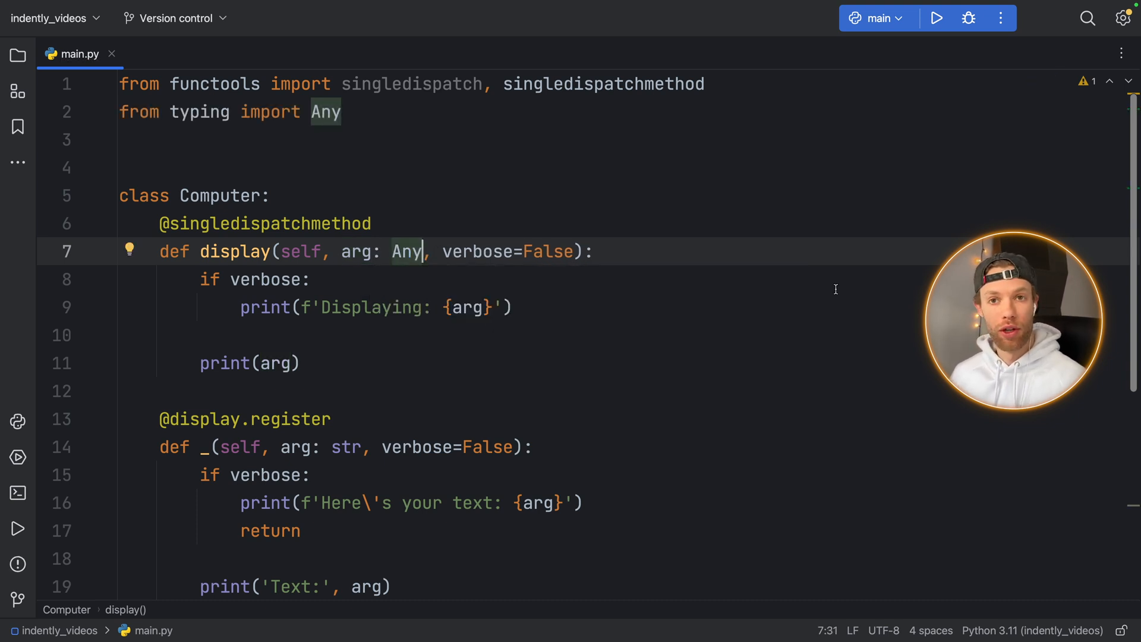
pyautogui.click(309, 278)
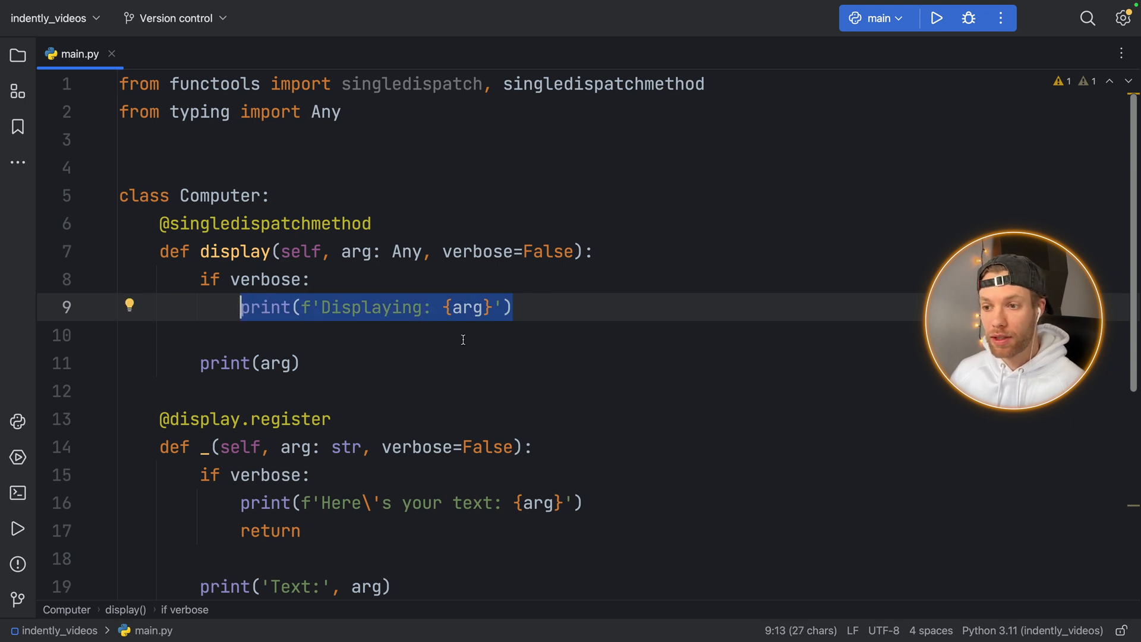
# Review the base display method and its registered str and int handlers.
pyautogui.click(225, 363)
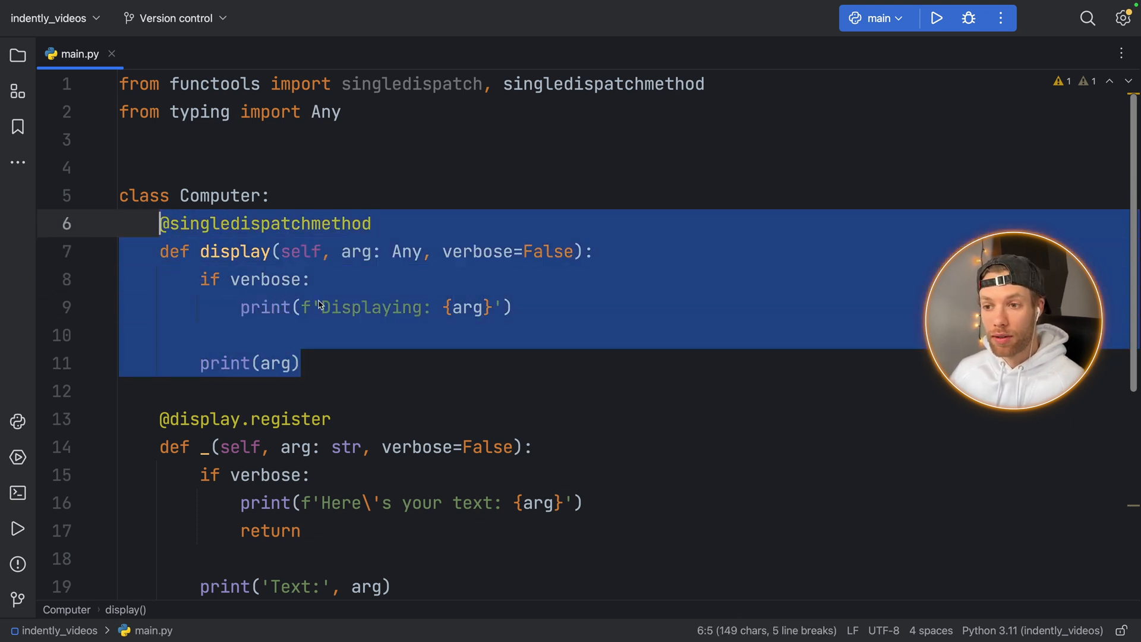
pyautogui.click(402, 221)
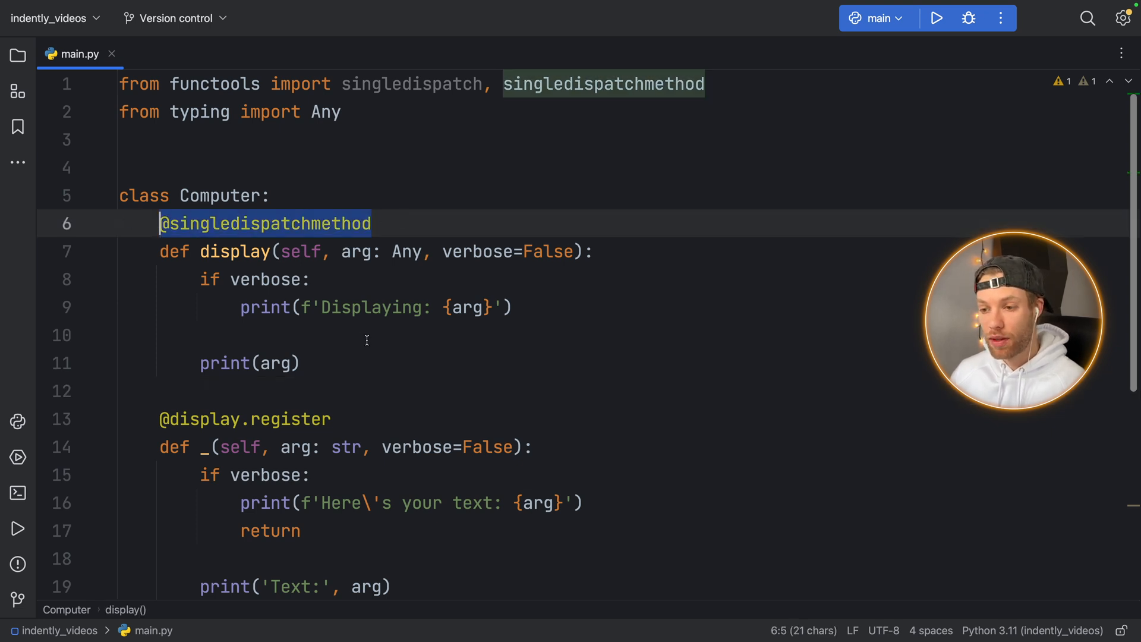
pyautogui.scroll(-3)
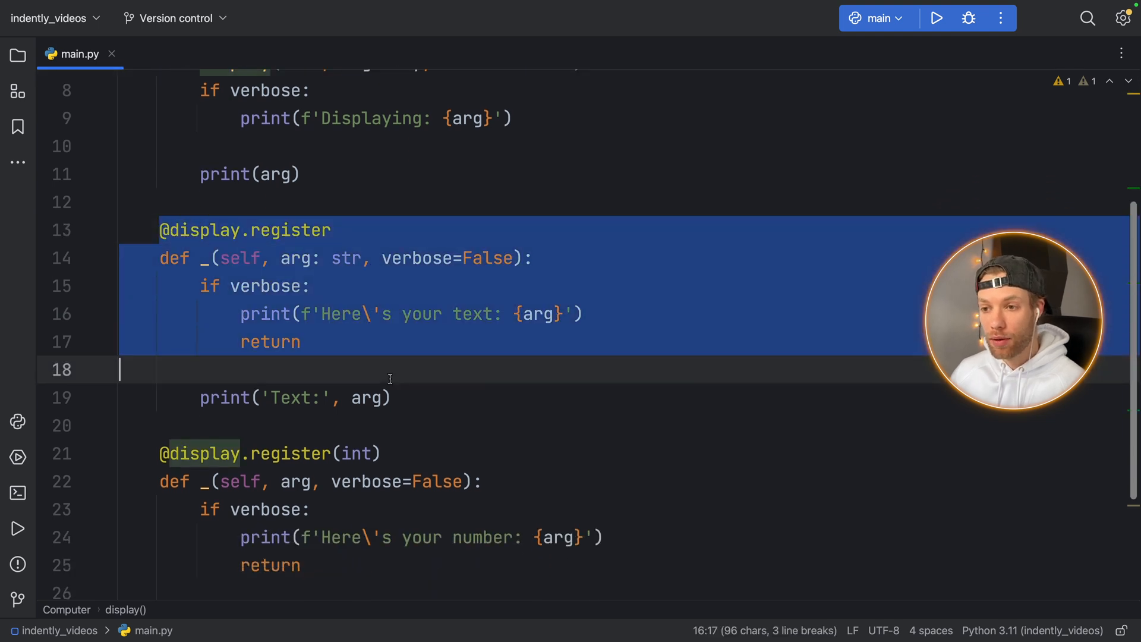
pyautogui.click(338, 257)
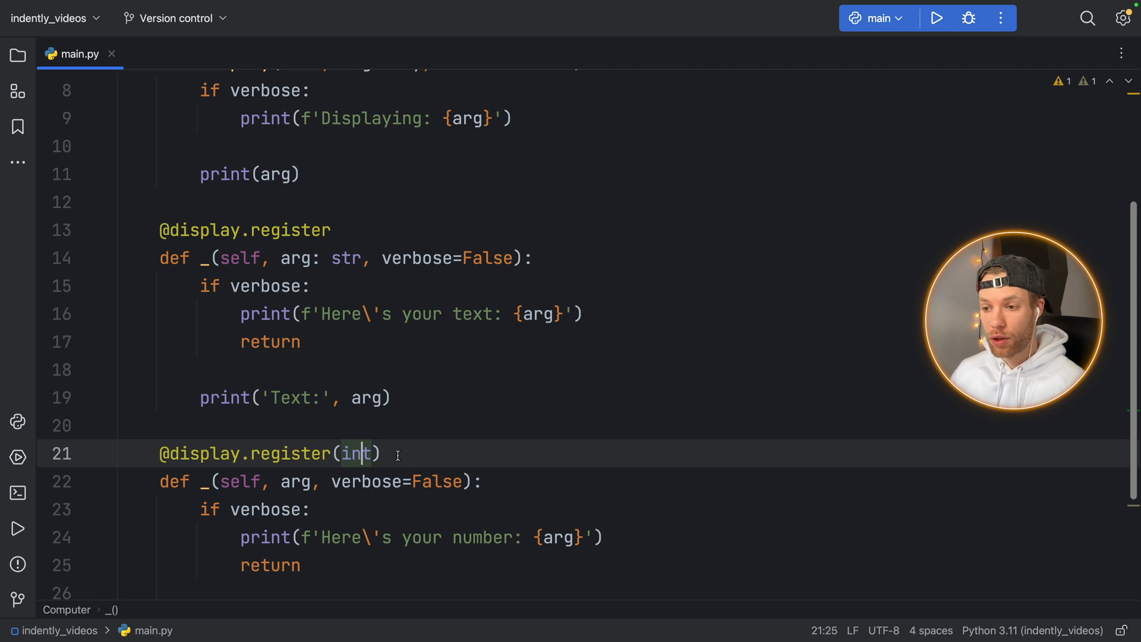
pyautogui.scroll(-3)
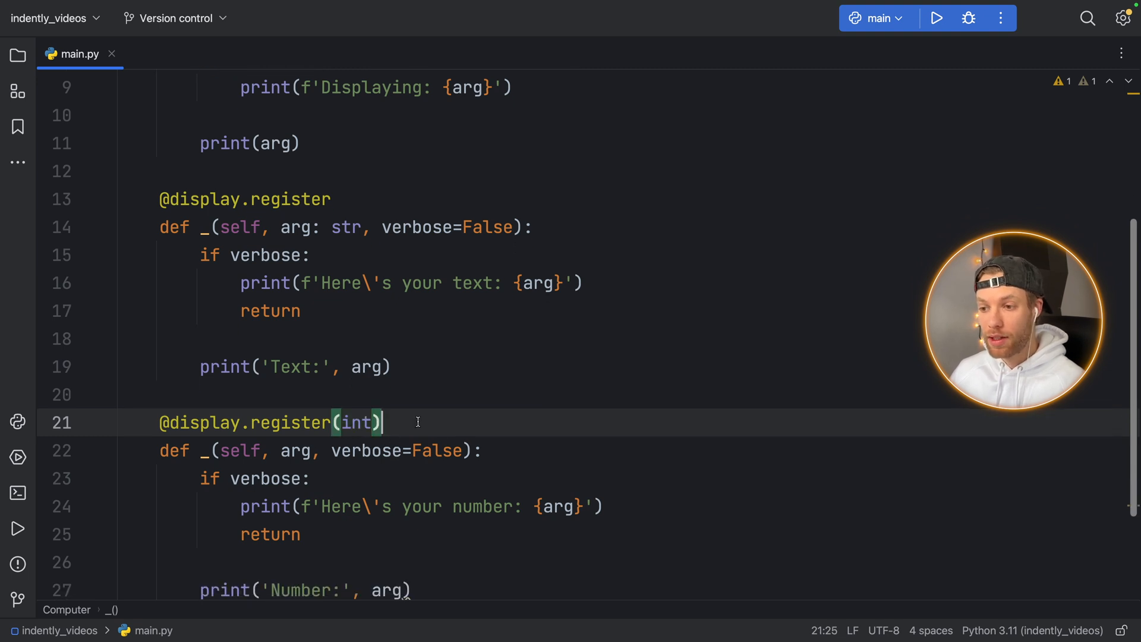
pyautogui.doubleClick(356, 422)
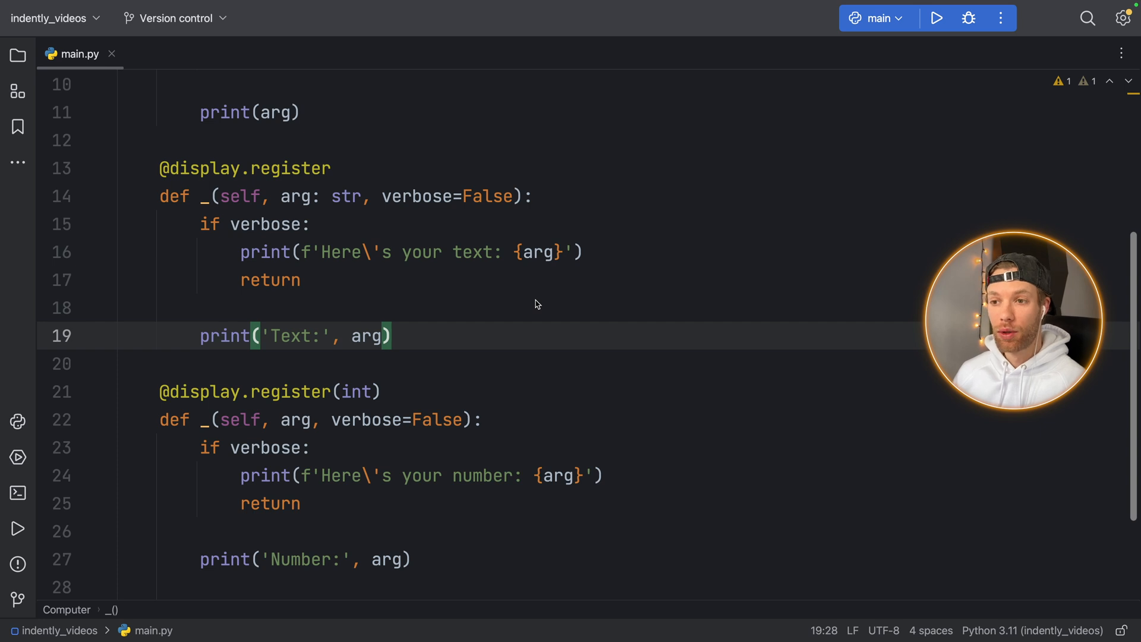
pyautogui.scroll(3)
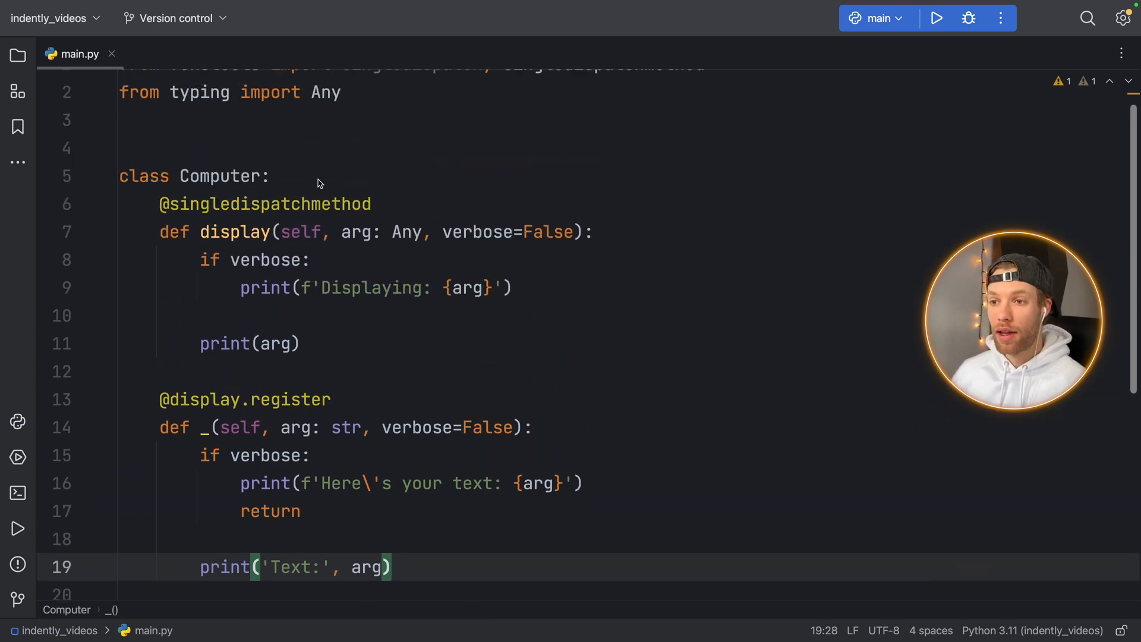
pyautogui.scroll(-3)
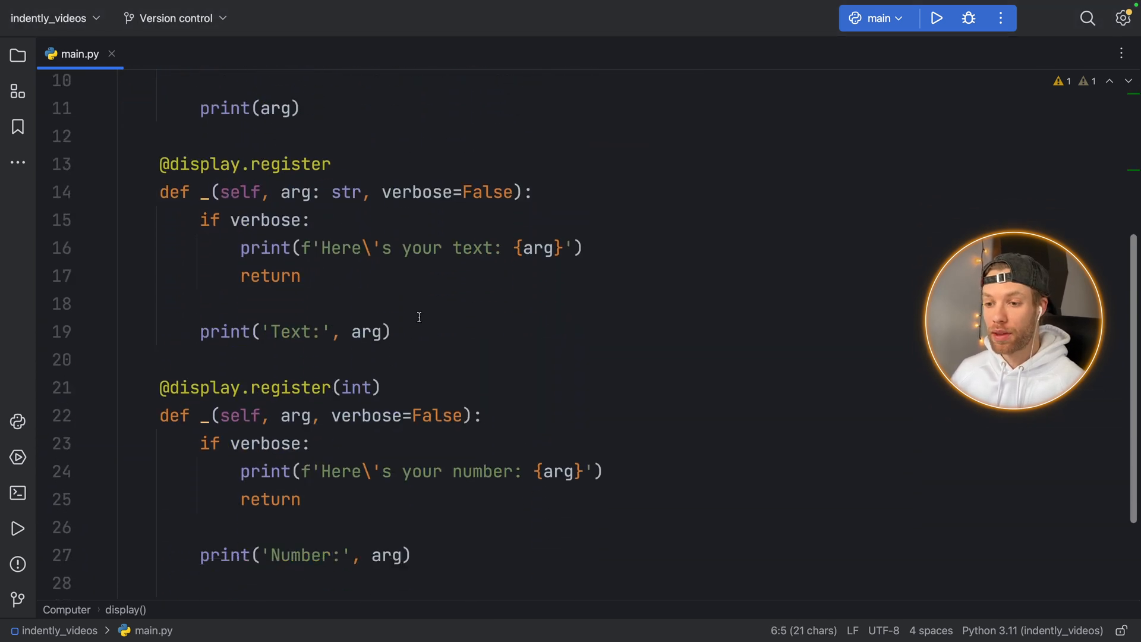
# Create comp = Computer() and call comp.display(10, True).
pyautogui.write('comp =')
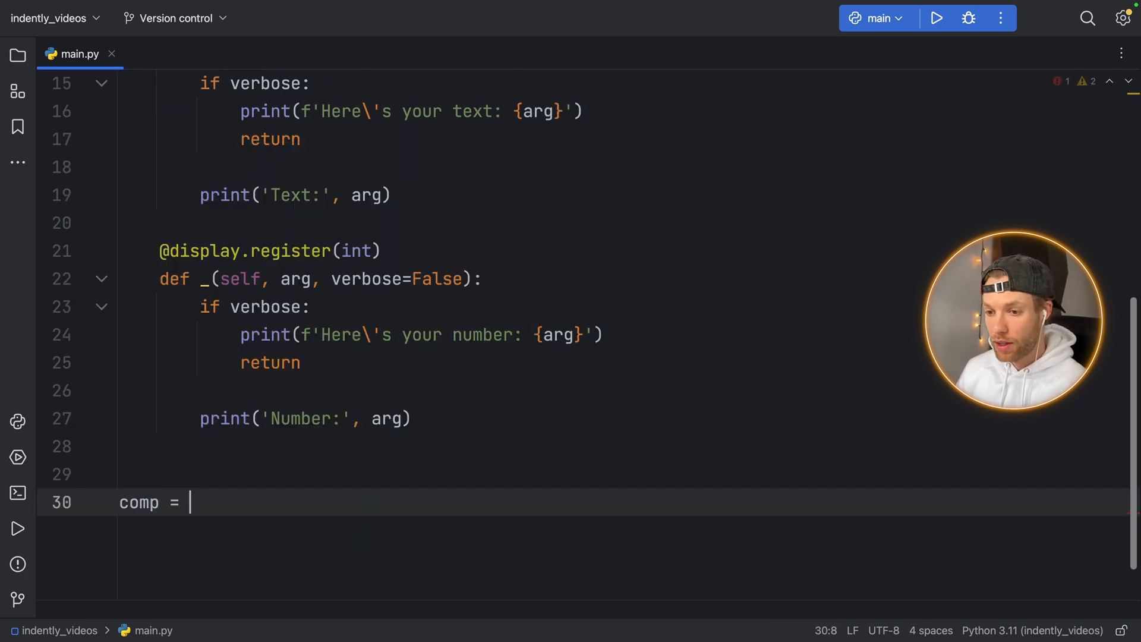
pyautogui.write('Computer()')
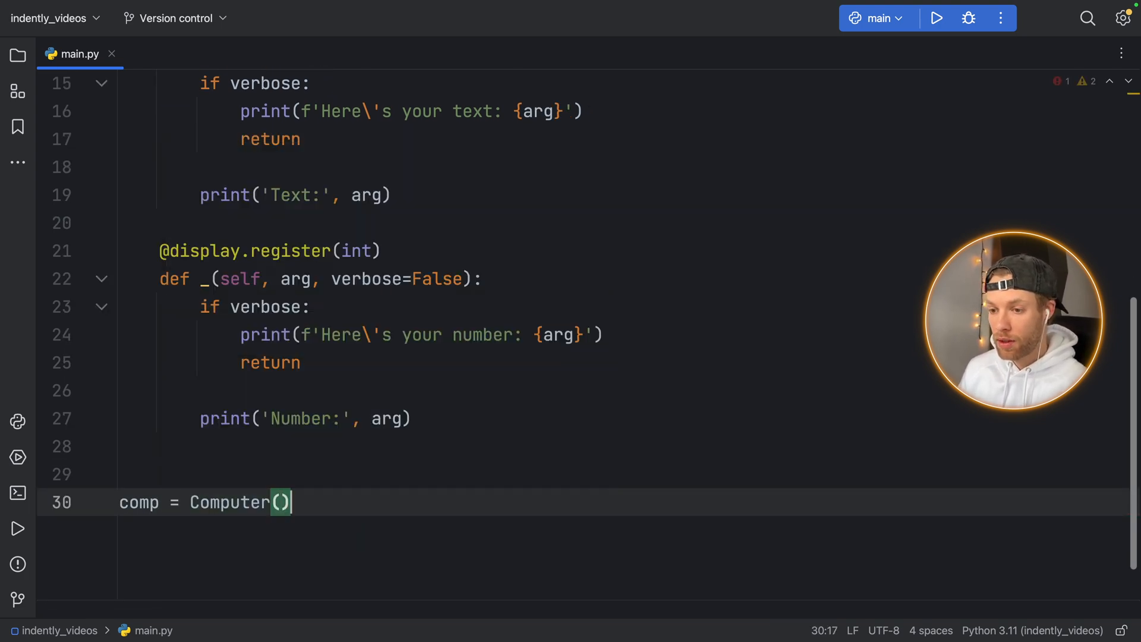
pyautogui.write("comp.display'")
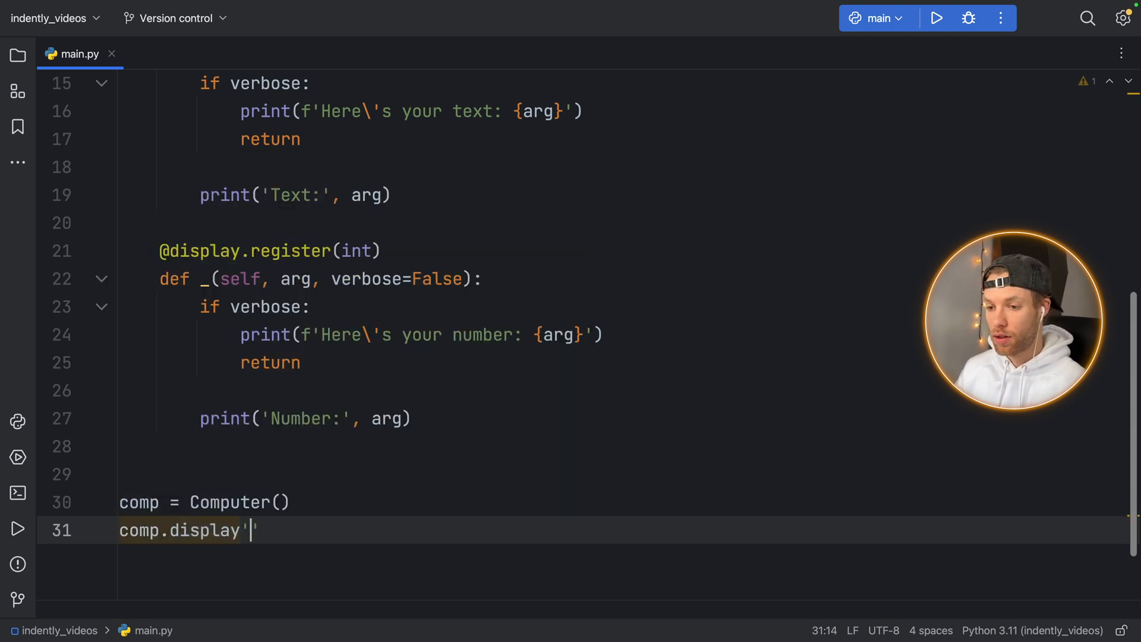
pyautogui.write('(10)')
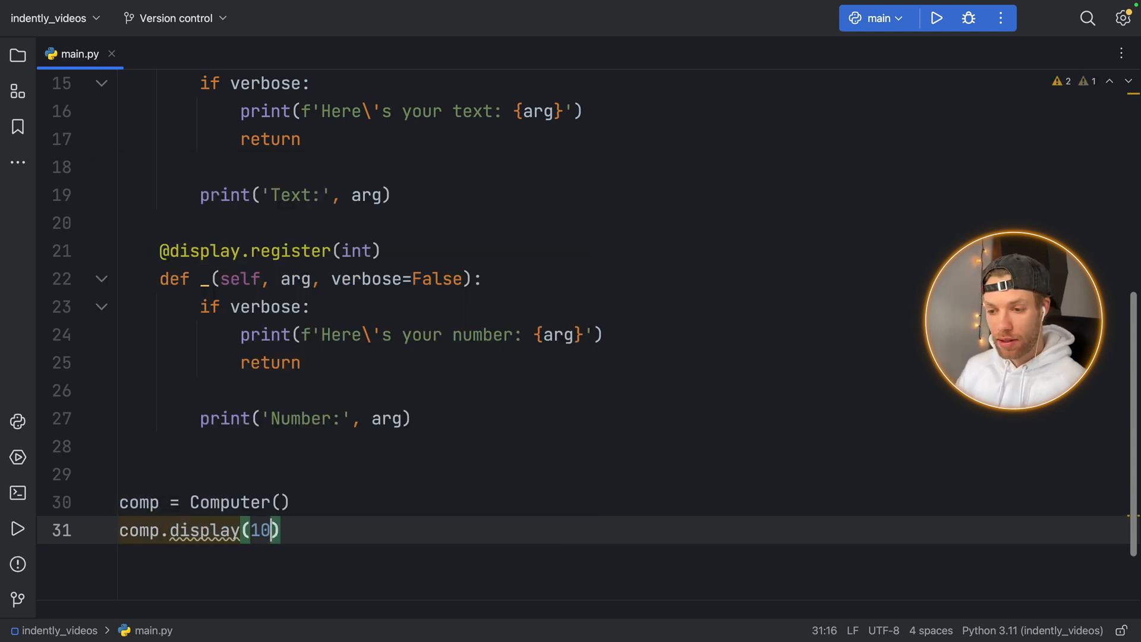
pyautogui.write(', True')
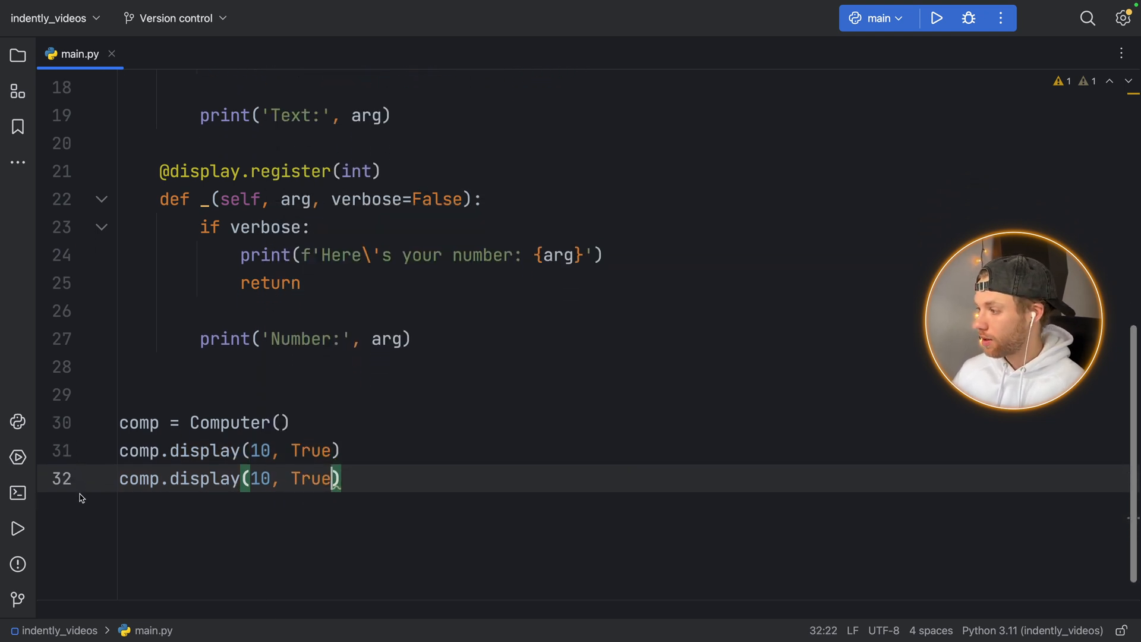
# Add comp.display('TEXT', False) and comp.display(None, False), then run the script.
pyautogui.doubleClick(259, 479)
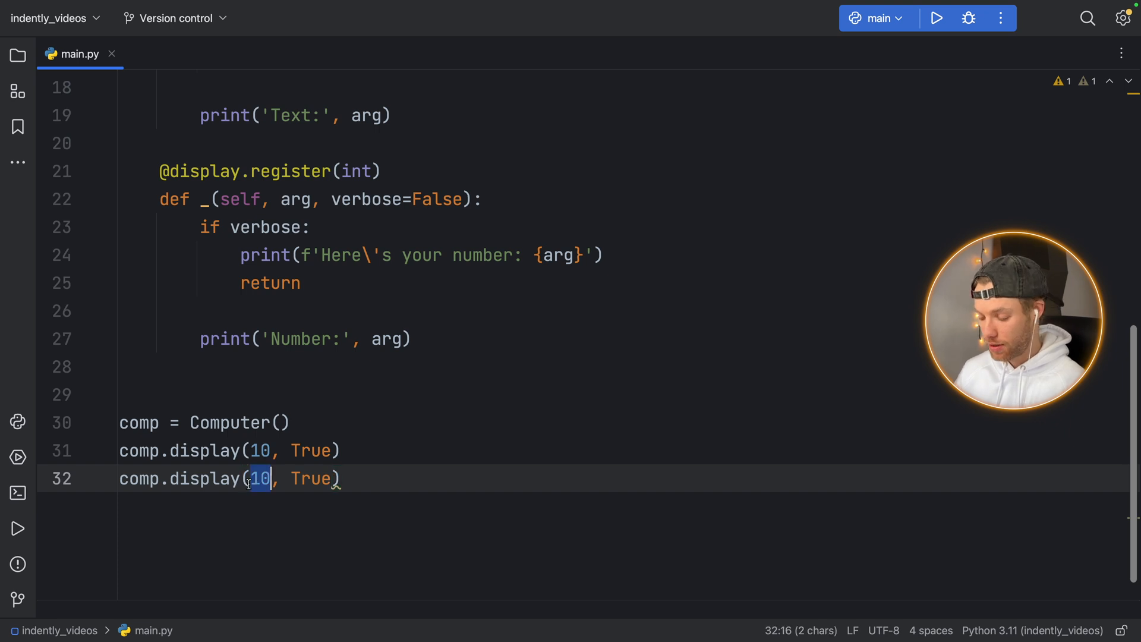
pyautogui.write("'TEXT'")
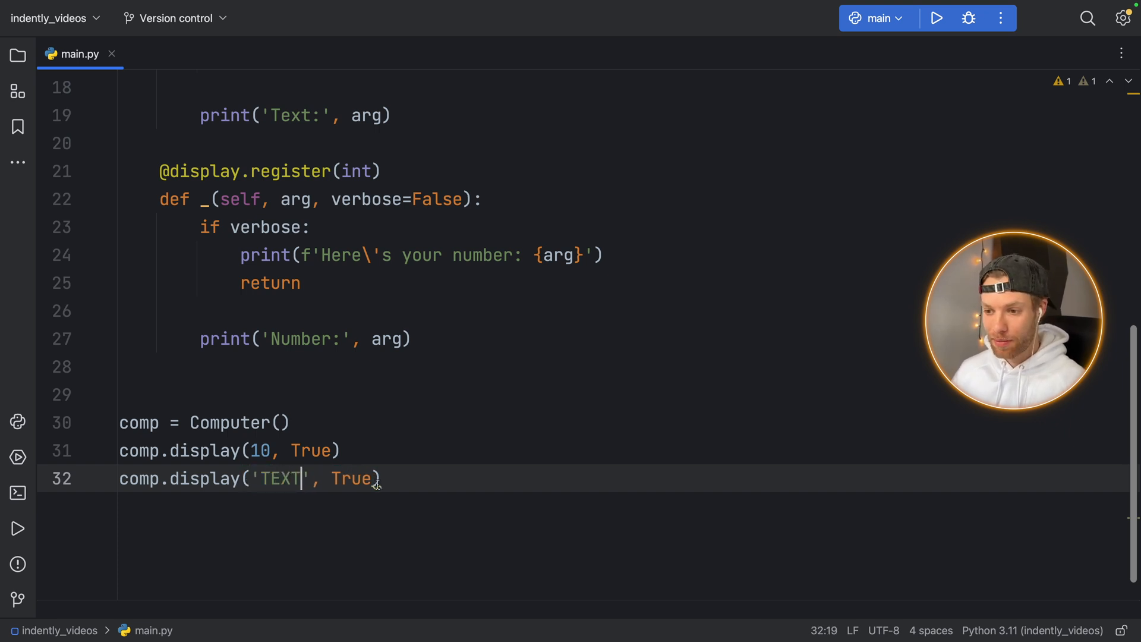
pyautogui.write('False')
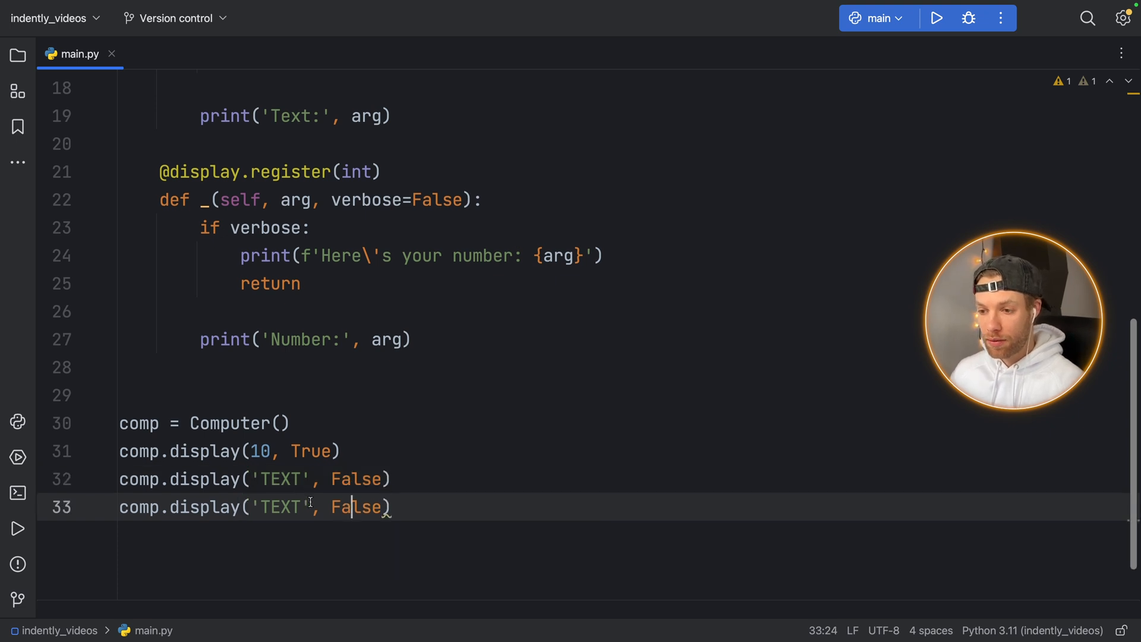
pyautogui.write('None')
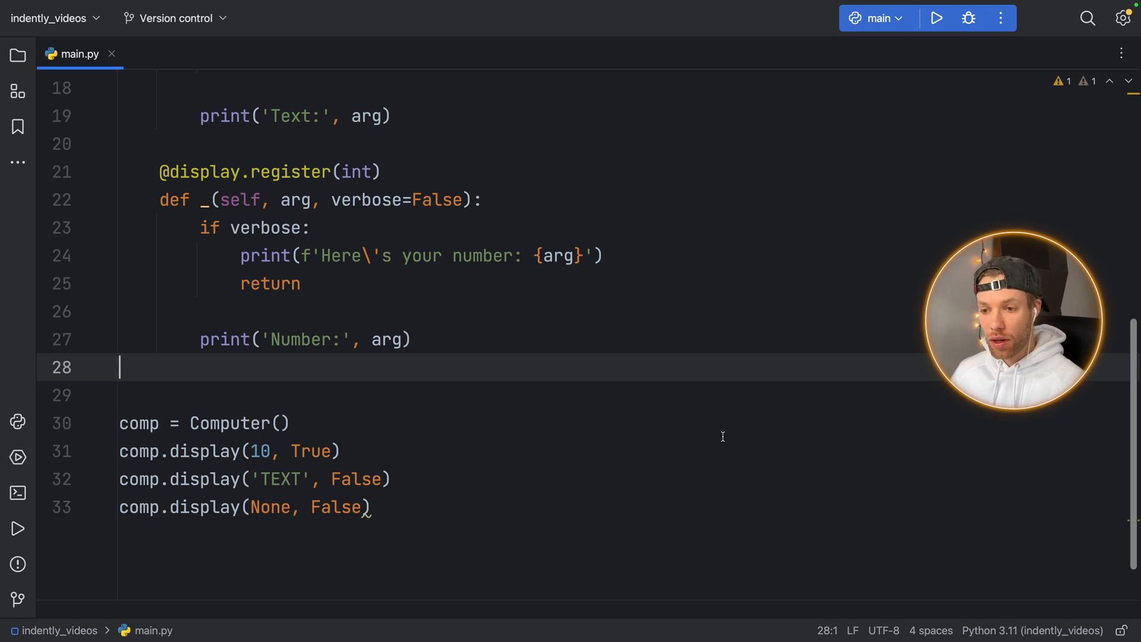
pyautogui.click(935, 17)
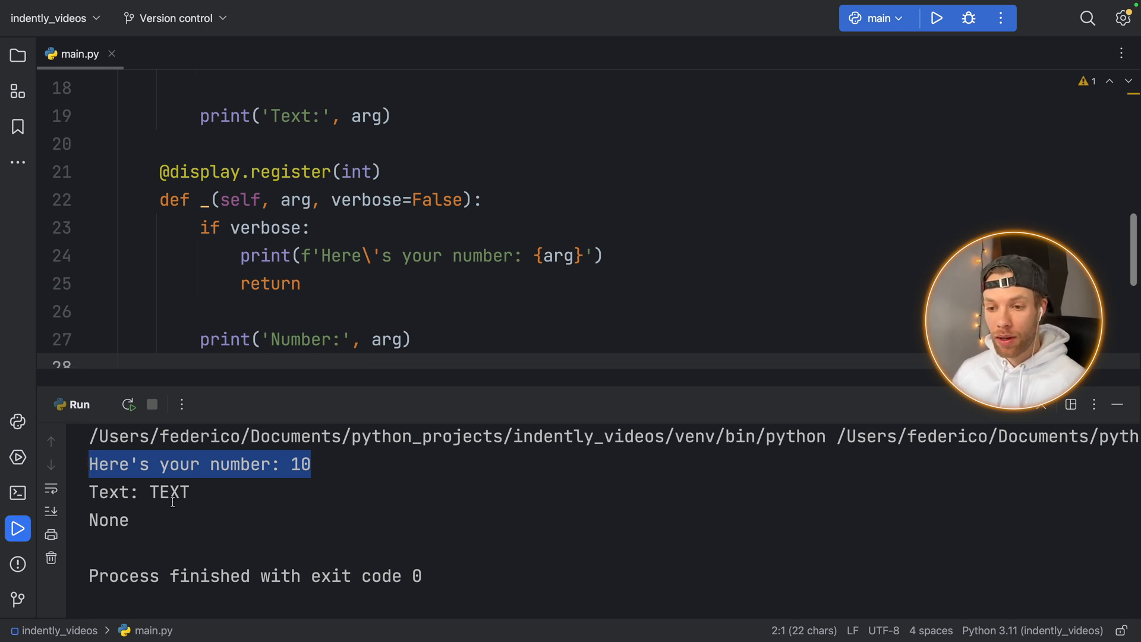
# Check the run output showing the number, text and None results.
pyautogui.click(138, 492)
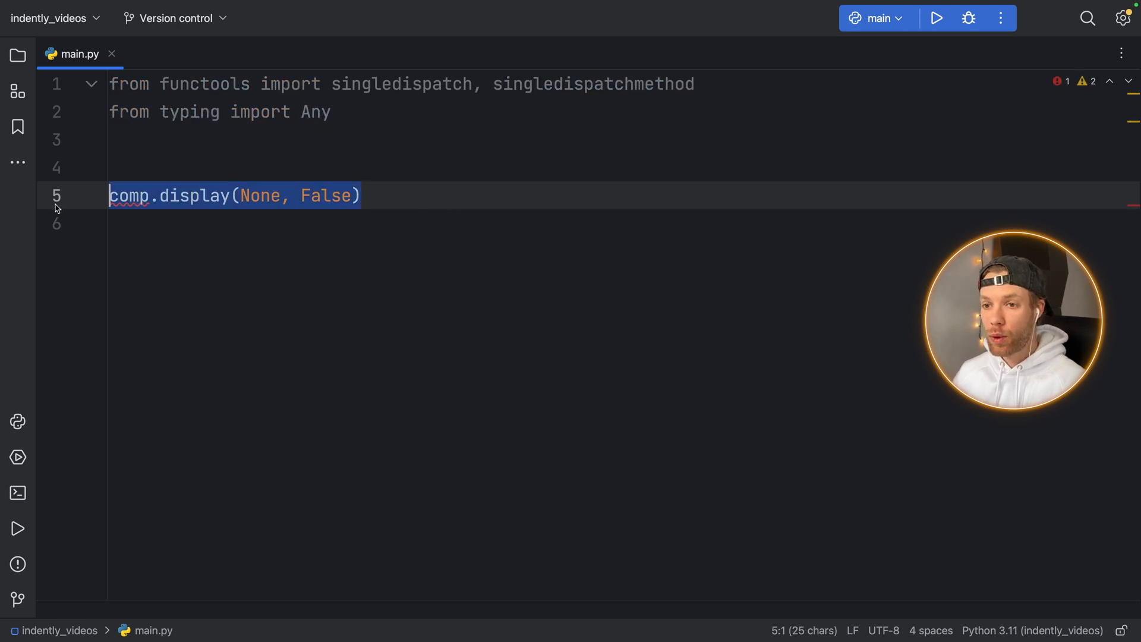
# Restore the isinstance func and singledispatch version, scrolling through its int | float and list handlers.
pyautogui.press('Delete')
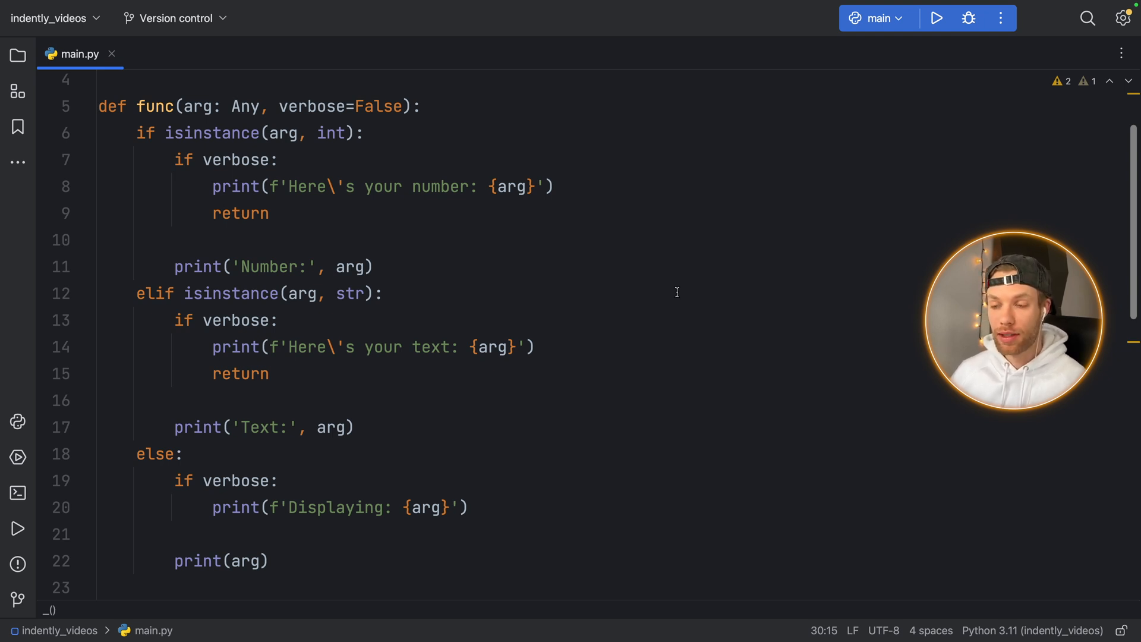
pyautogui.scroll(-3)
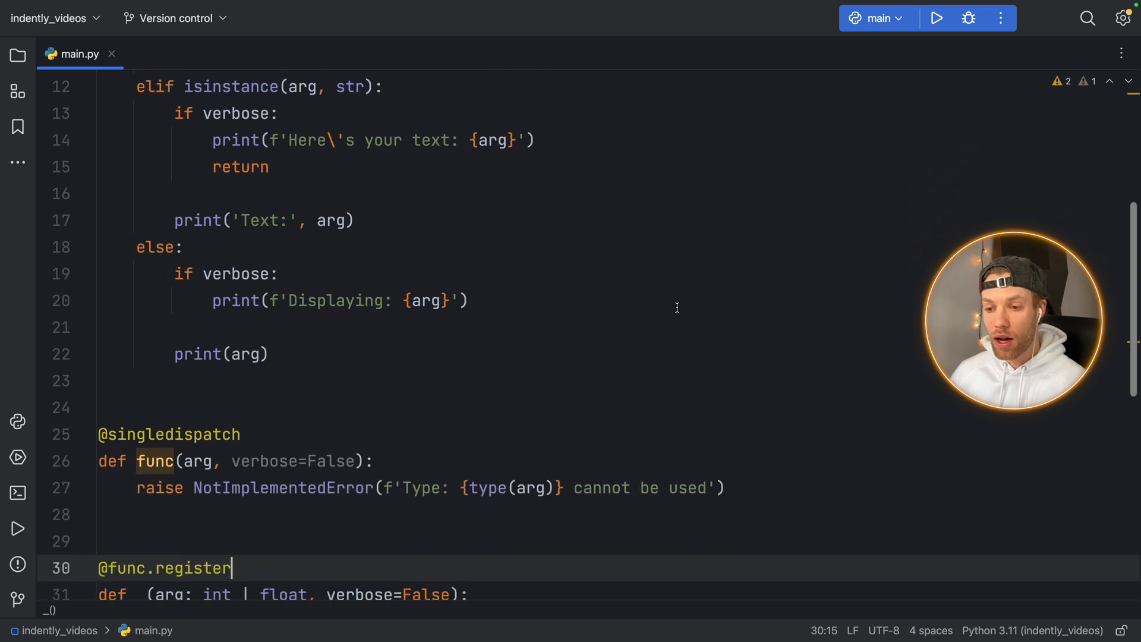
pyautogui.scroll(-3)
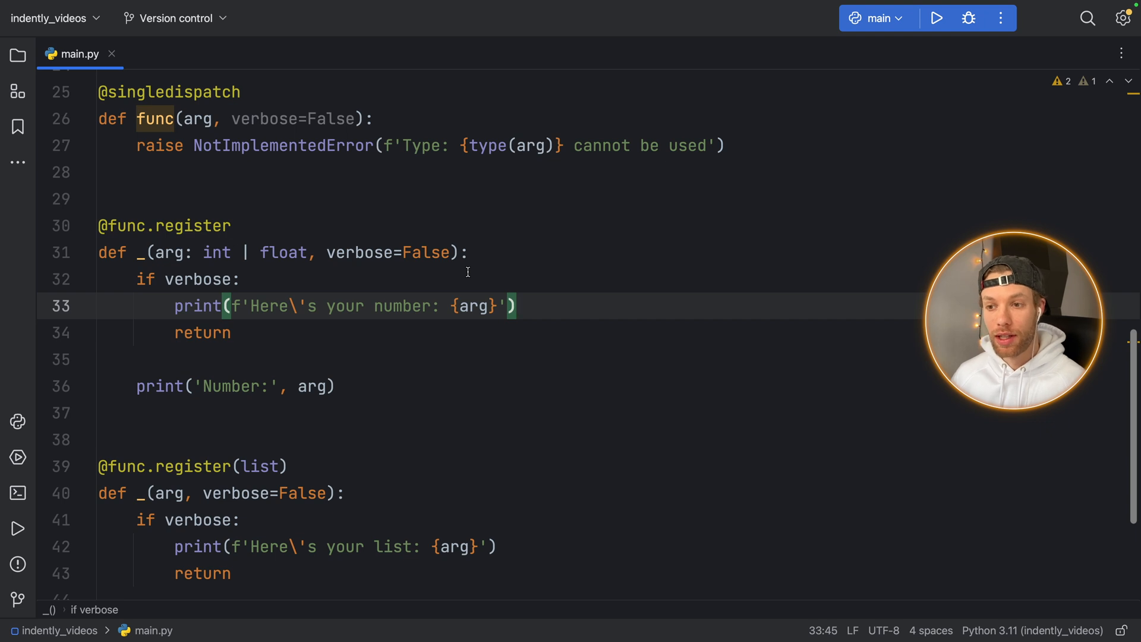
pyautogui.moveTo(331, 356)
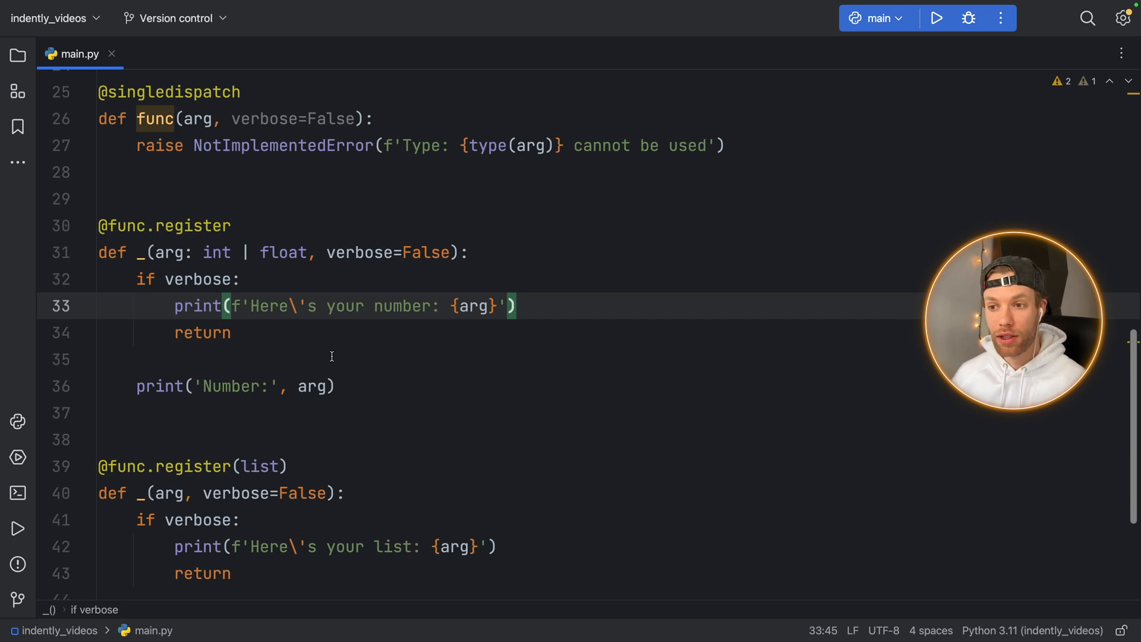
pyautogui.click(233, 225)
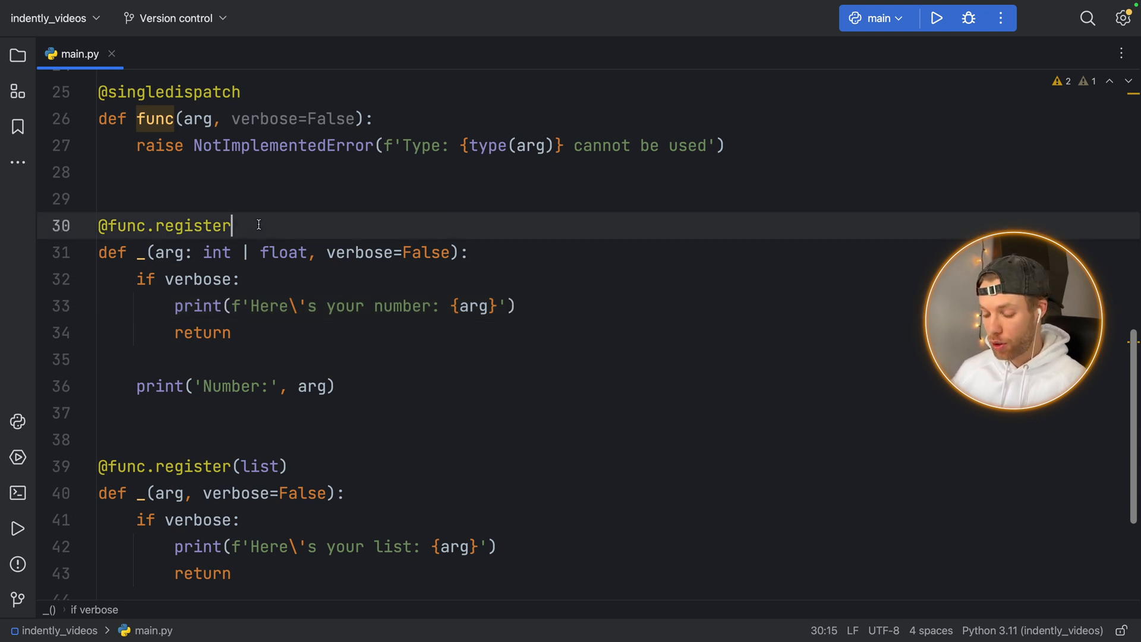
pyautogui.write('()')
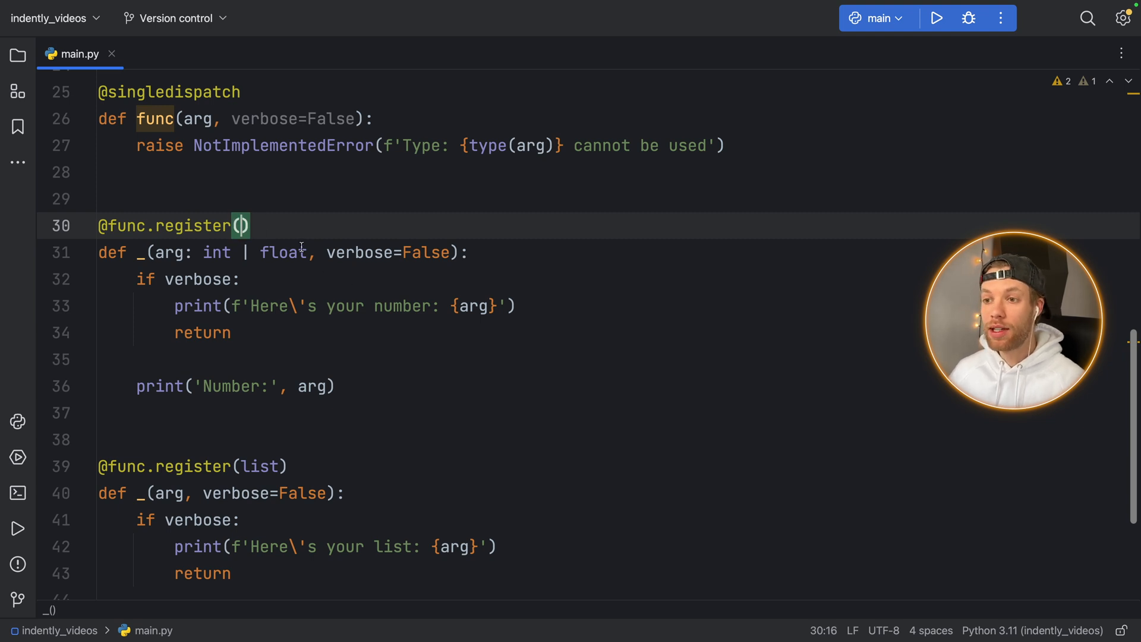
pyautogui.click(240, 226)
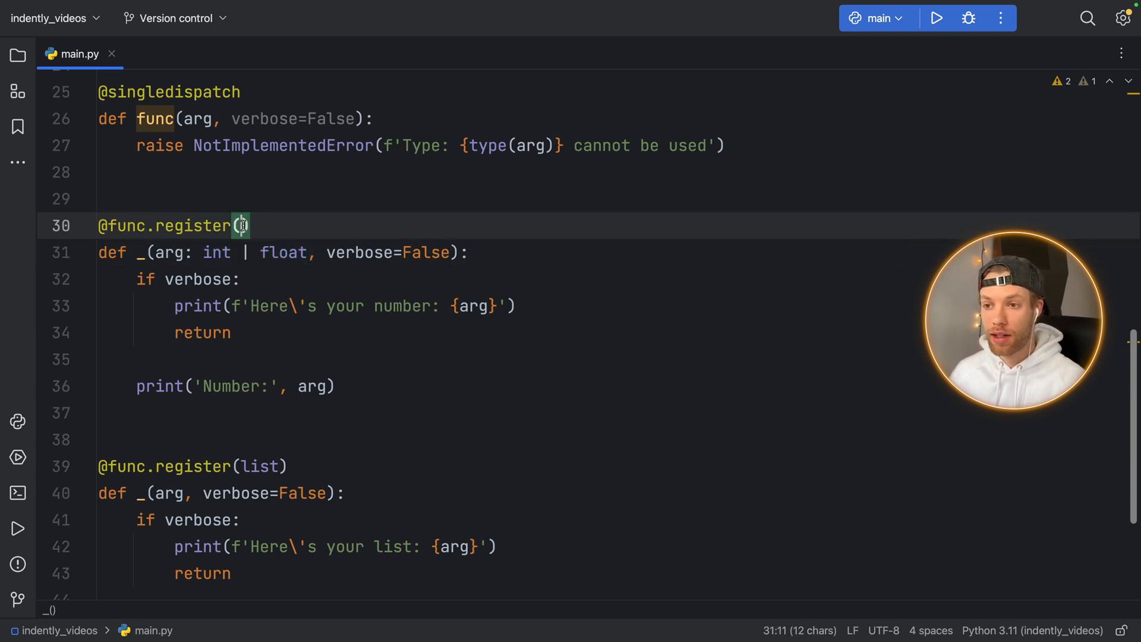
pyautogui.write('int | float')
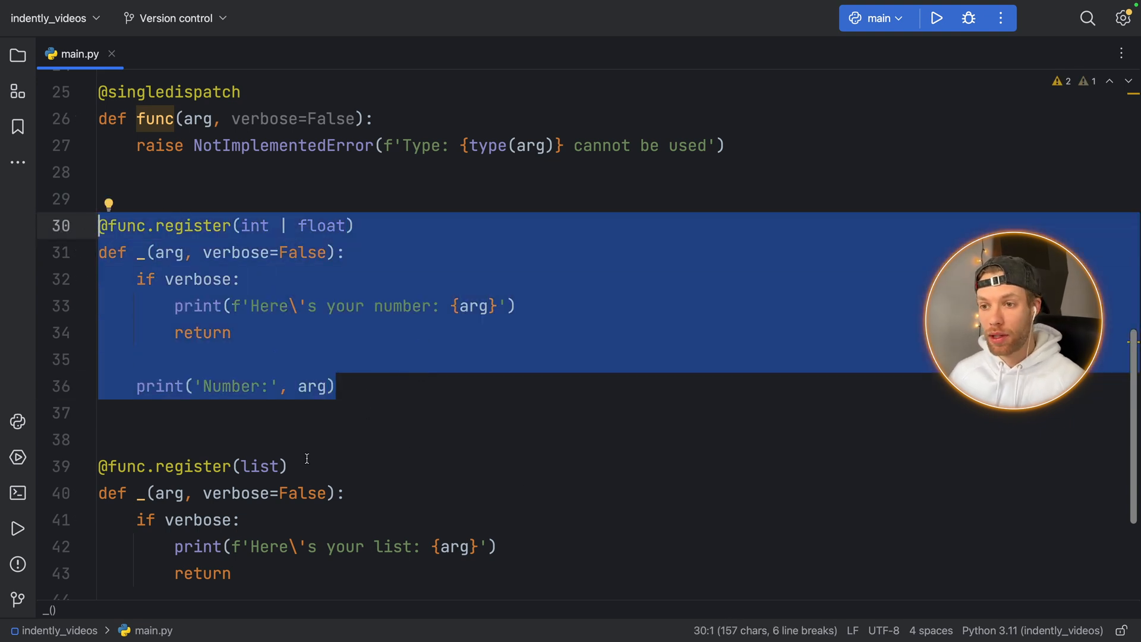
pyautogui.click(98, 412)
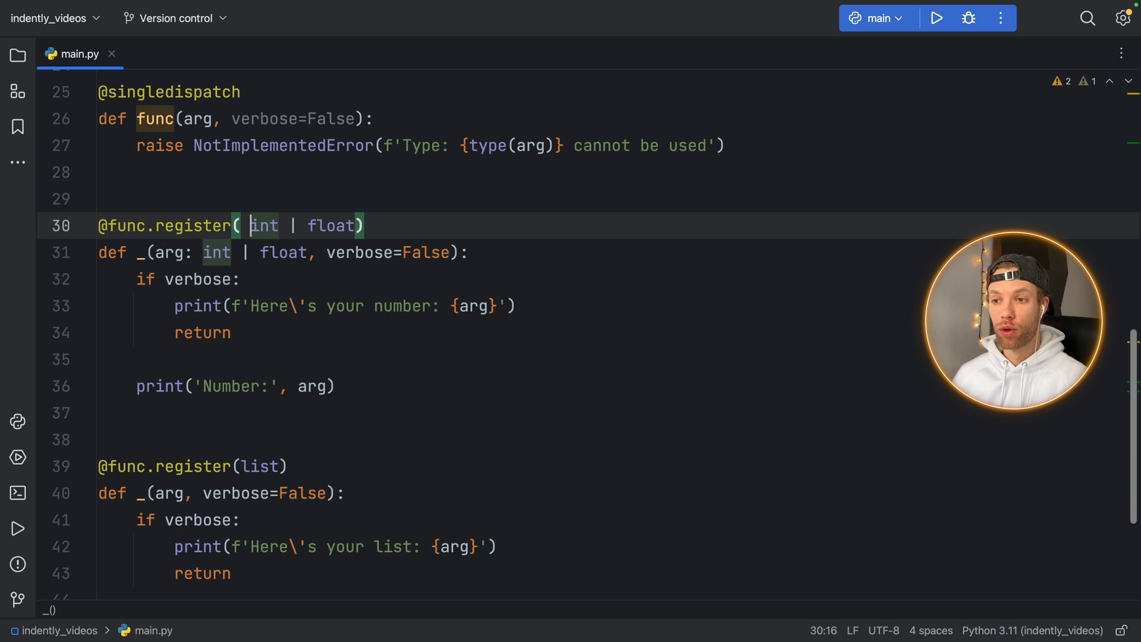
pyautogui.scroll(3)
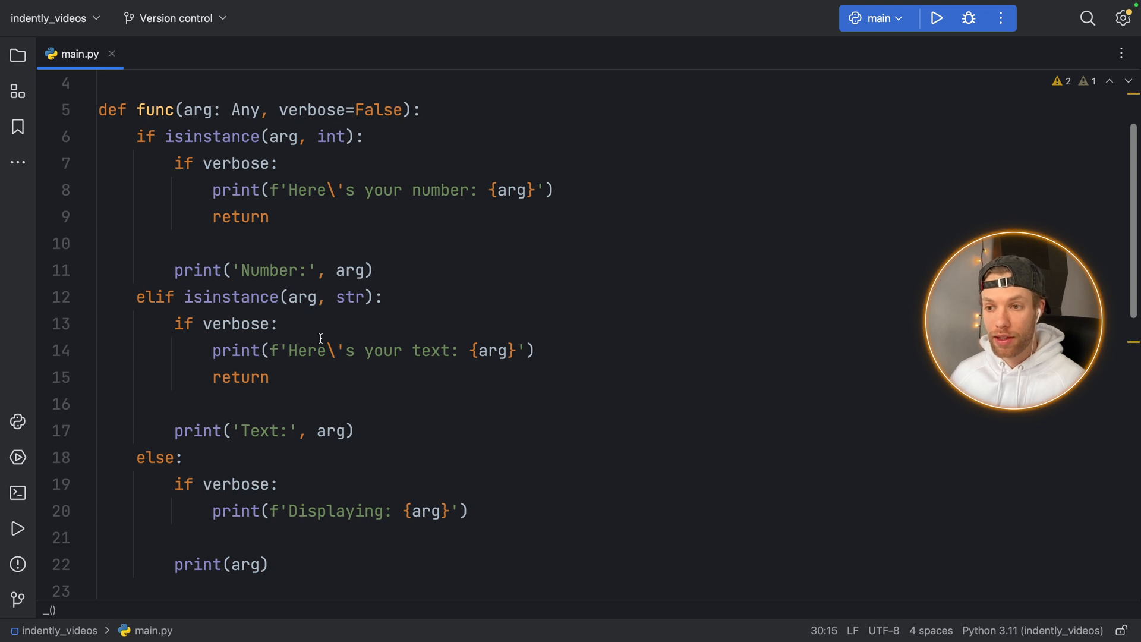
pyautogui.moveTo(373, 363)
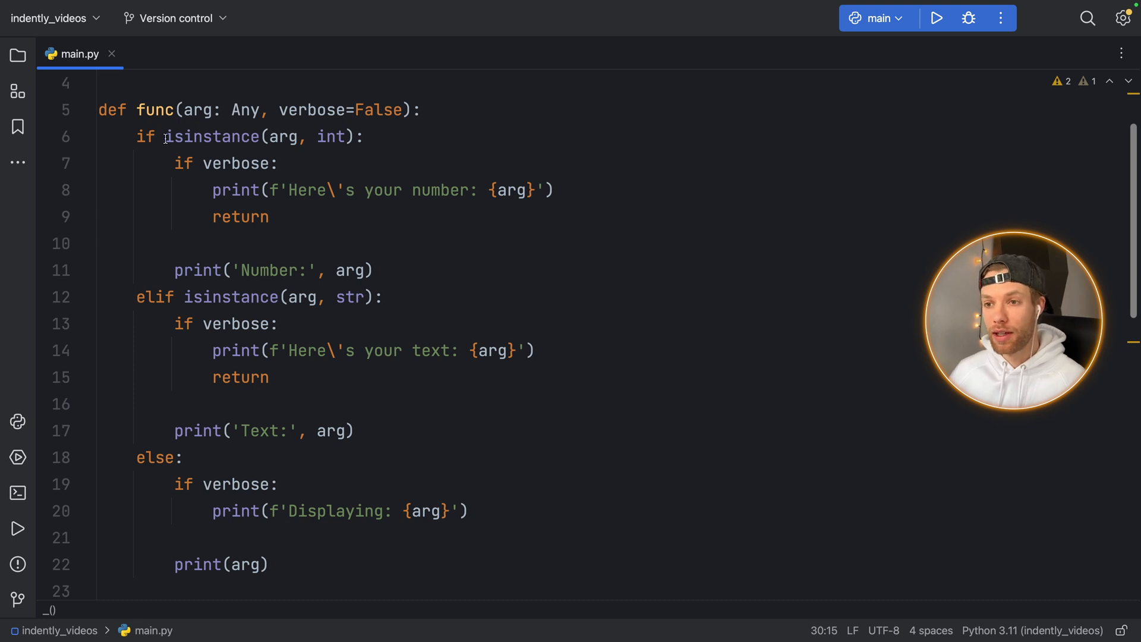
# Walk through the isinstance func, highlighting the Number print and the text branch's early return.
pyautogui.click(371, 269)
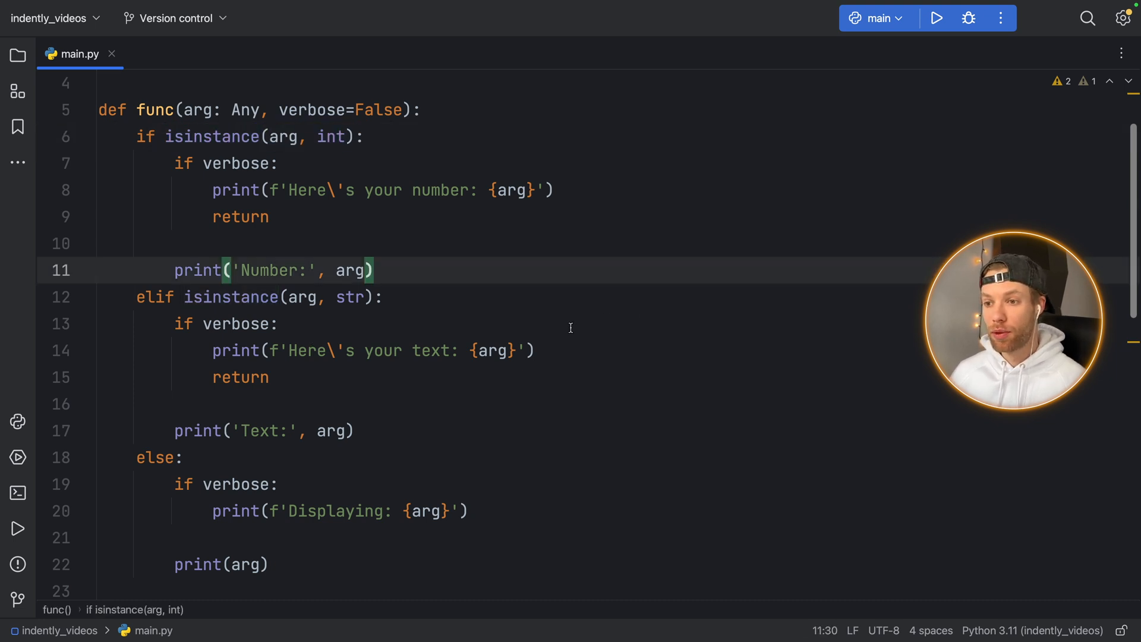
pyautogui.moveTo(467, 396)
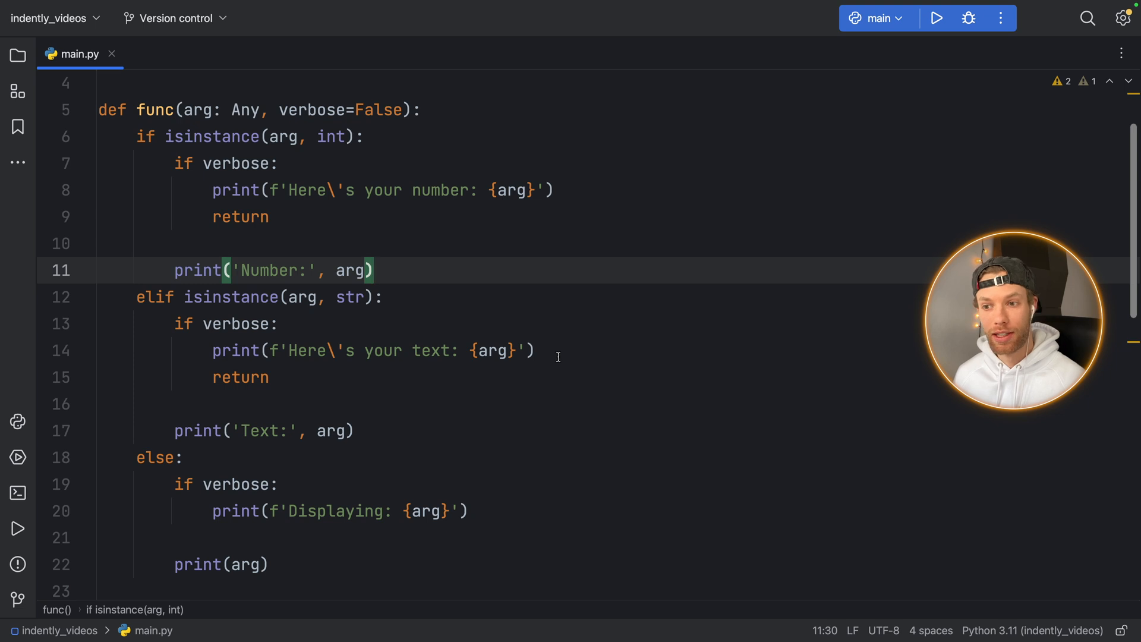
pyautogui.scroll(-3)
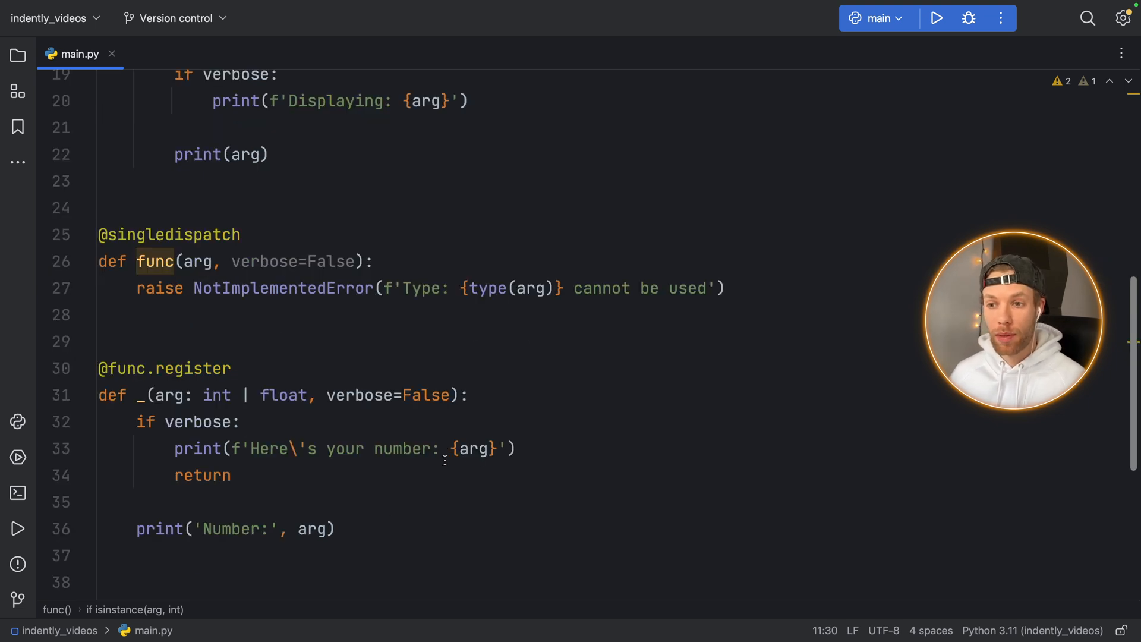
pyautogui.scroll(-3)
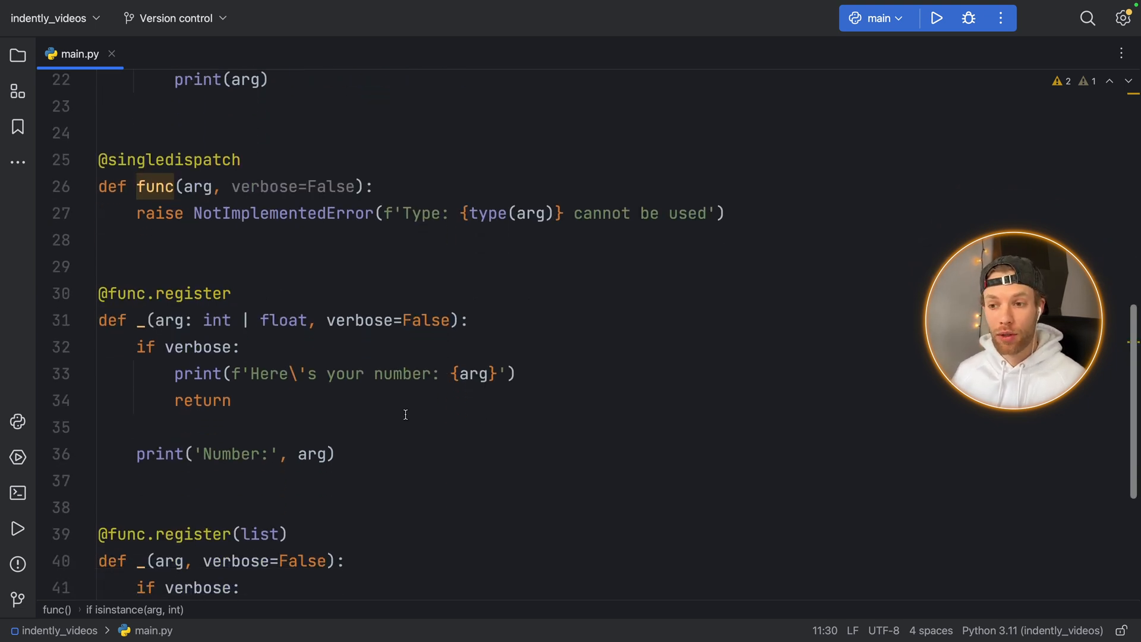
pyautogui.moveTo(414, 395)
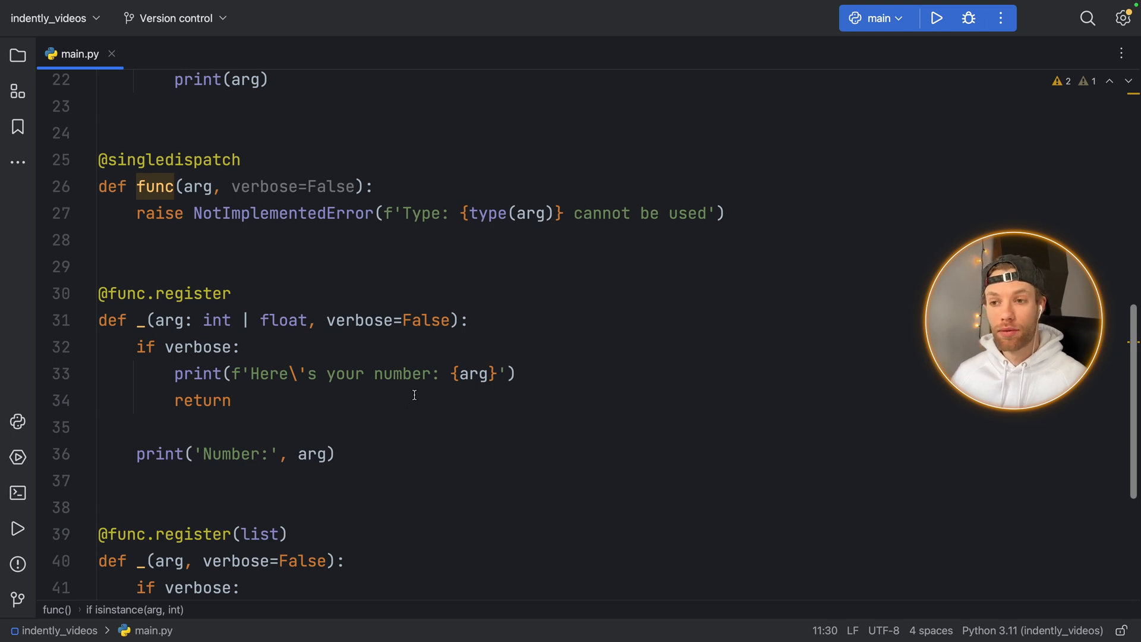
pyautogui.scroll(3)
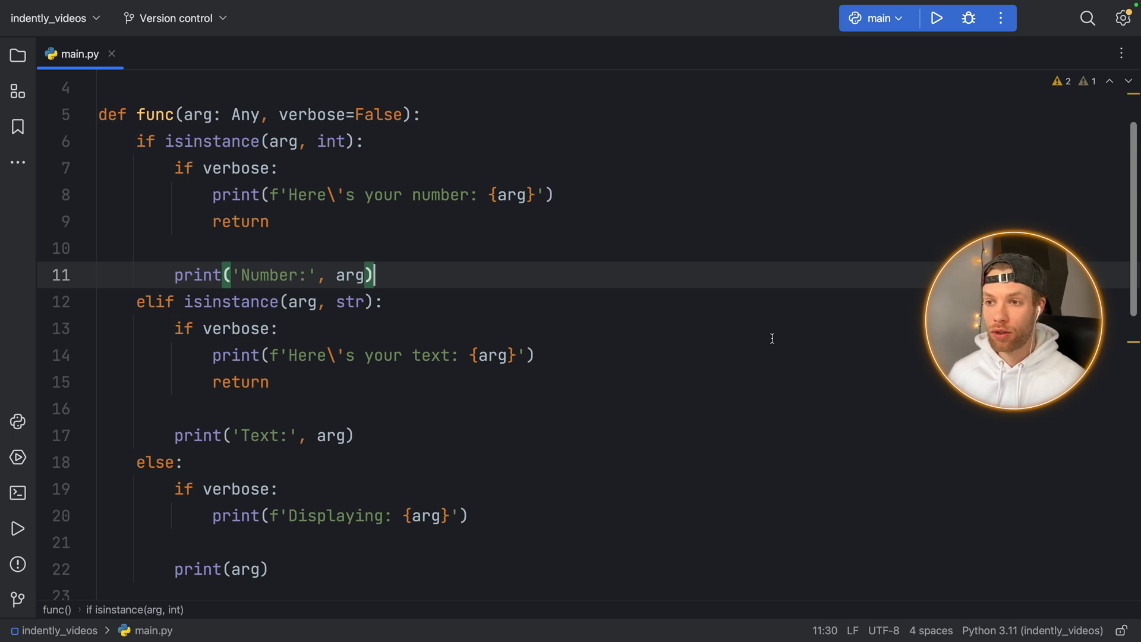
pyautogui.click(269, 382)
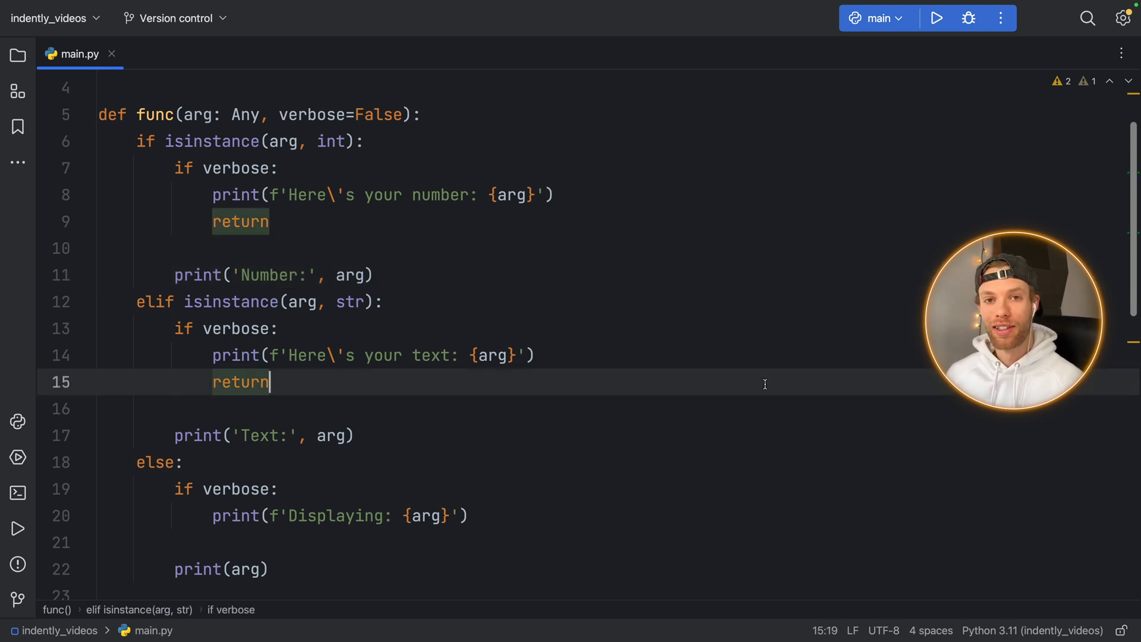